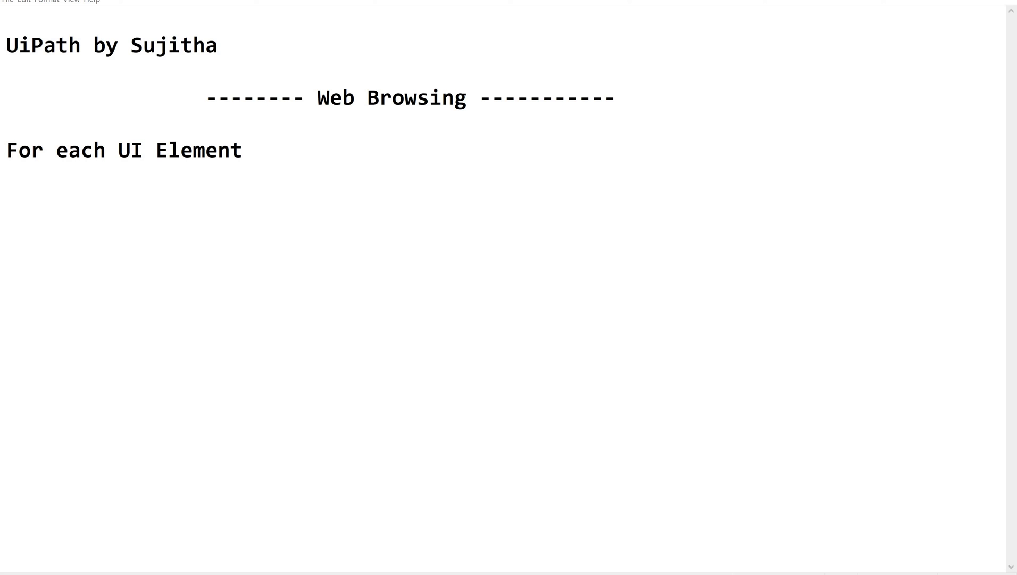
mouse_move(50, 528)
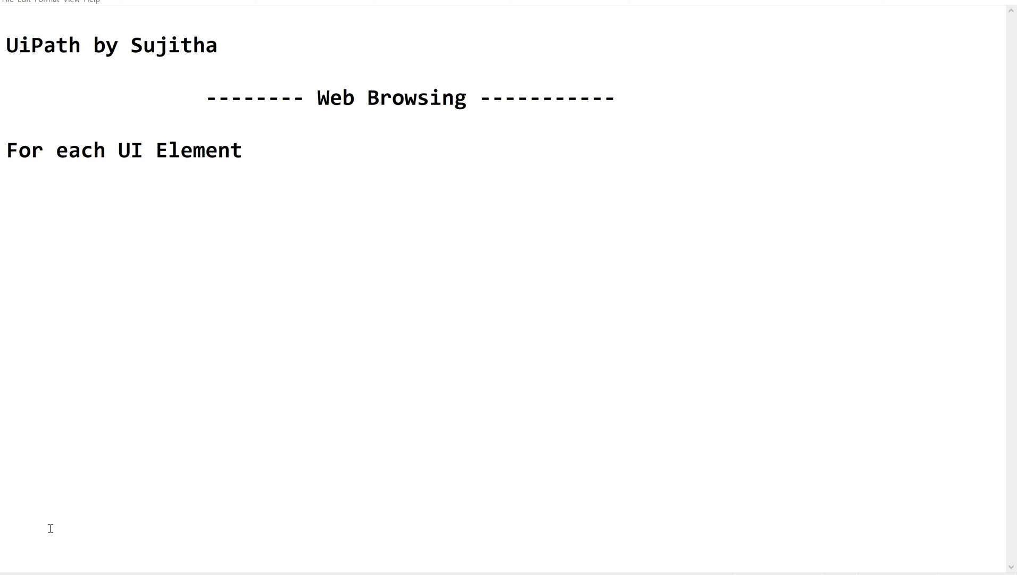
mouse_move(88, 259)
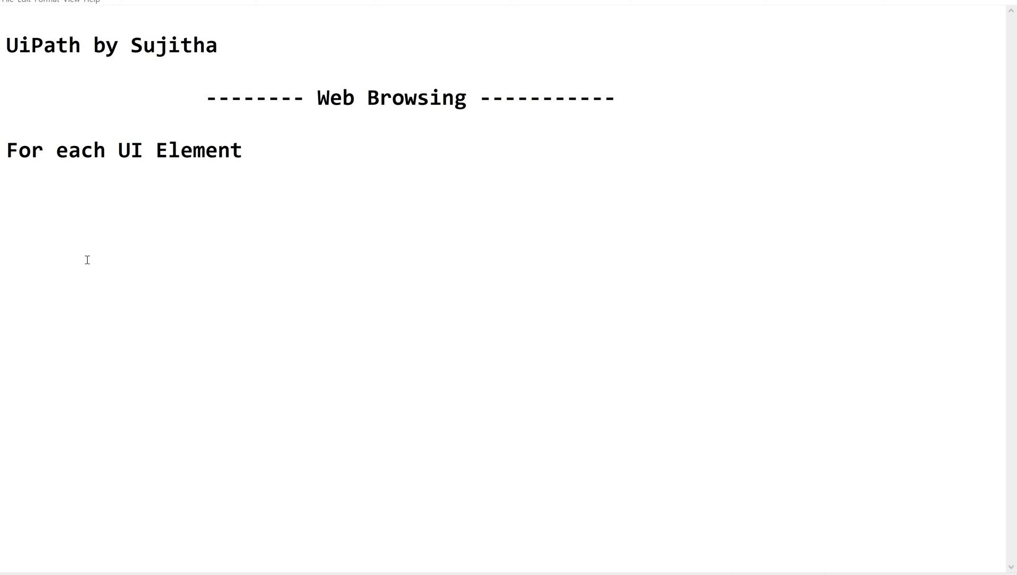
mouse_move(209, 168)
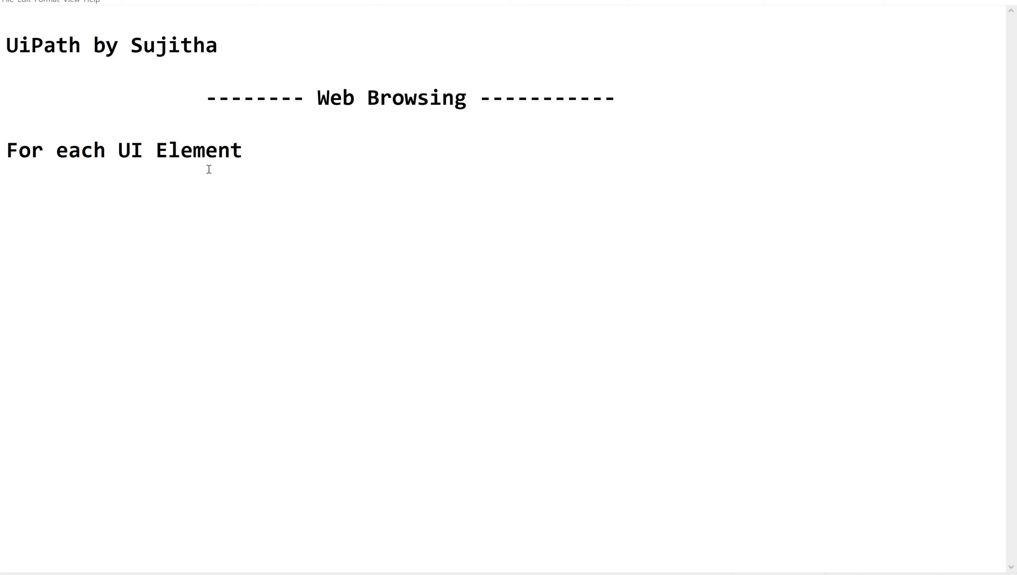
mouse_move(250, 155)
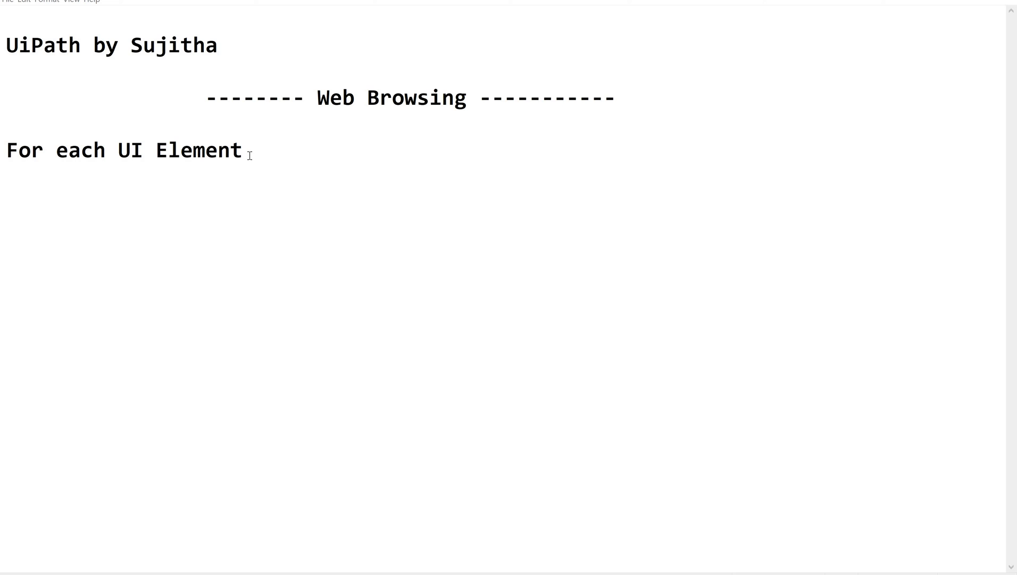
mouse_move(258, 159)
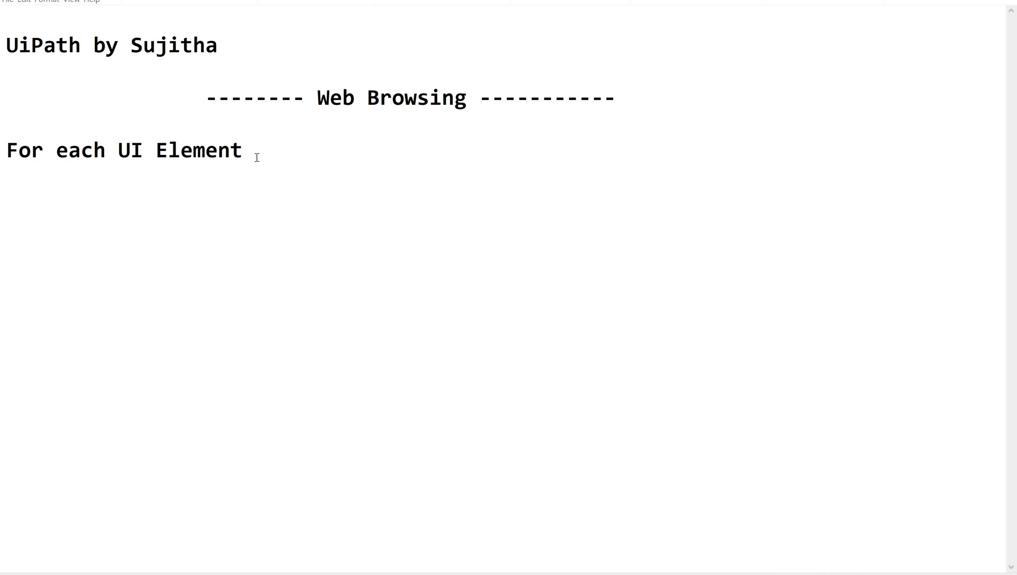
mouse_move(268, 156)
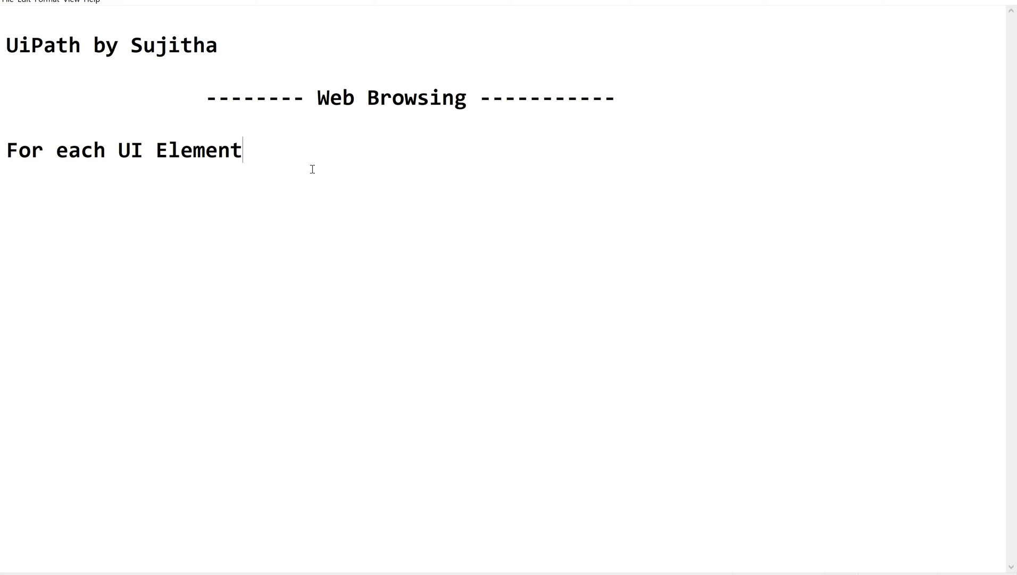
mouse_move(455, 99)
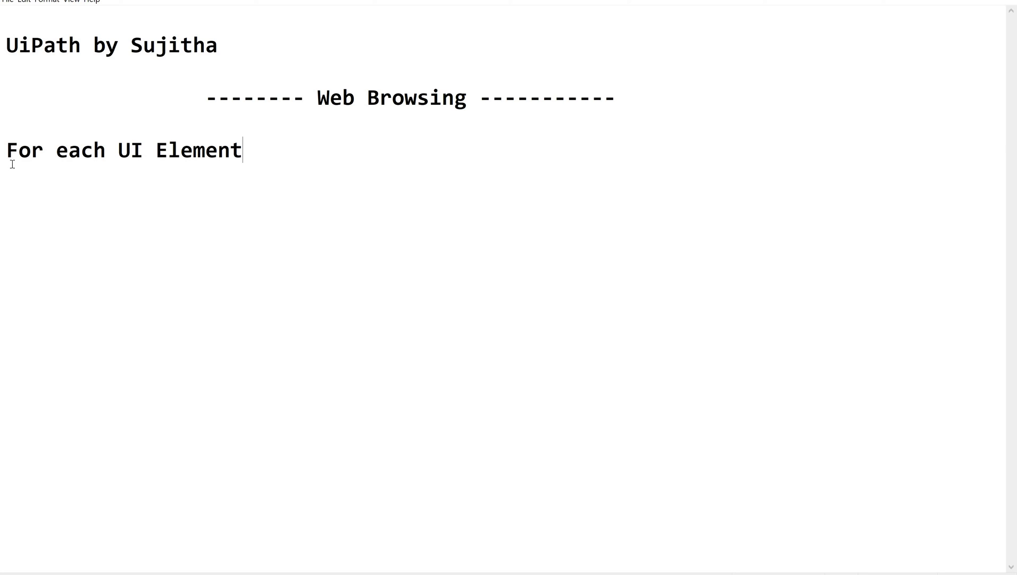
mouse_move(165, 235)
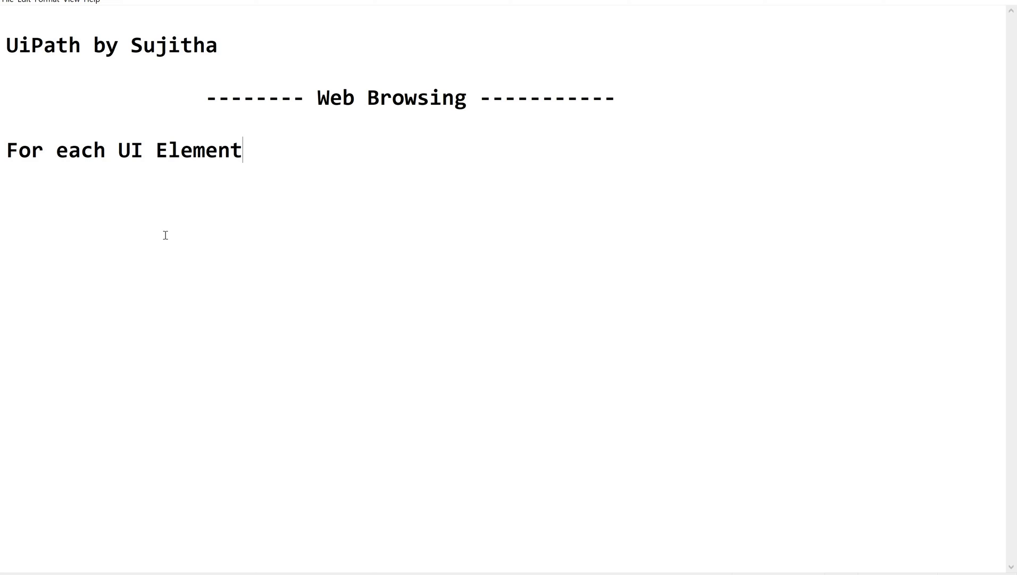
mouse_move(121, 266)
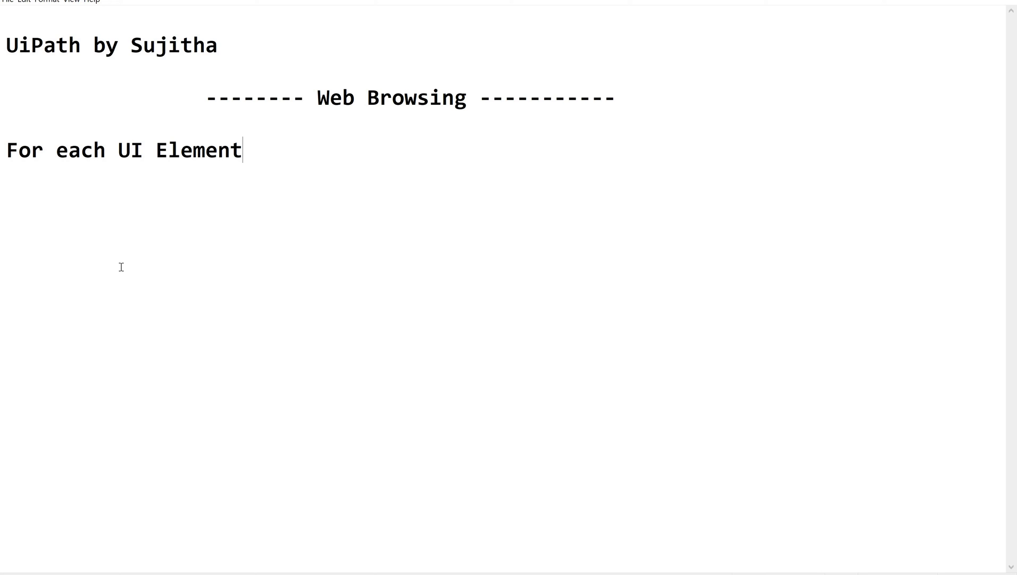
mouse_move(220, 206)
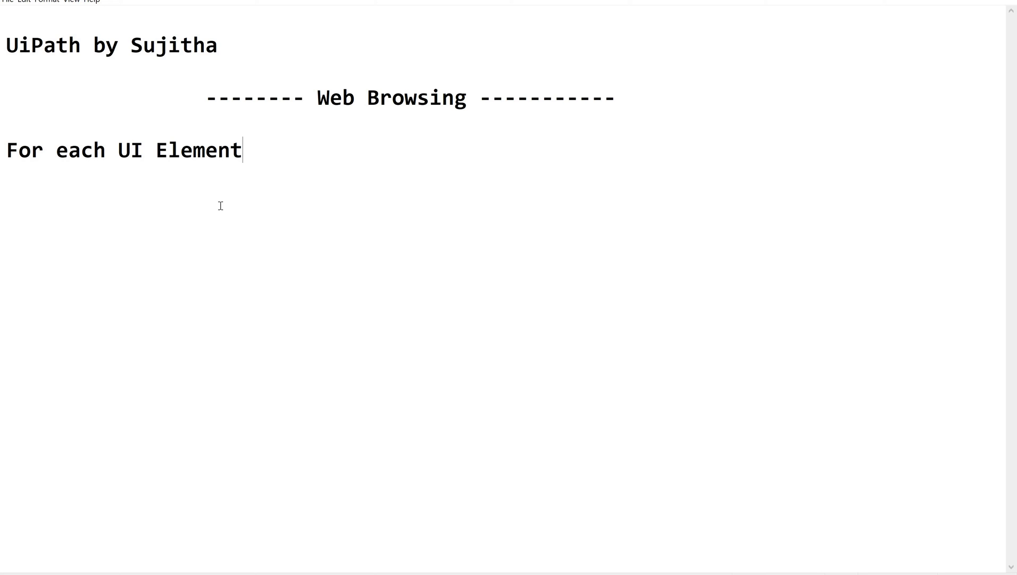
mouse_move(256, 157)
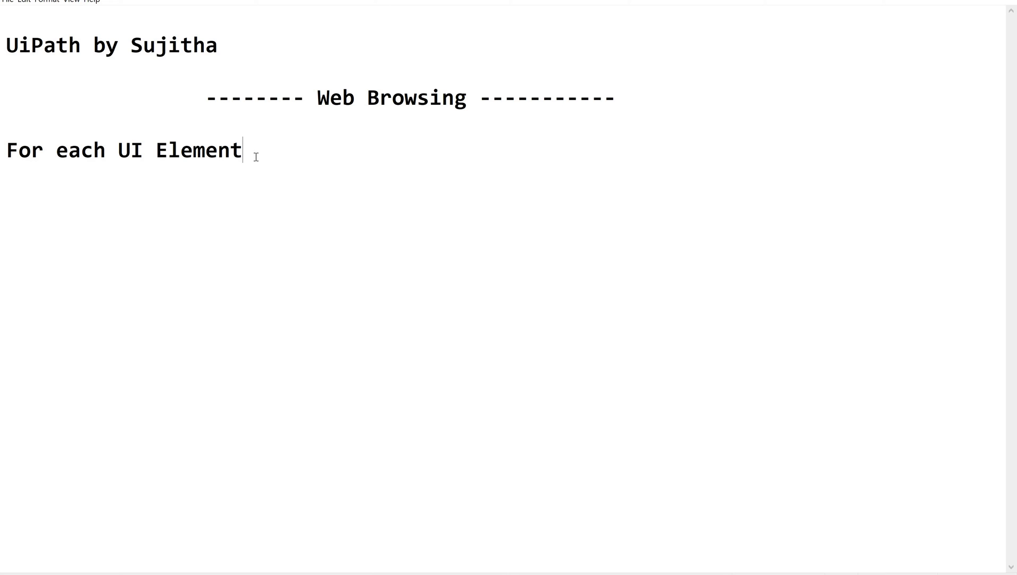
Insert the Practice Session steps into the notes and select the word chrome
key(Enter)
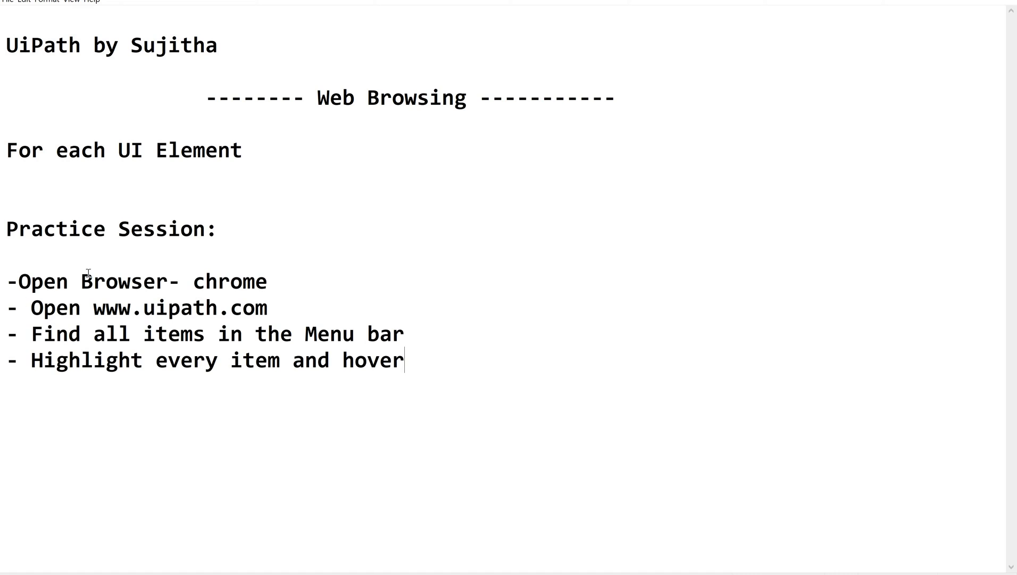
mouse_move(239, 283)
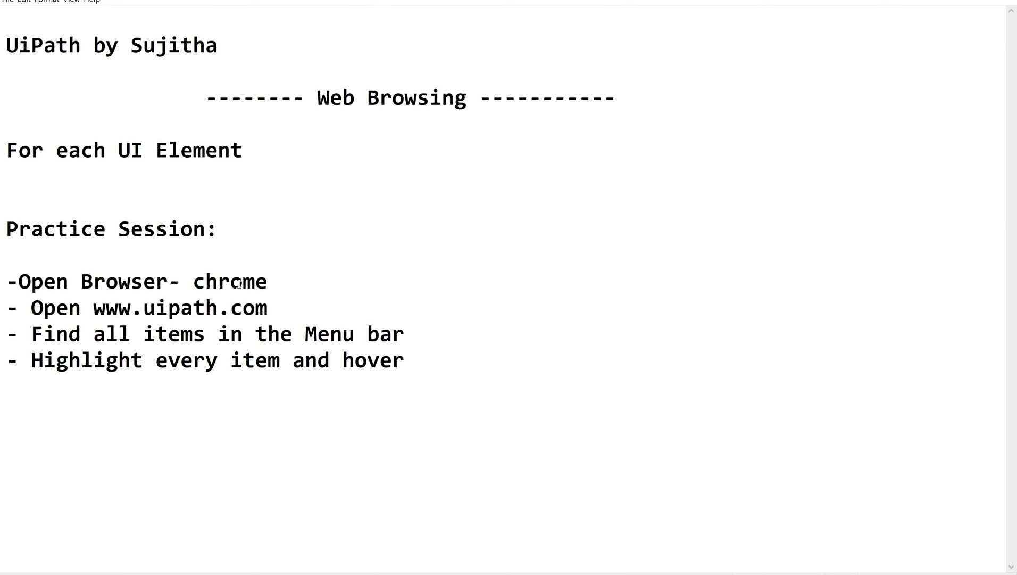
double_click(229, 281)
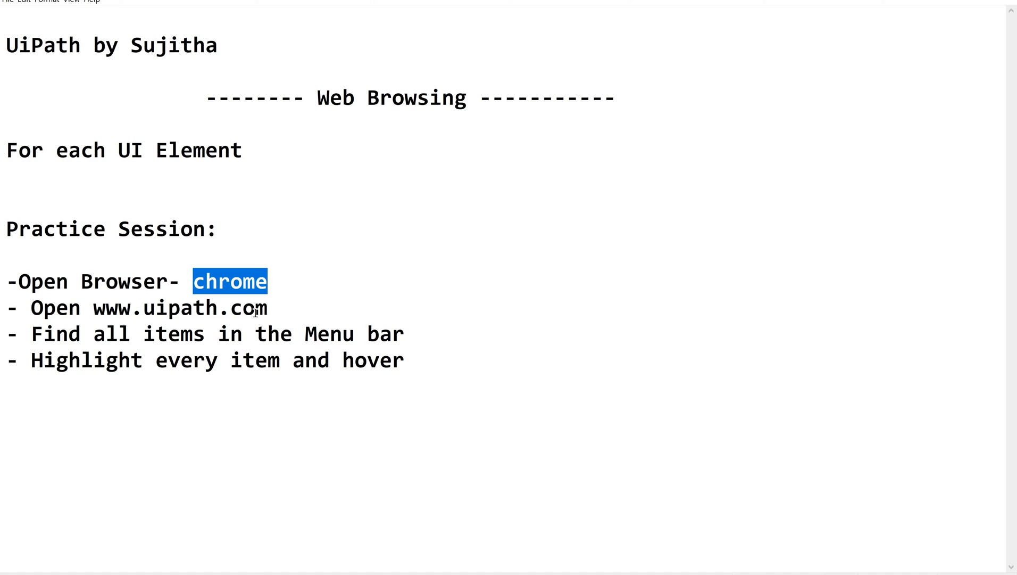
mouse_move(117, 353)
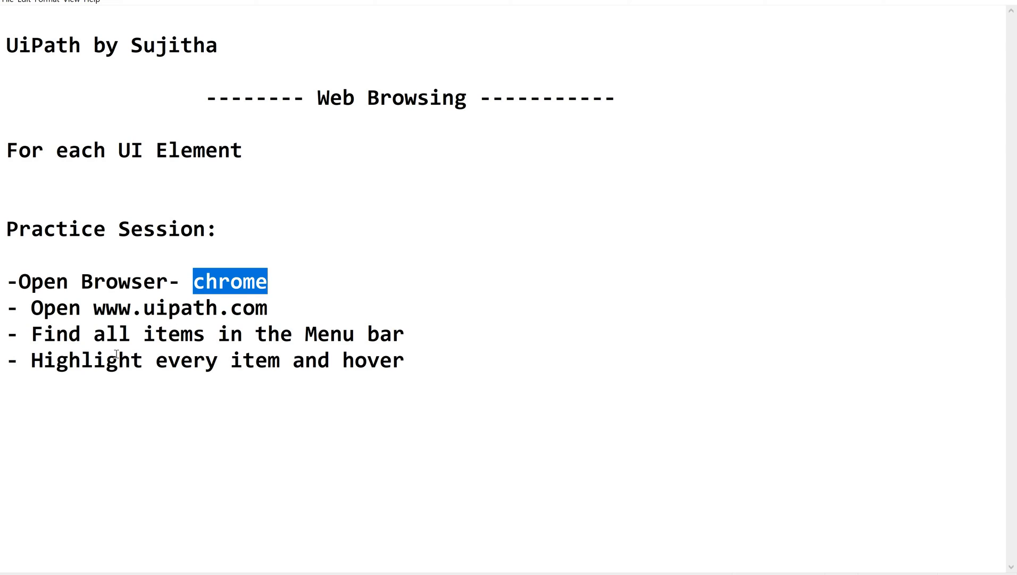
mouse_move(327, 365)
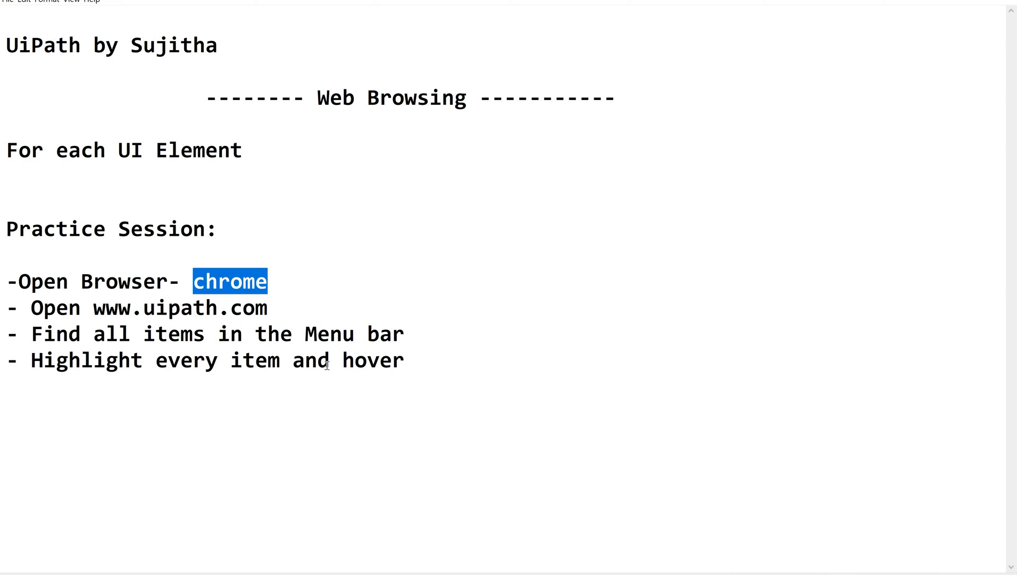
mouse_move(81, 370)
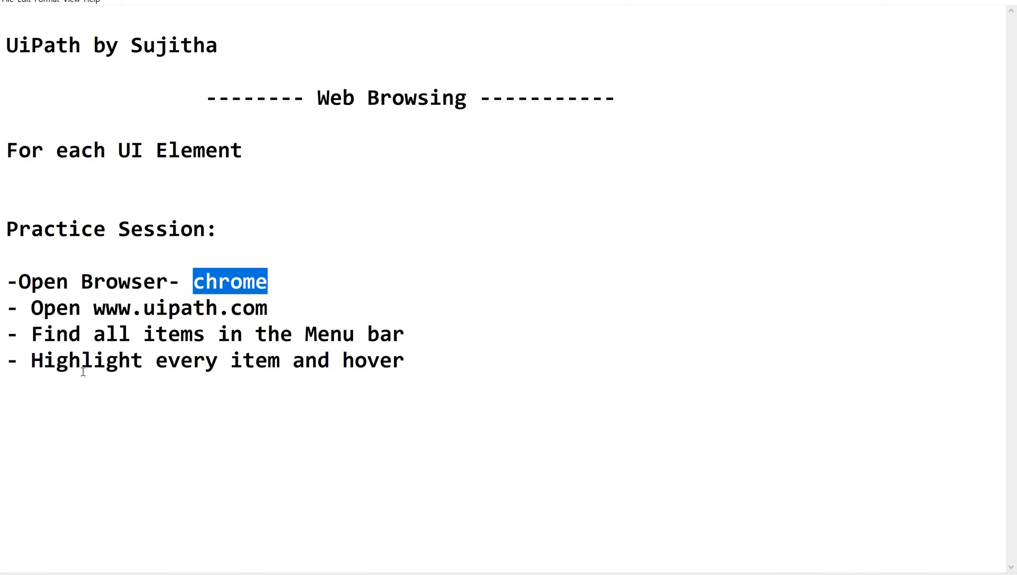
mouse_move(315, 296)
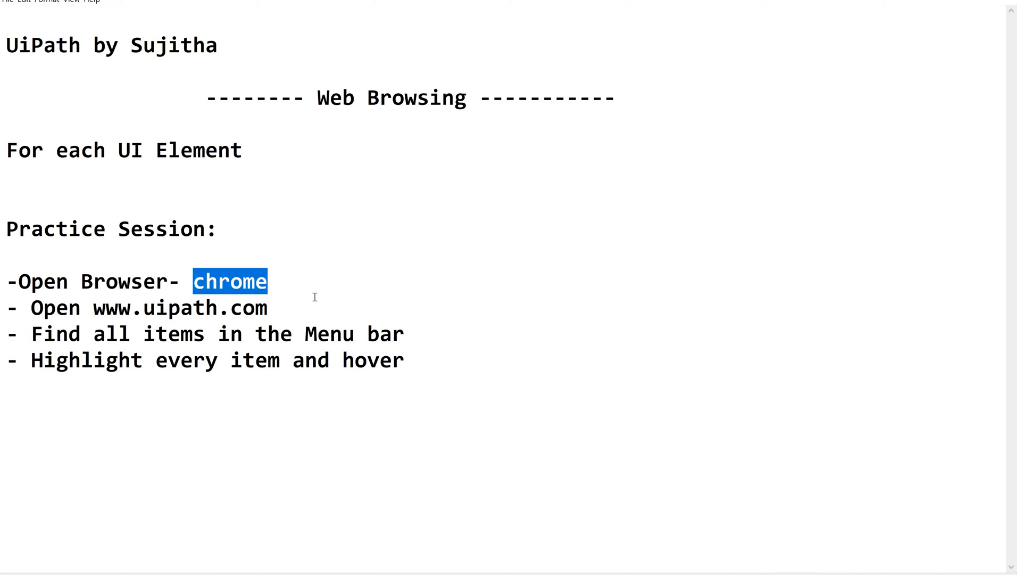
mouse_move(558, 391)
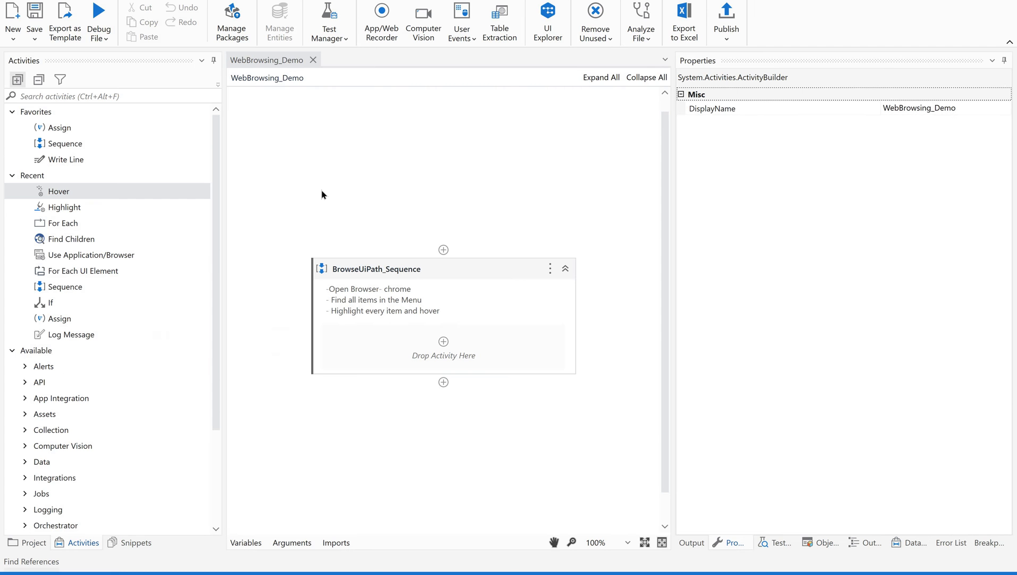
mouse_move(351, 324)
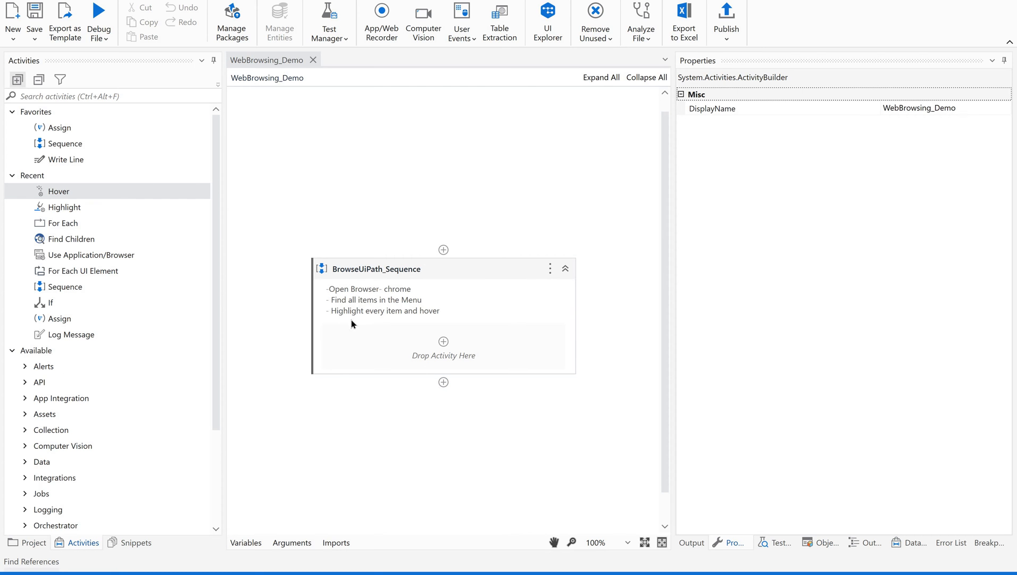
mouse_move(562, 167)
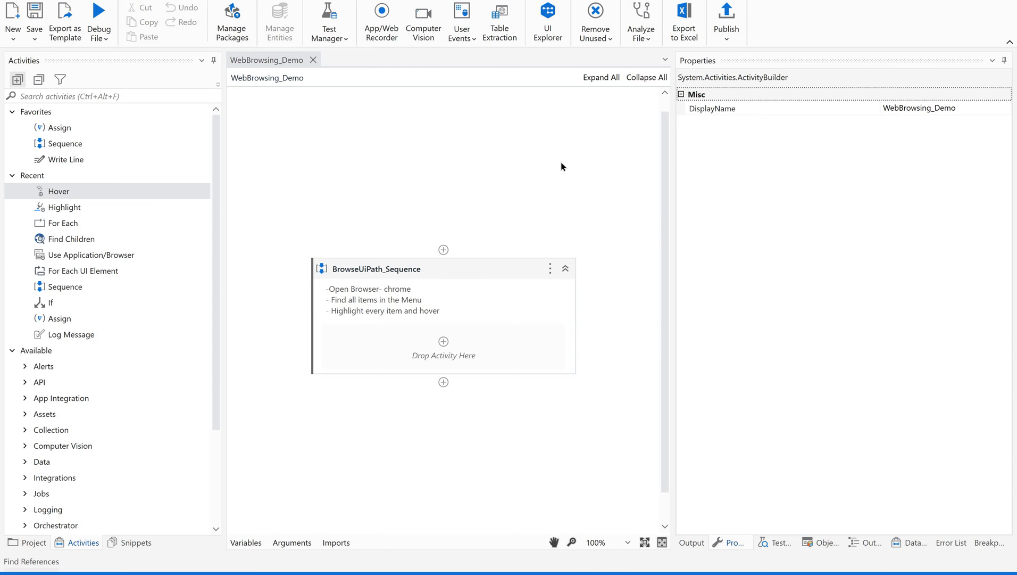
mouse_move(370, 414)
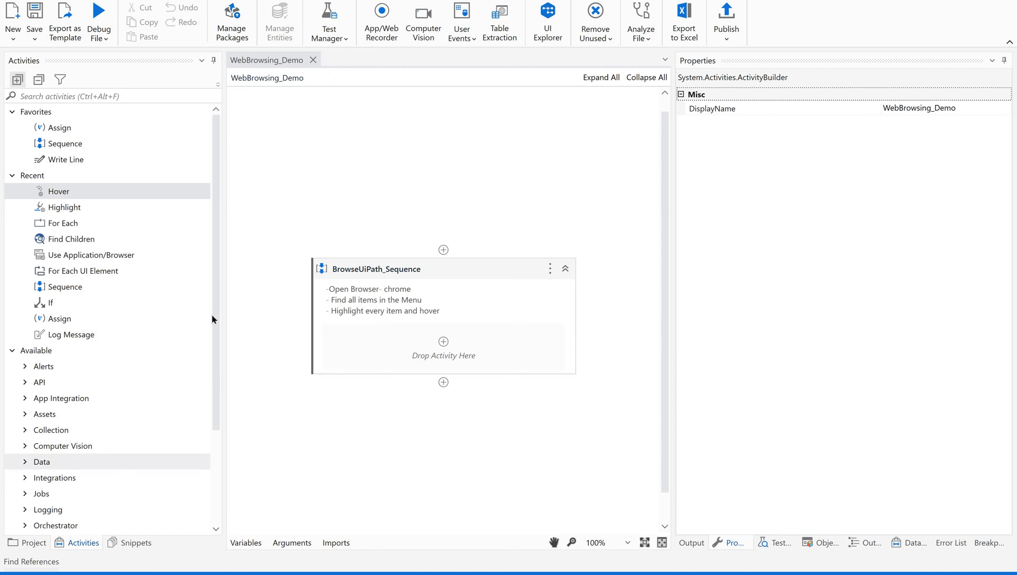
mouse_move(444, 173)
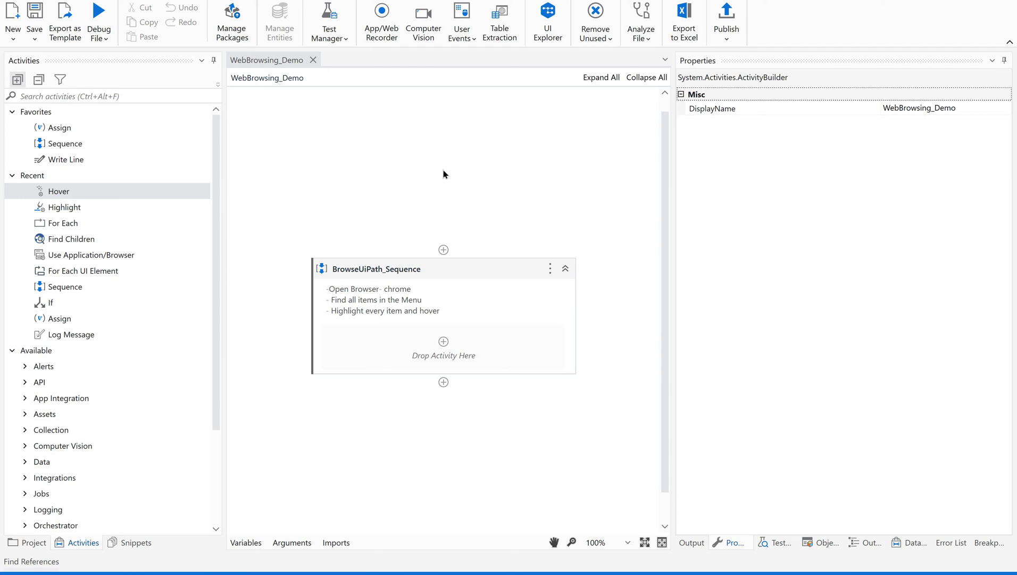
mouse_move(443, 292)
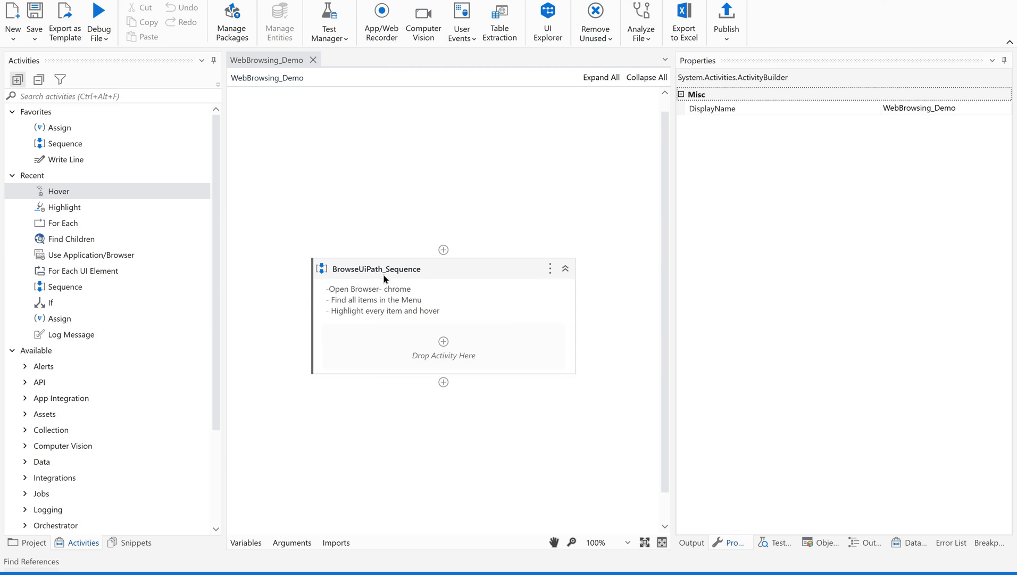
mouse_move(406, 304)
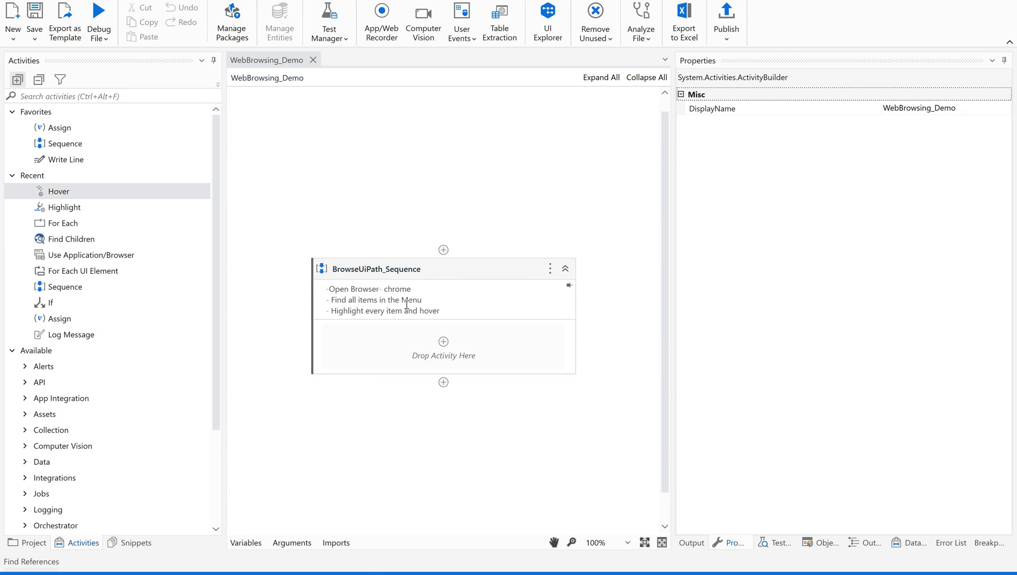
mouse_move(444, 315)
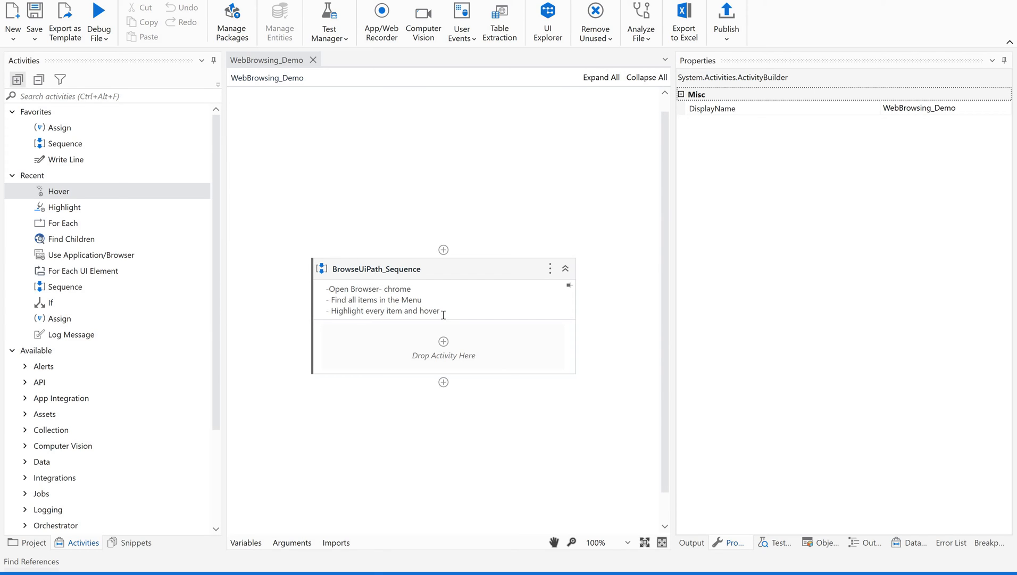
mouse_move(428, 286)
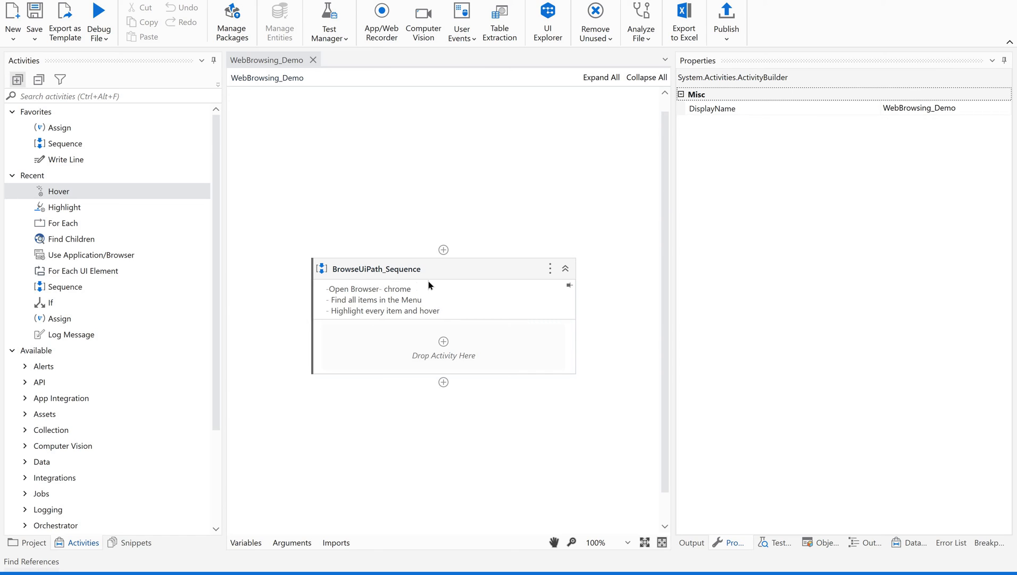
mouse_move(446, 313)
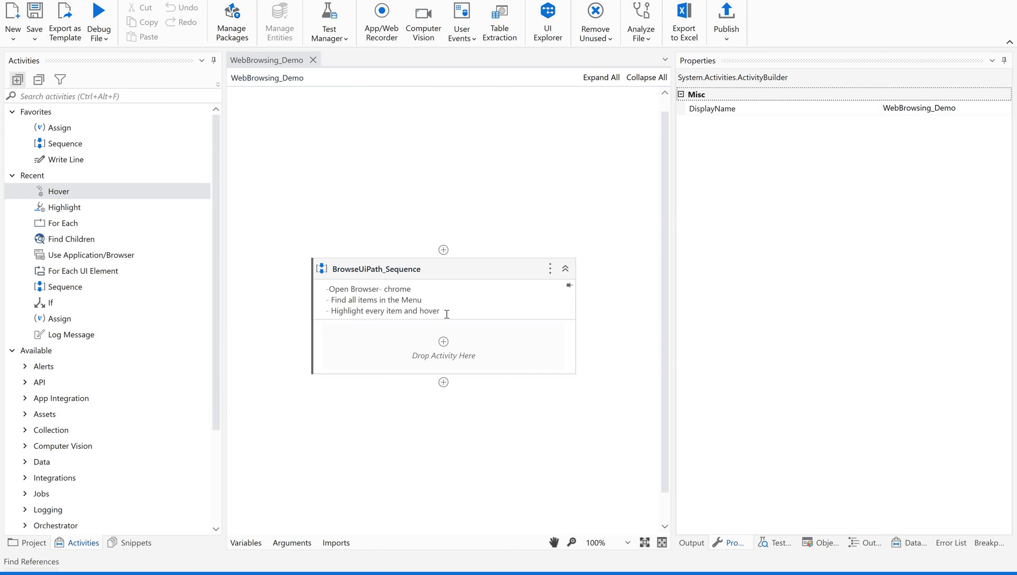
mouse_move(346, 266)
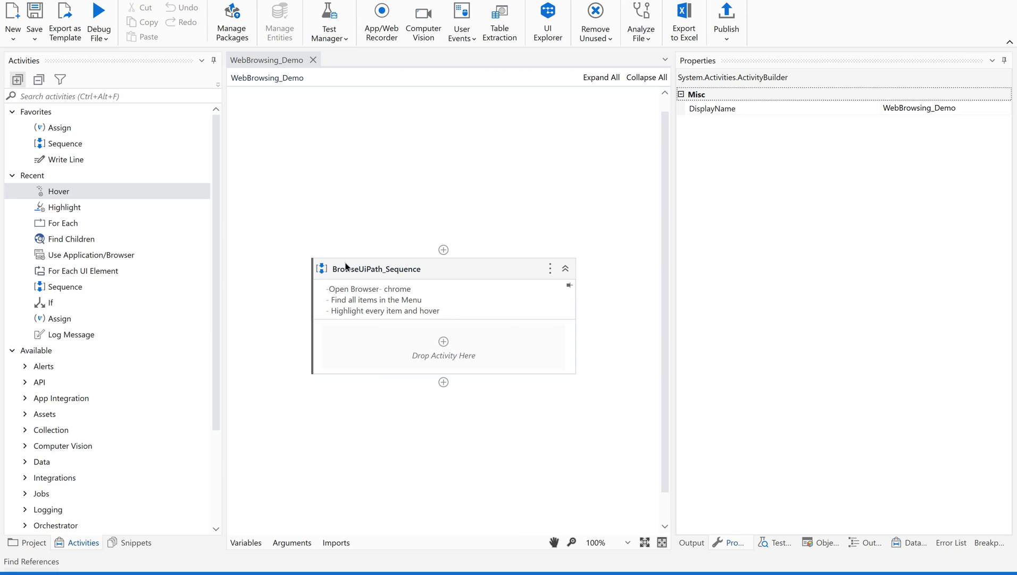
mouse_move(347, 285)
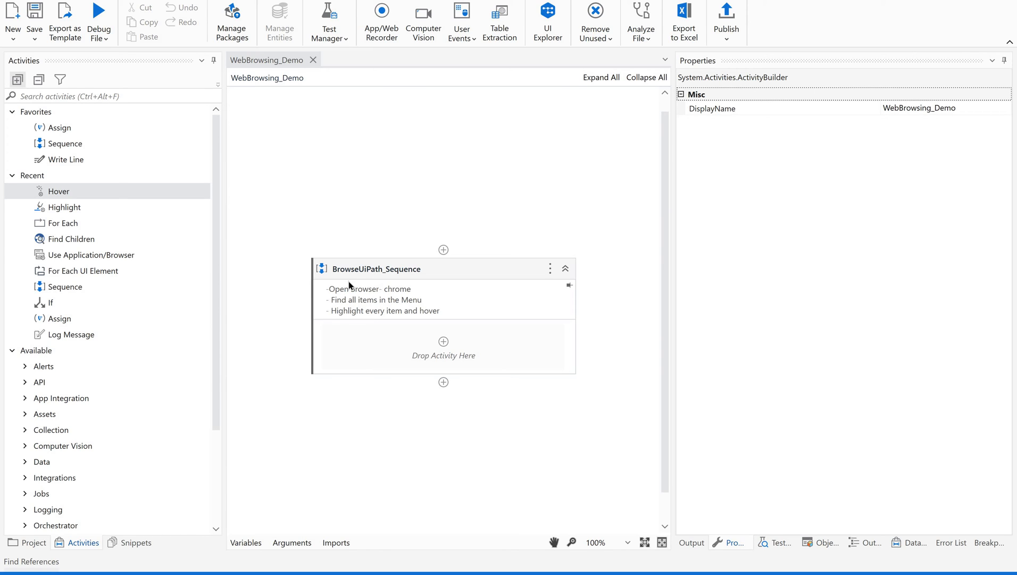
mouse_move(119, 111)
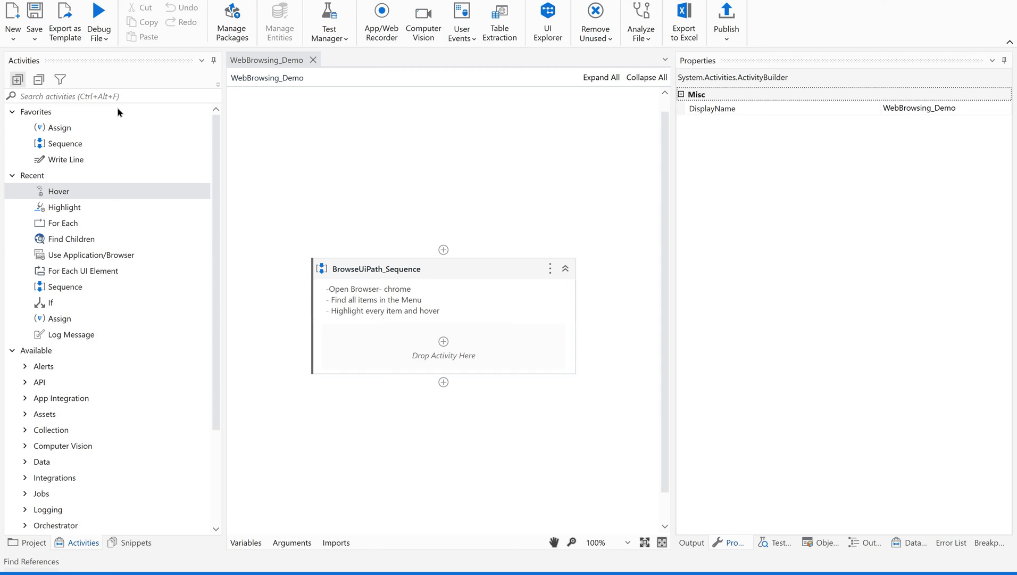
Filter activities by 'use' and switch to the uipath.com Chrome window to indicate it
click(110, 95)
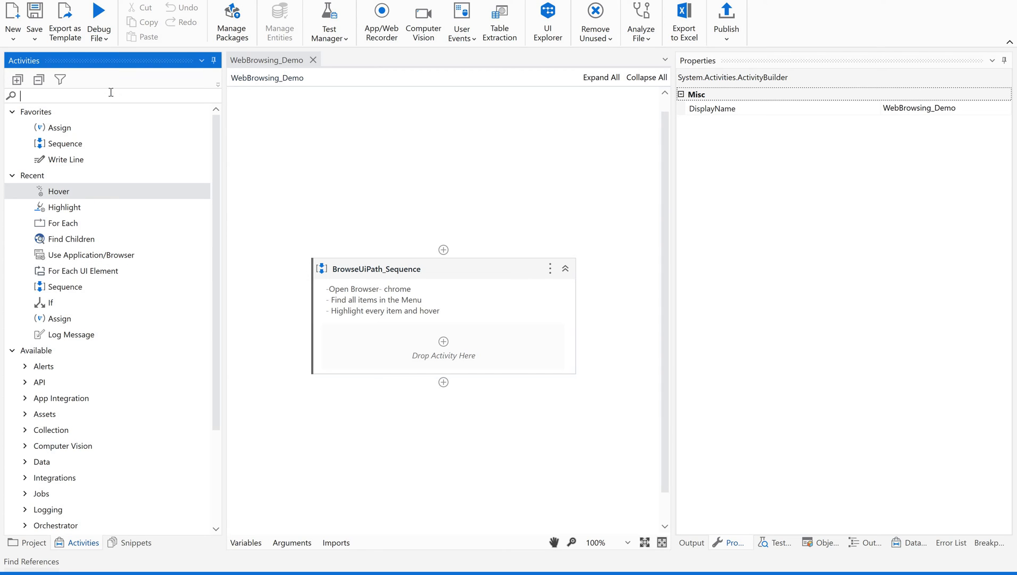
text(use)
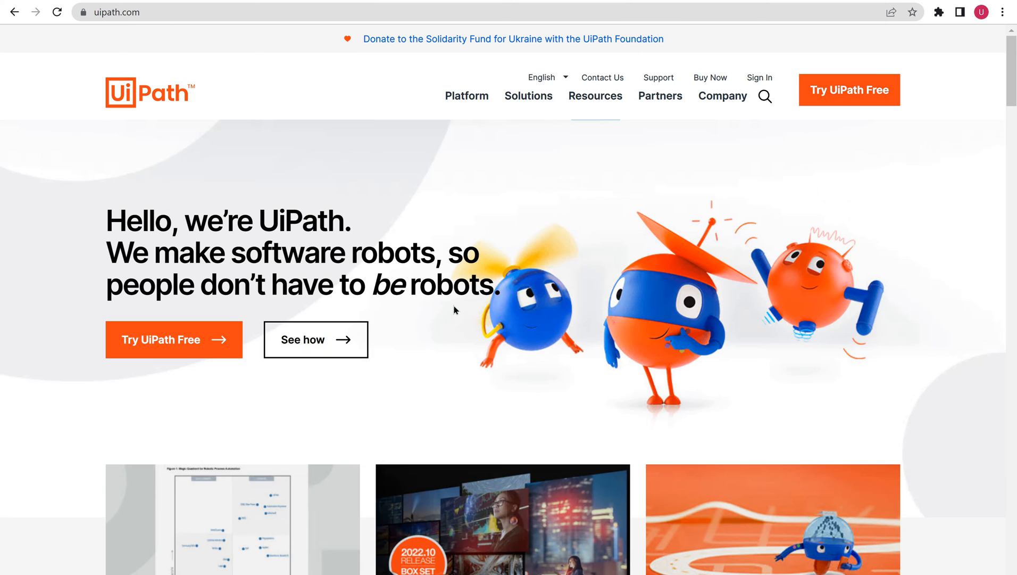
key(alt+tab)
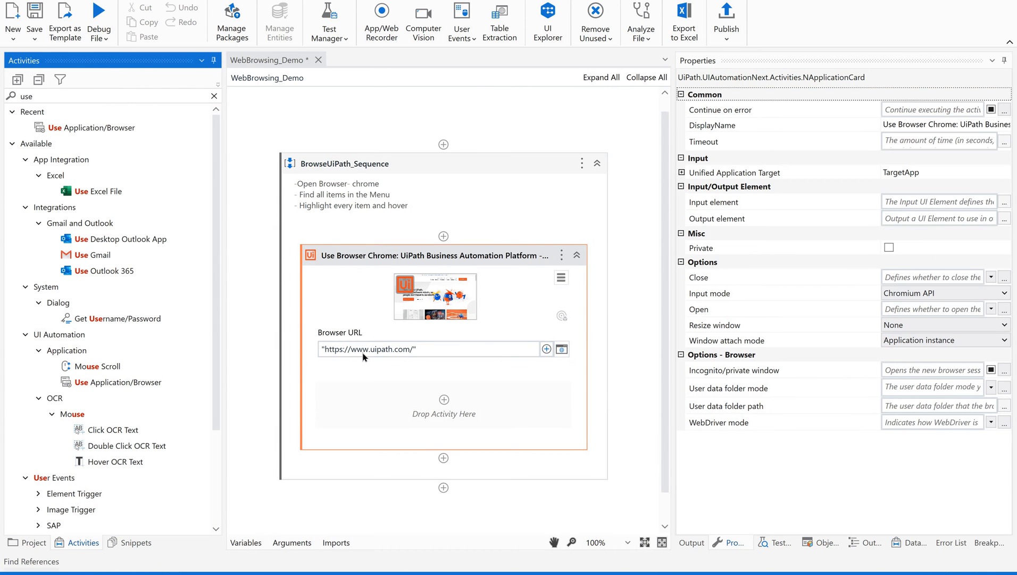
mouse_move(409, 349)
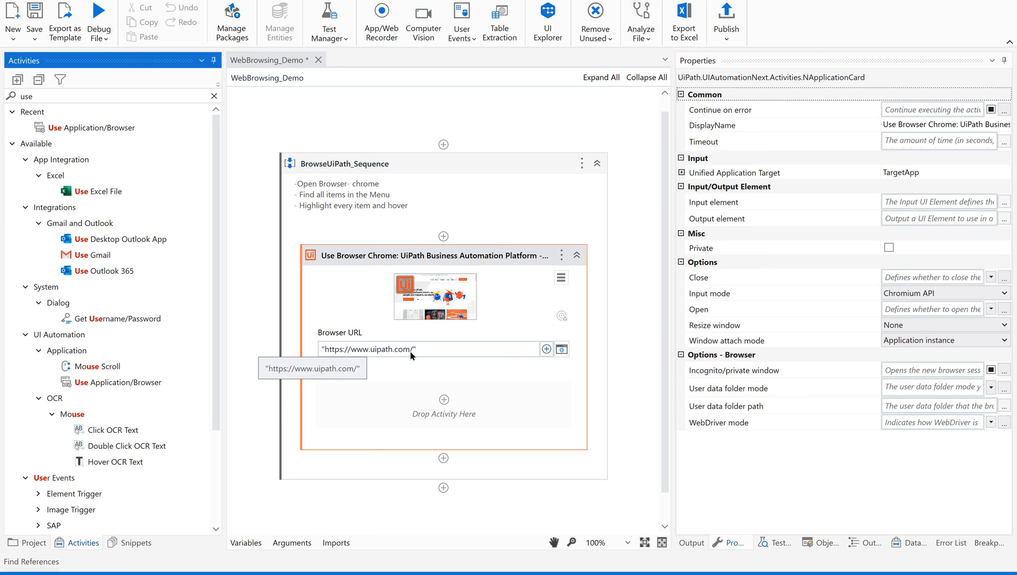
mouse_move(720, 378)
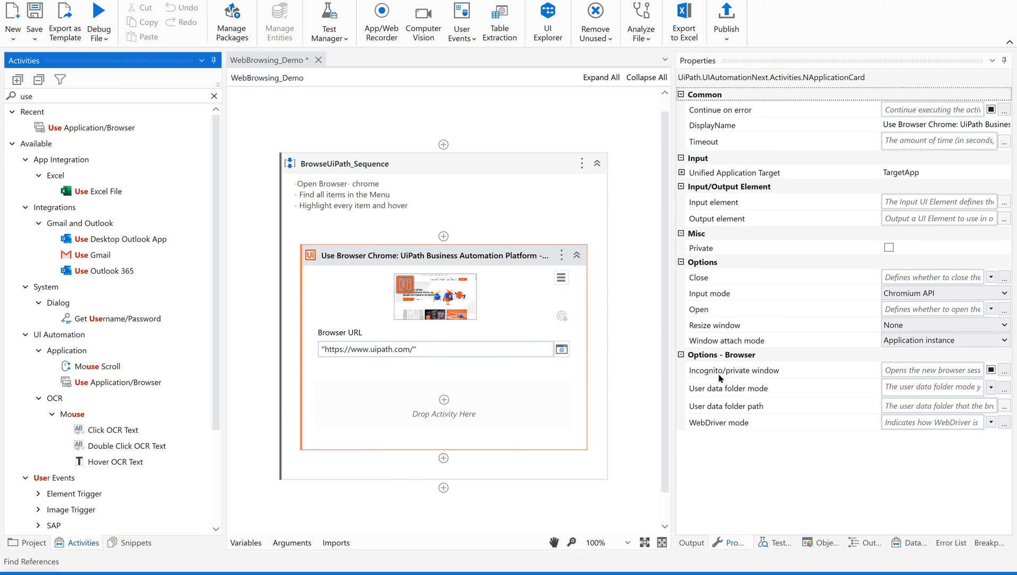
mouse_move(475, 350)
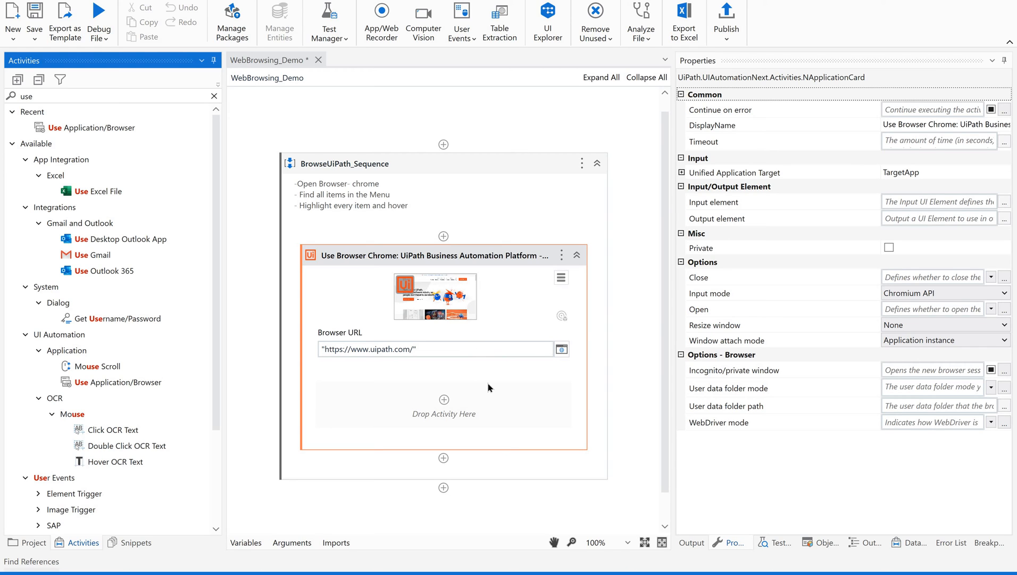
mouse_move(275, 324)
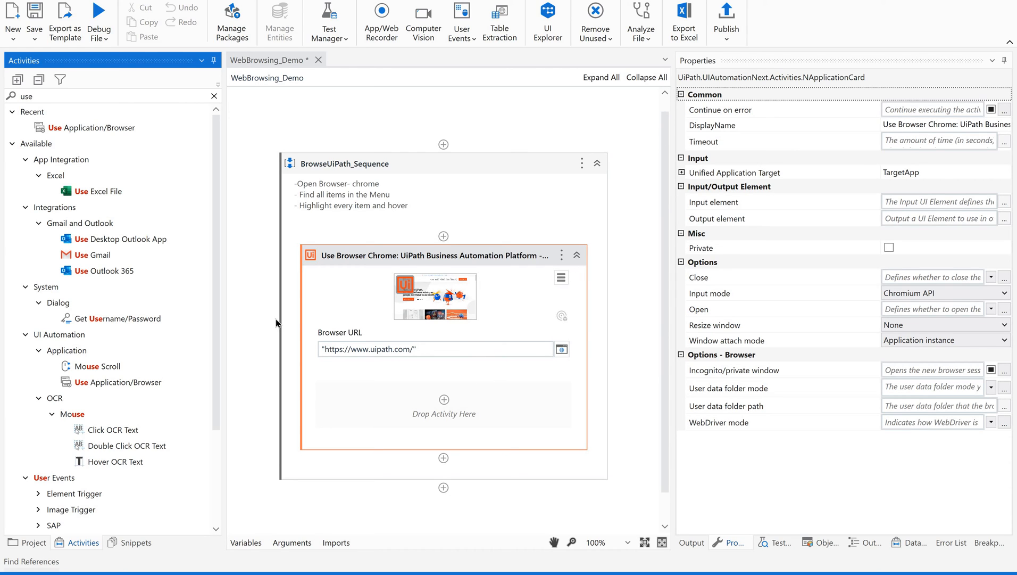
mouse_move(97, 366)
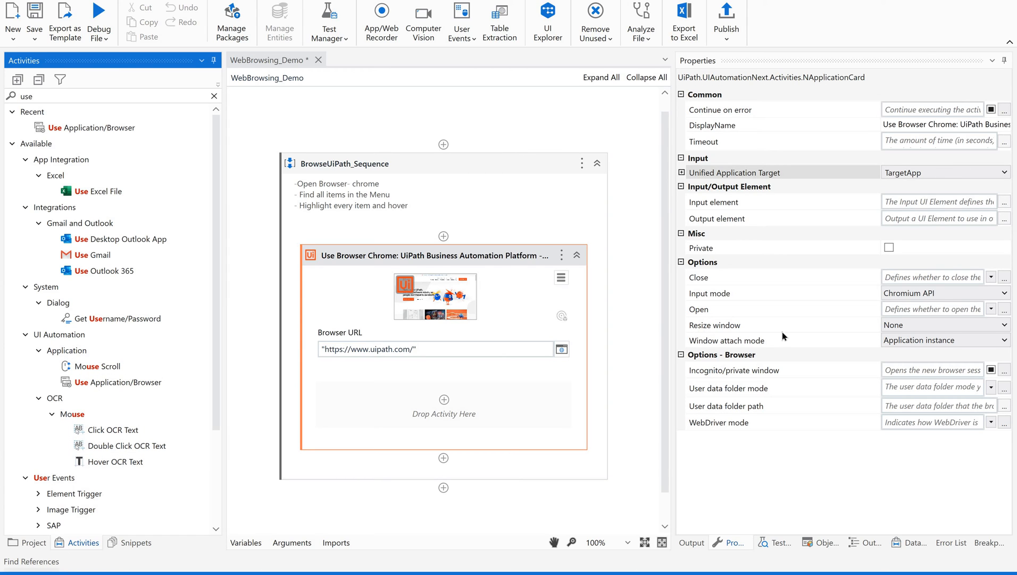
mouse_move(901, 331)
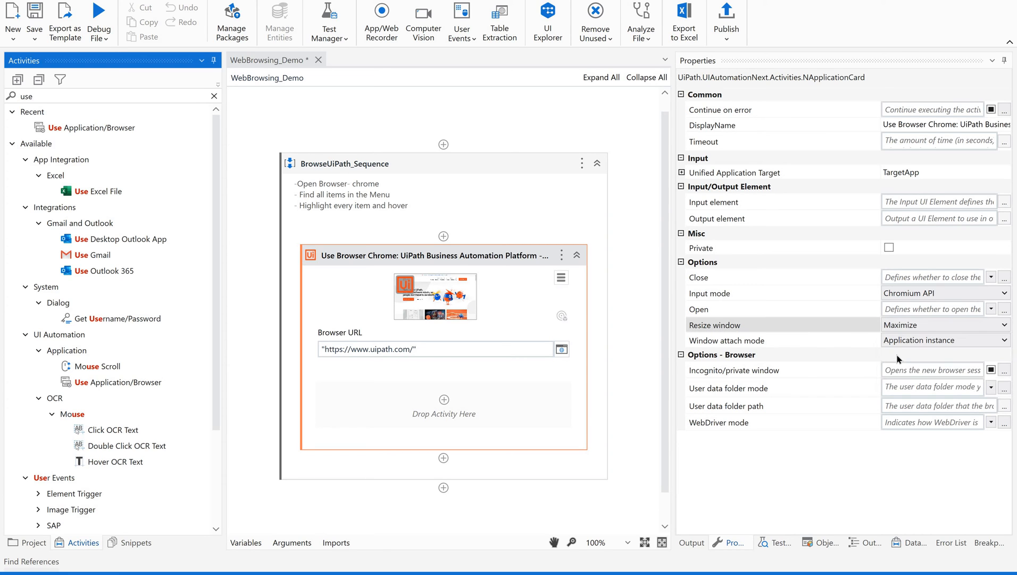
mouse_move(690, 349)
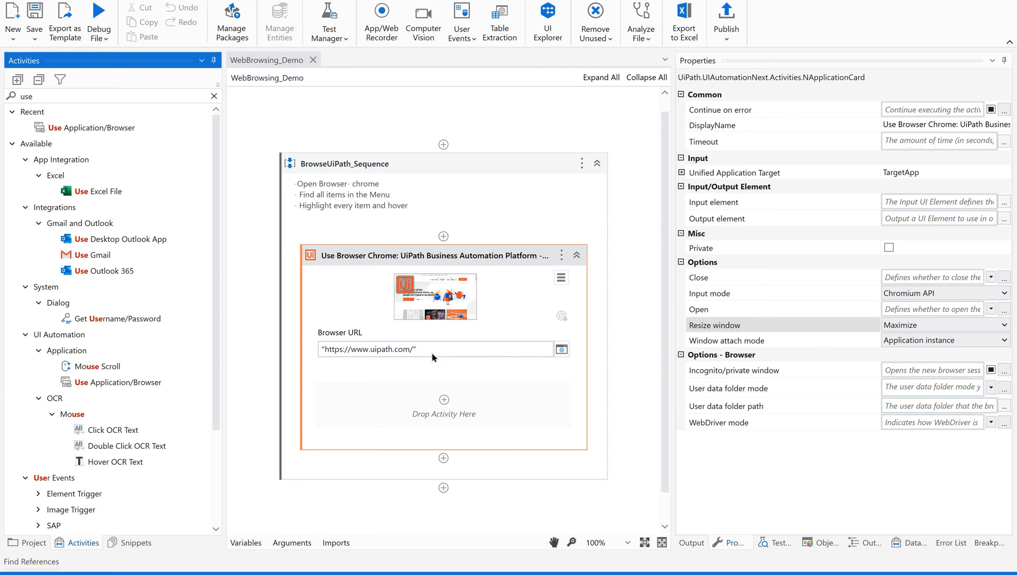
mouse_move(433, 357)
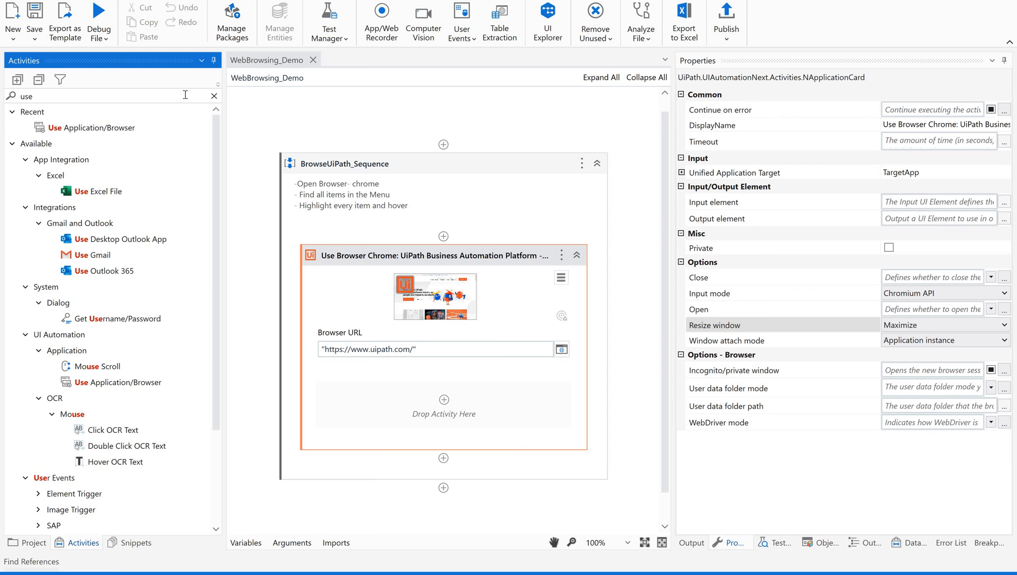
Filter activities by 'for each u' and start picking the loop's elements in Chrome
triple_click(28, 96)
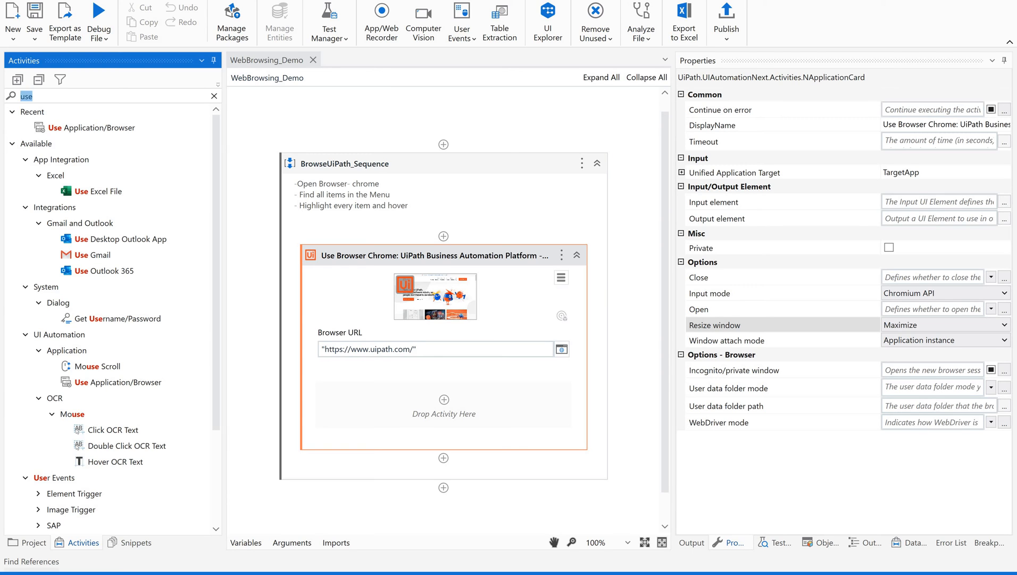
text(for each ui)
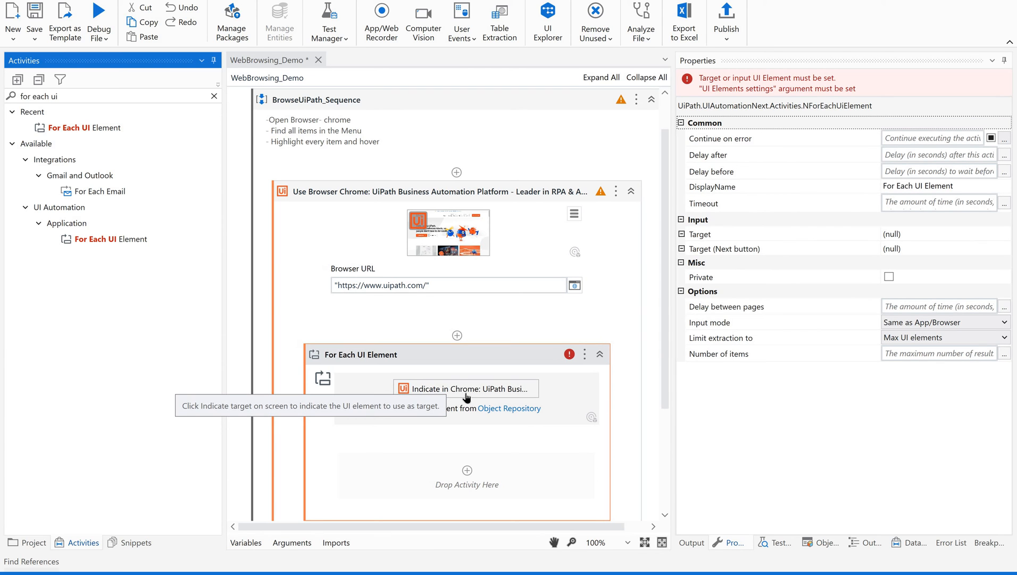
click(466, 388)
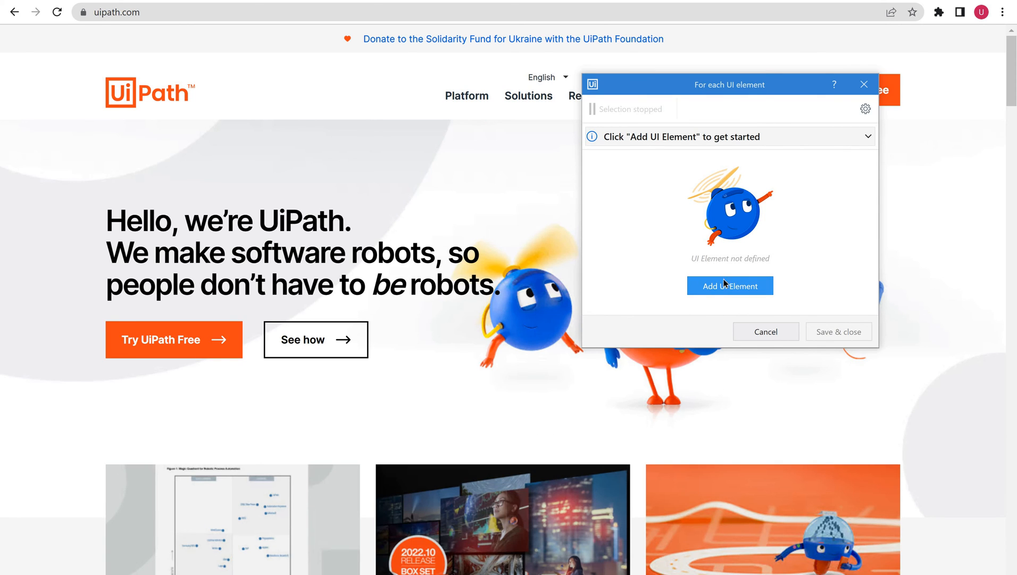
mouse_move(679, 161)
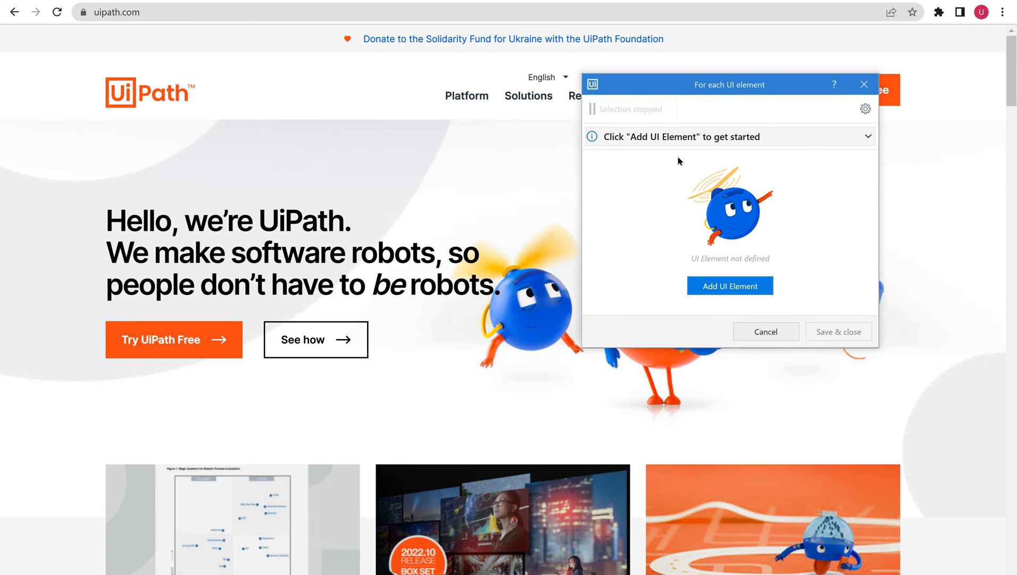
mouse_move(690, 240)
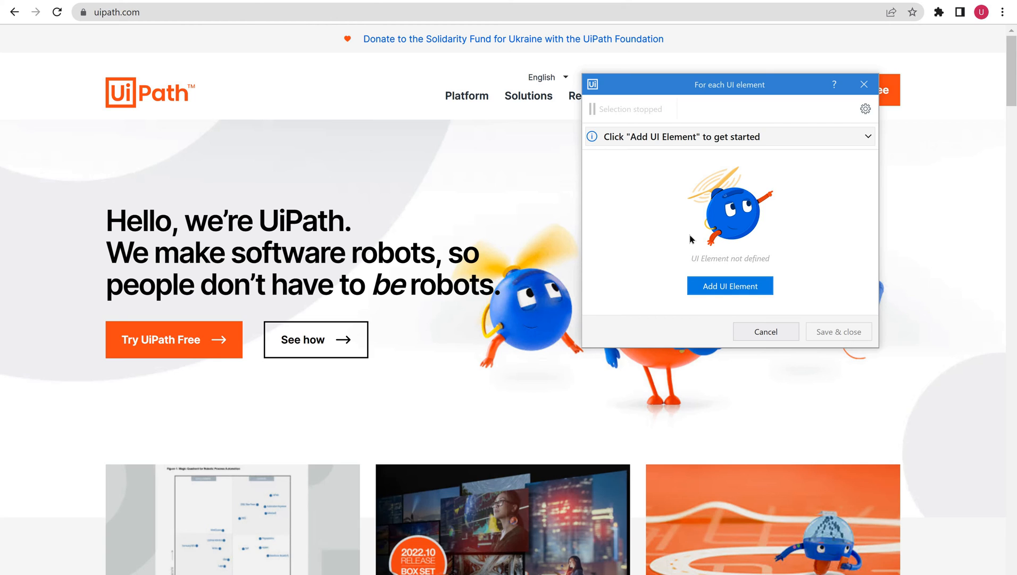
mouse_move(724, 296)
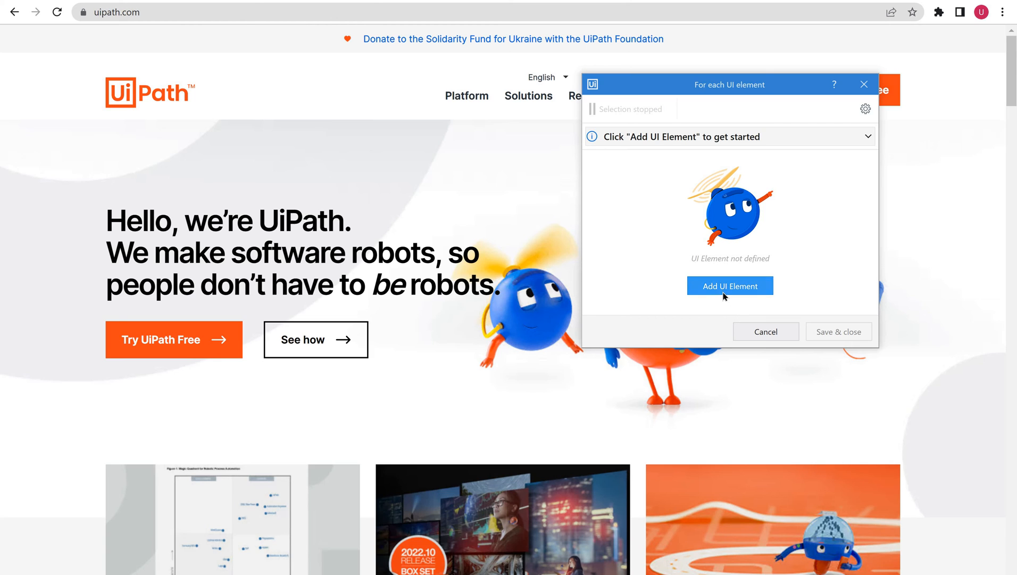
mouse_move(729, 285)
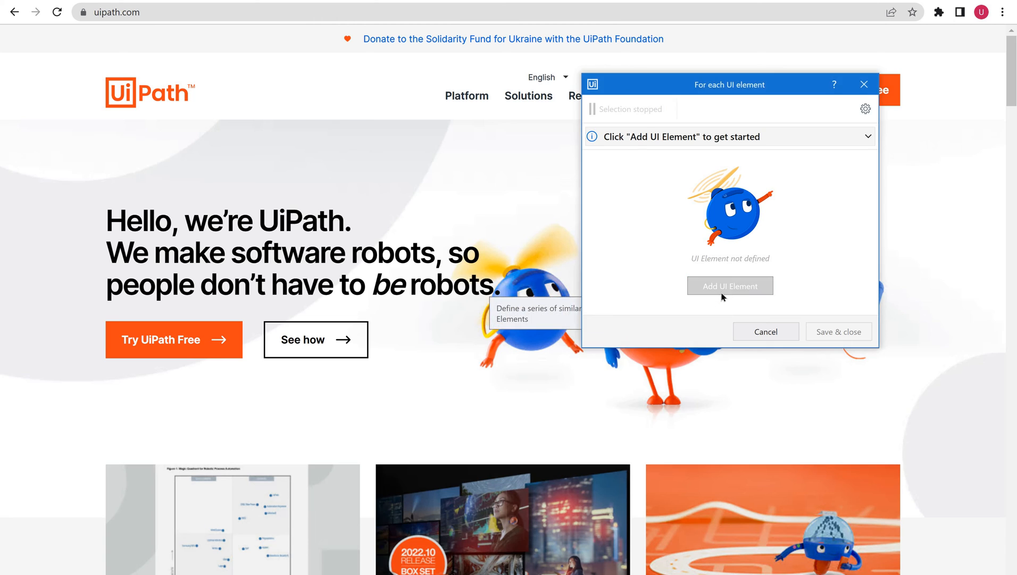
Indicate the menu bar items, confirm them as loop elements and save back to Studio
click(729, 285)
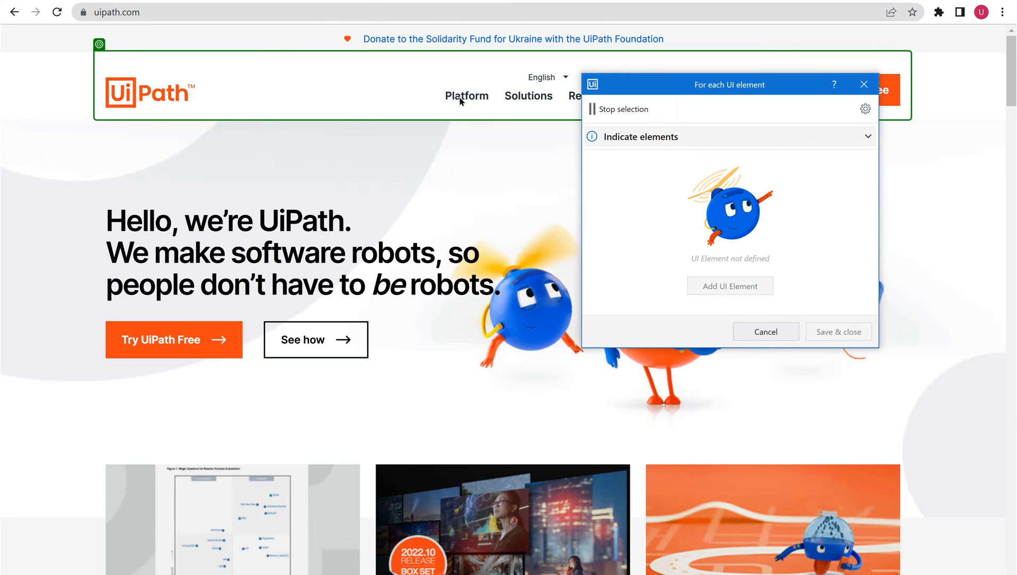
mouse_move(466, 96)
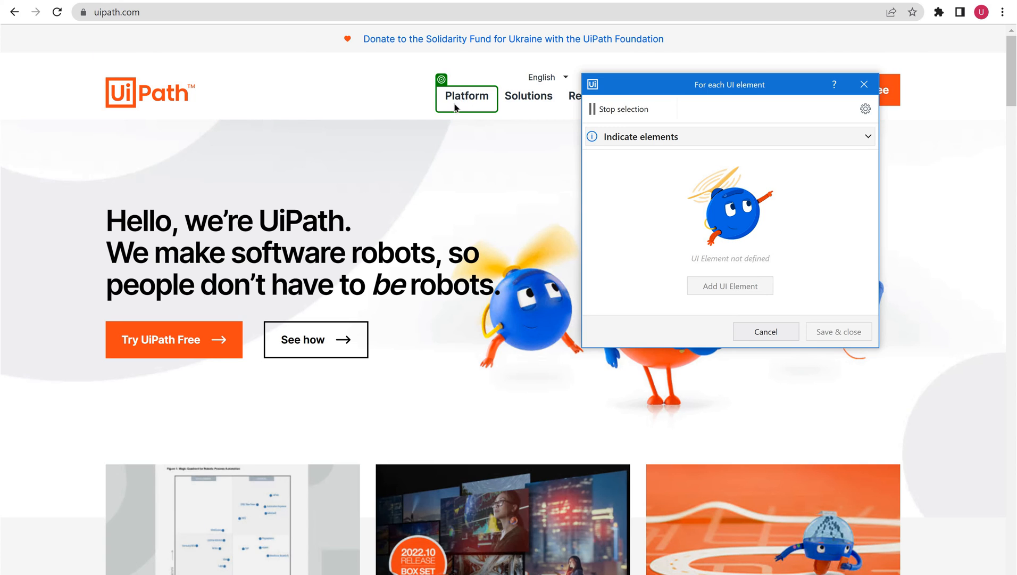
mouse_move(513, 38)
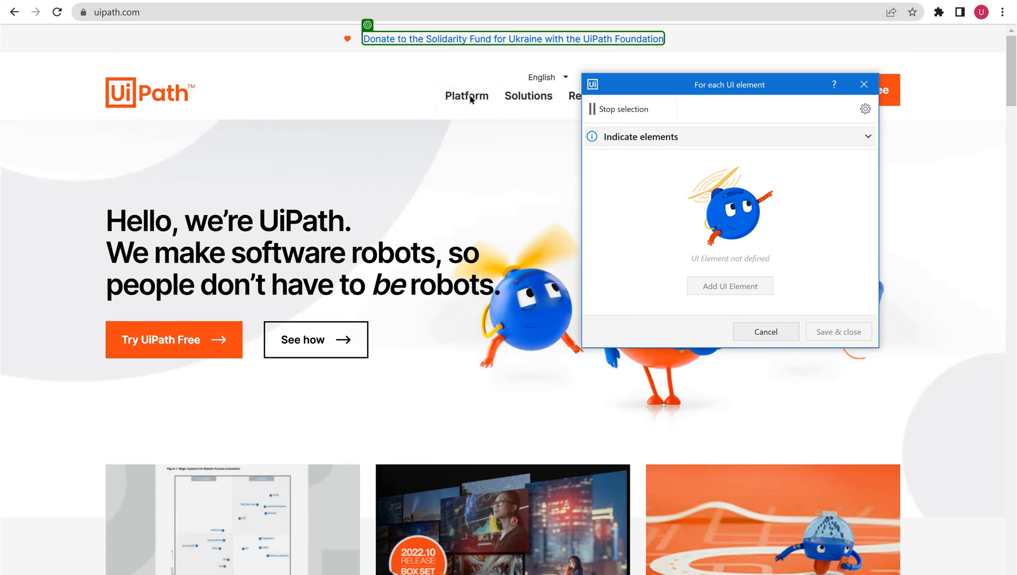
mouse_move(466, 96)
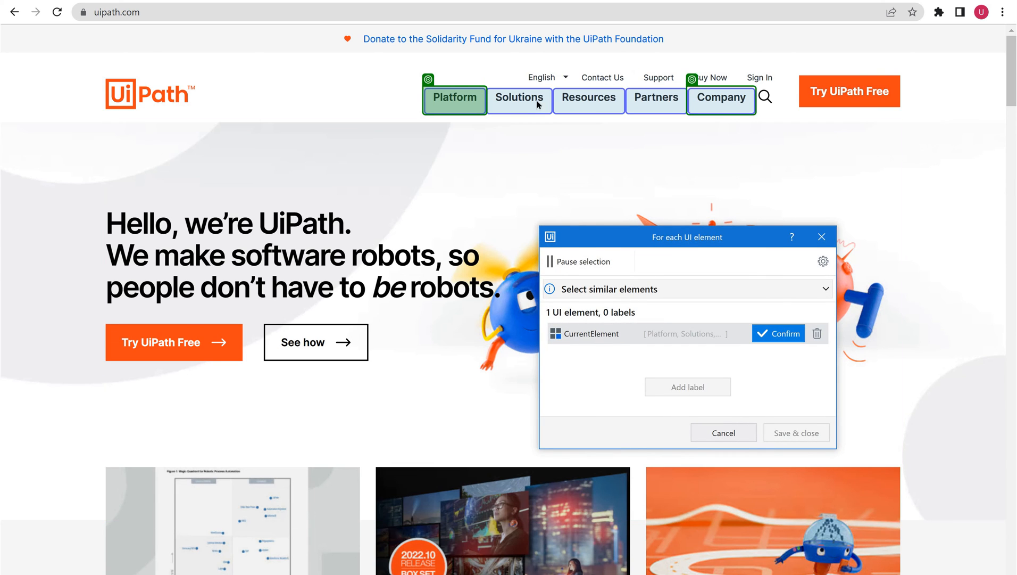
mouse_move(794, 327)
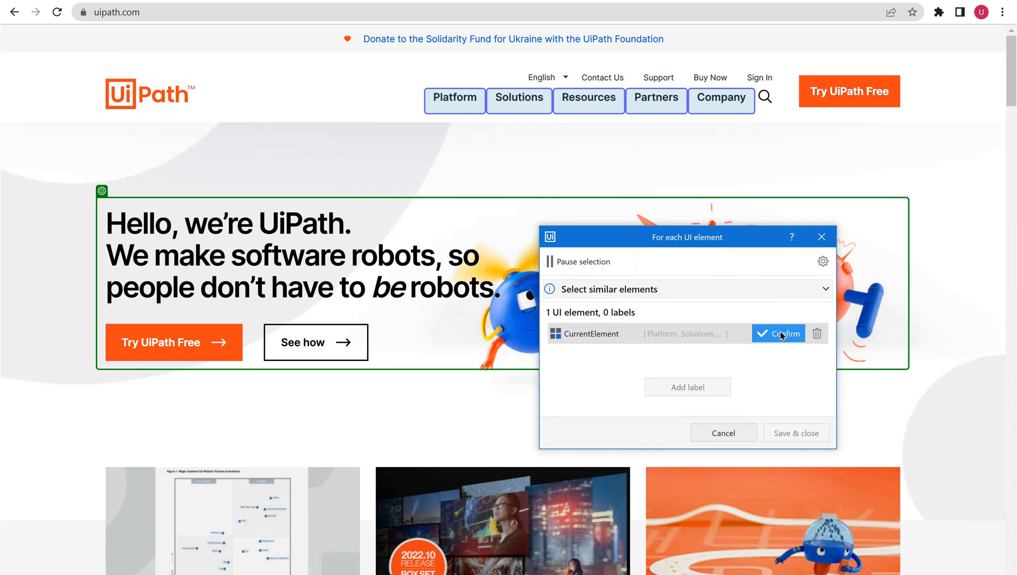
click(781, 333)
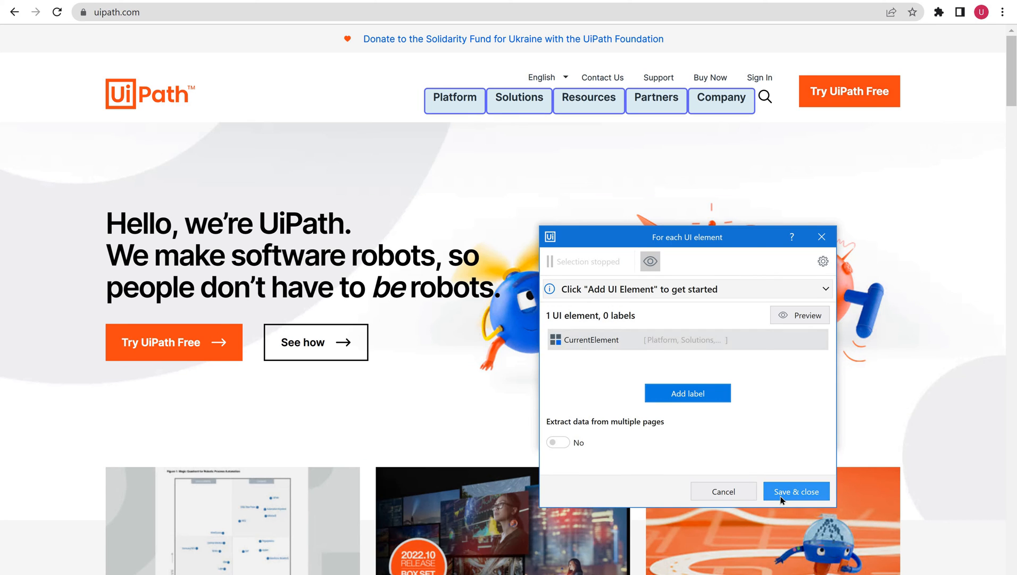
click(795, 490)
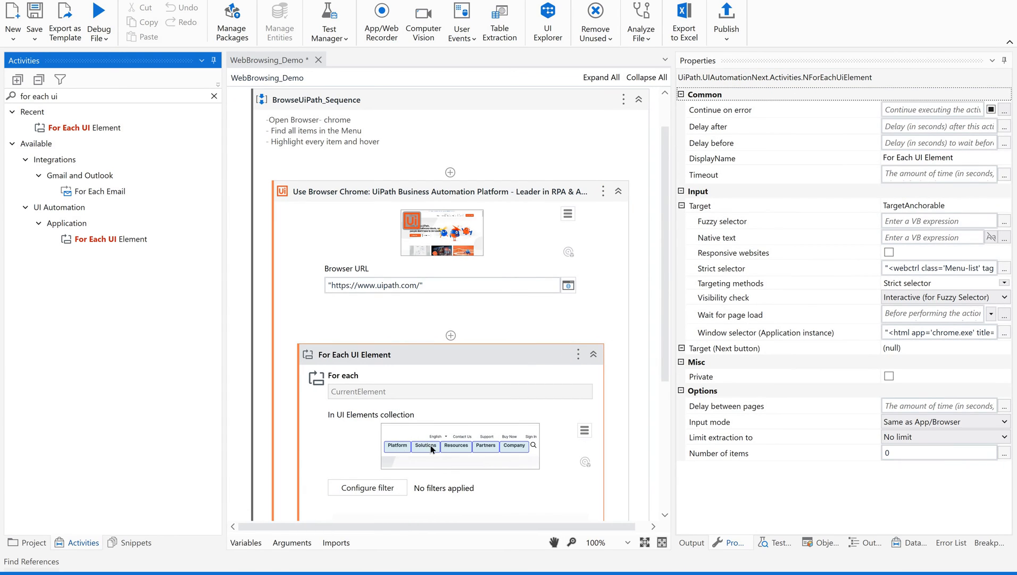
mouse_move(499, 417)
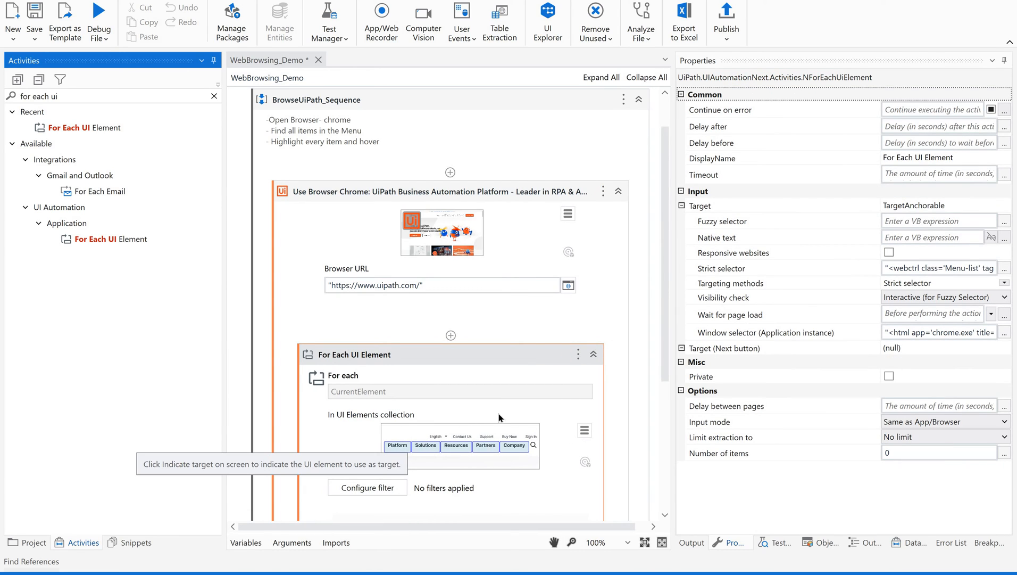
mouse_move(664, 360)
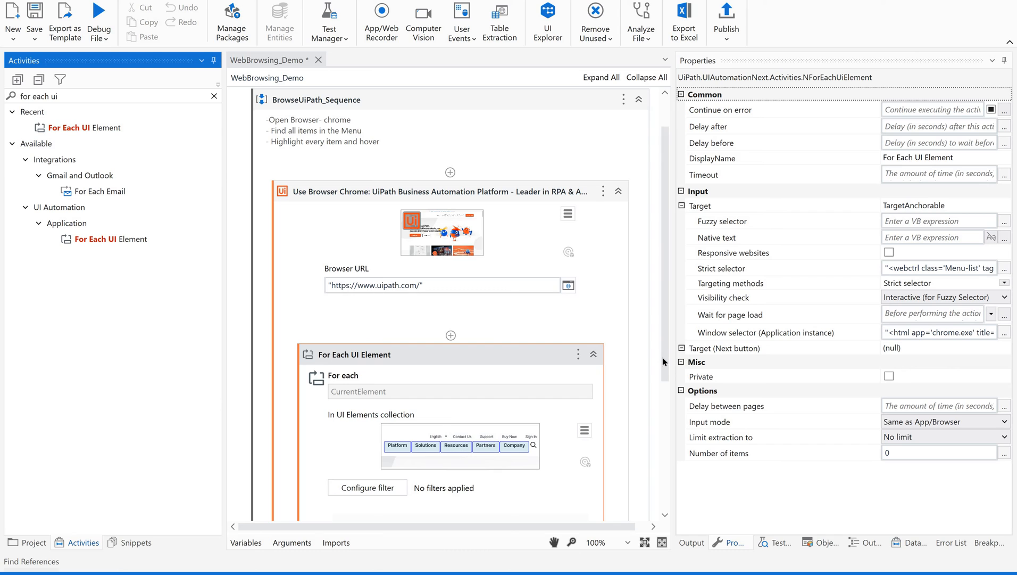
Scroll the activities list while looking for the Highlight activity
scroll(down, 3)
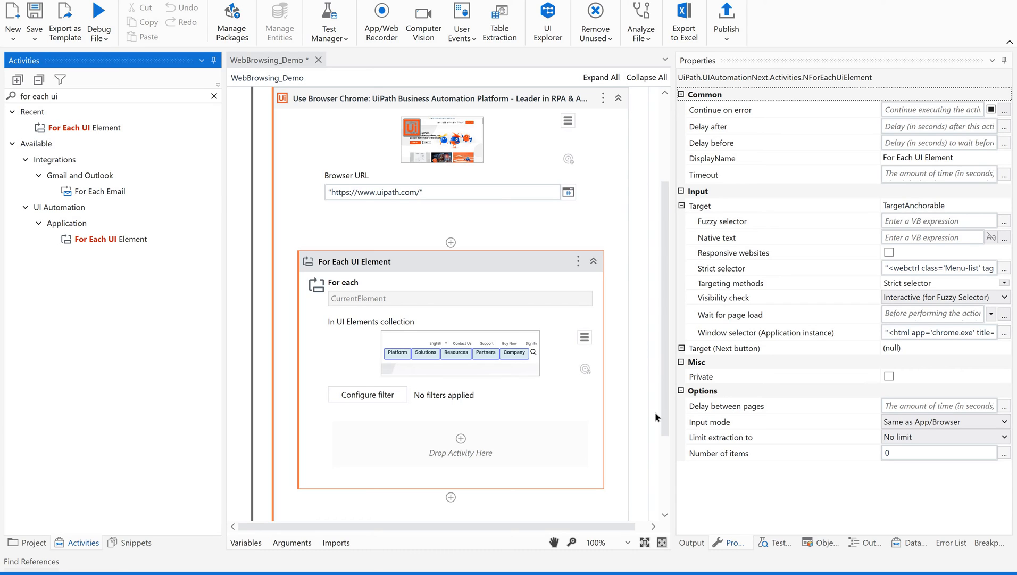
mouse_move(448, 359)
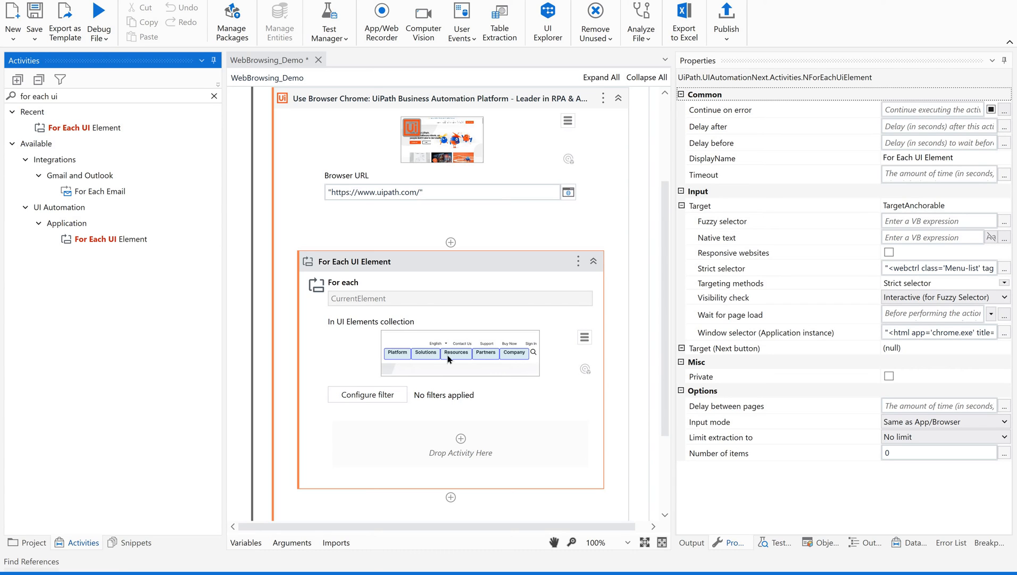
mouse_move(466, 368)
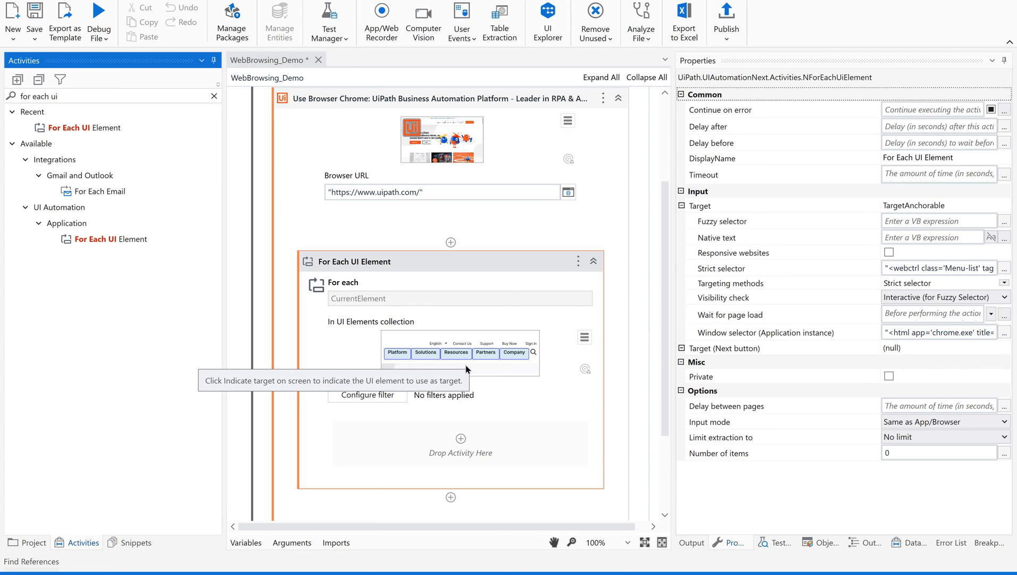
mouse_move(213, 95)
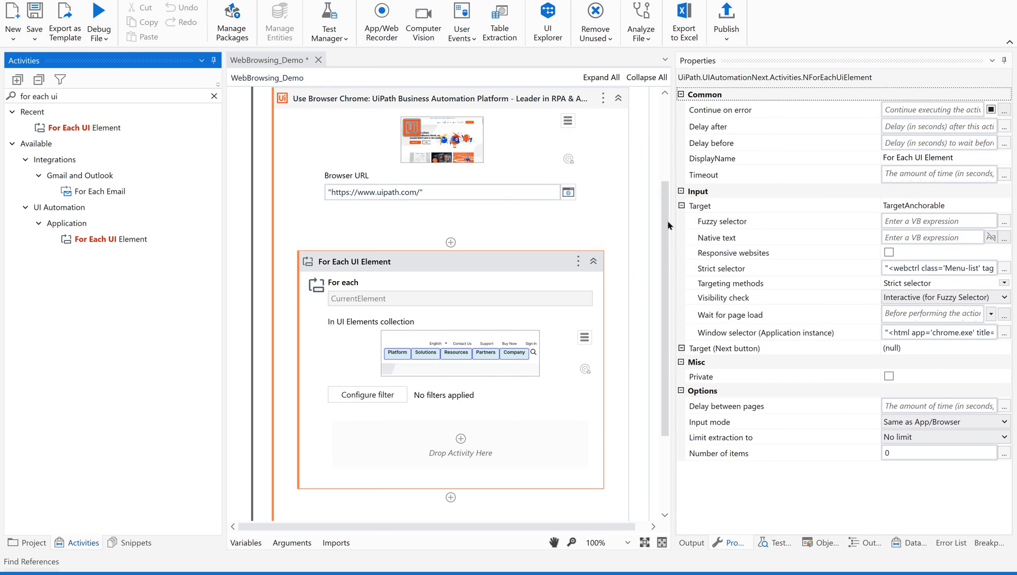
scroll(up, 3)
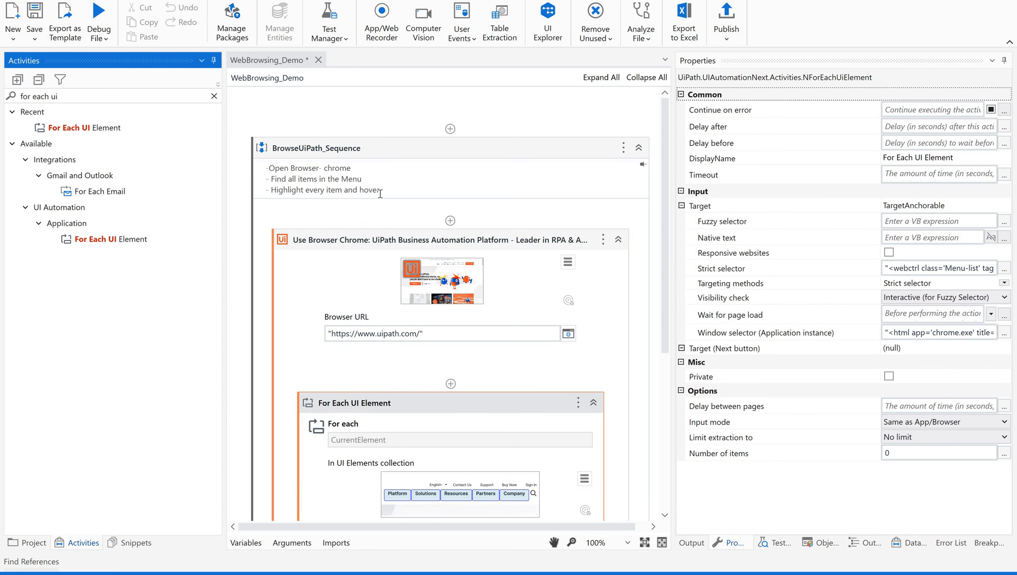
mouse_move(212, 95)
text(highligh)
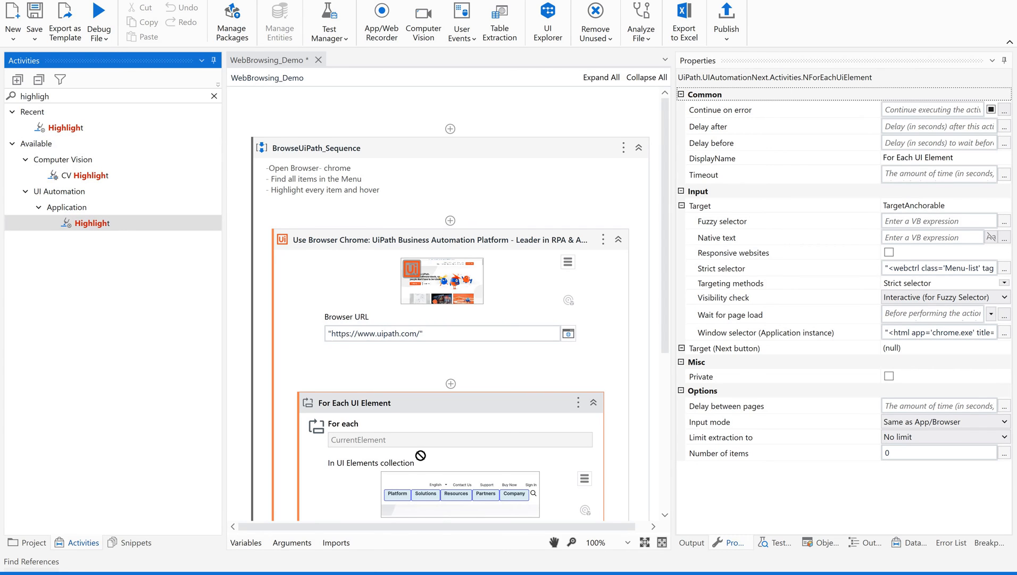
Scroll down the activities list to reach the Highlight activity
scroll(down, 3)
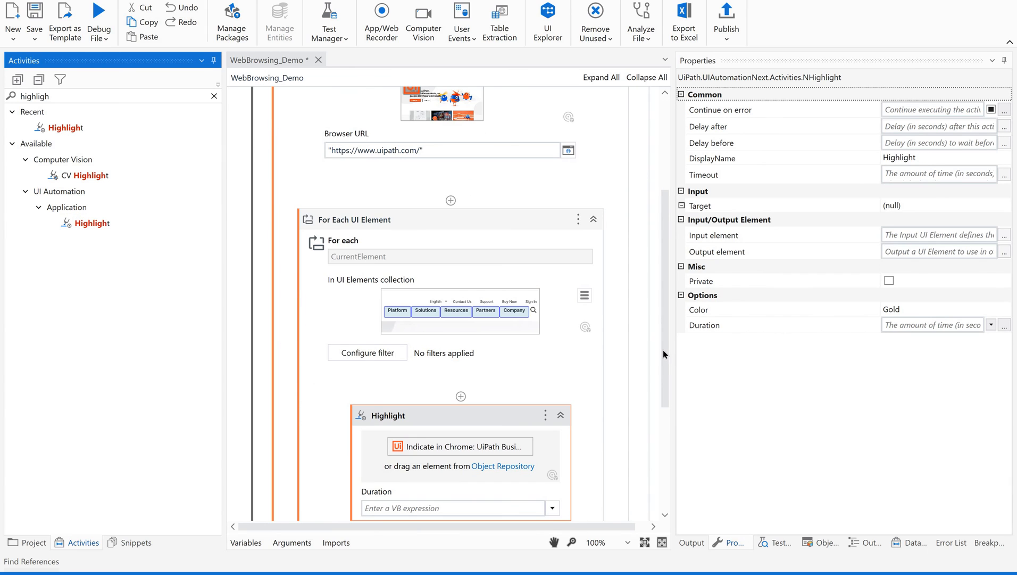
scroll(down, 3)
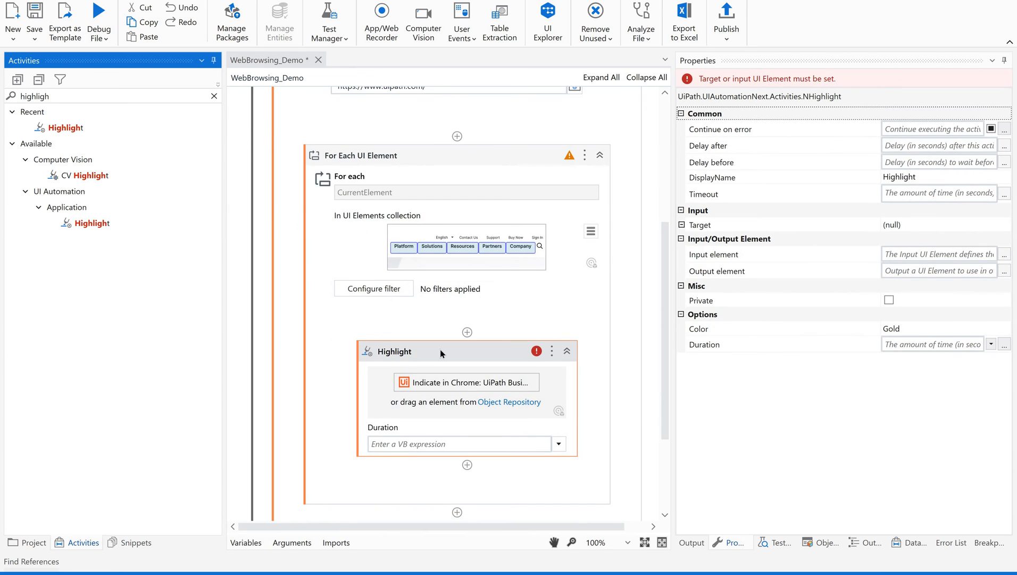
mouse_move(486, 383)
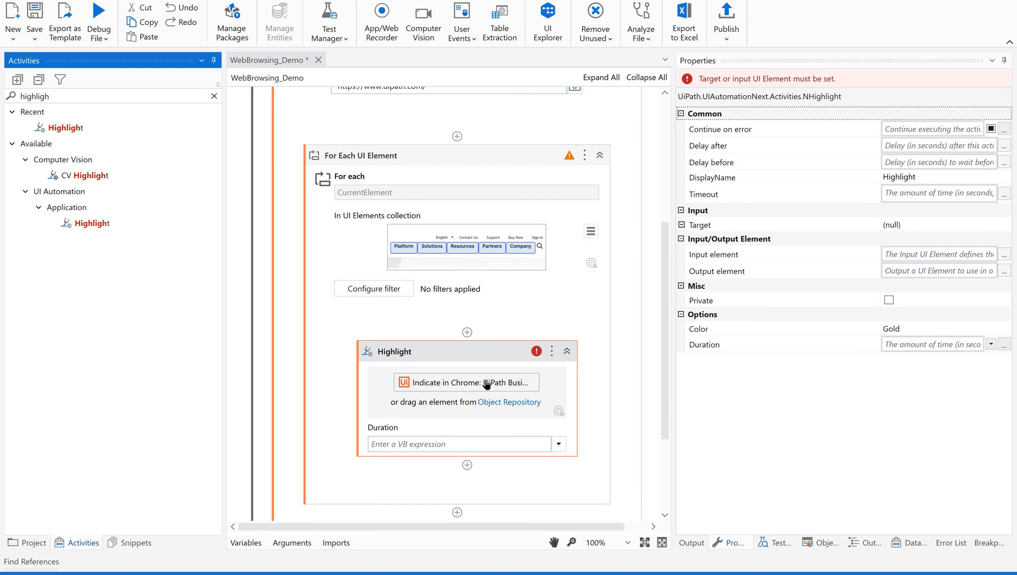
mouse_move(465, 382)
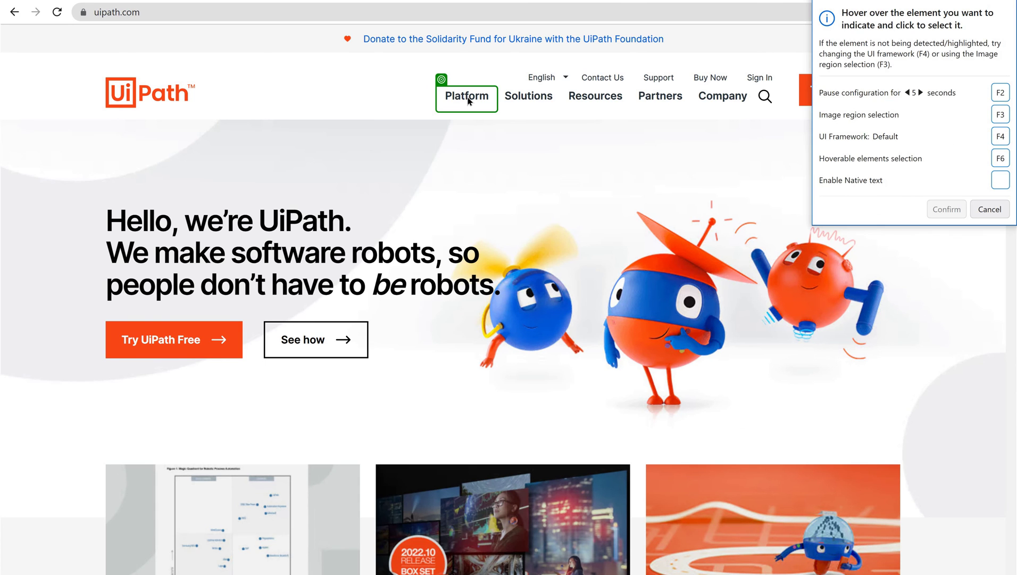
Target the Platform menu item with the UiPath logo as anchor and confirm
click(466, 96)
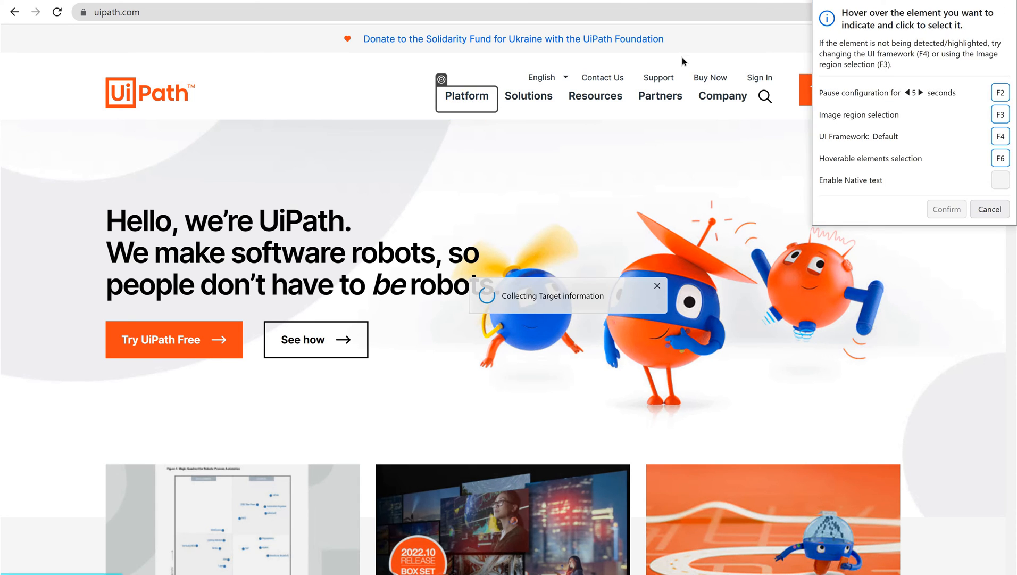
click(466, 95)
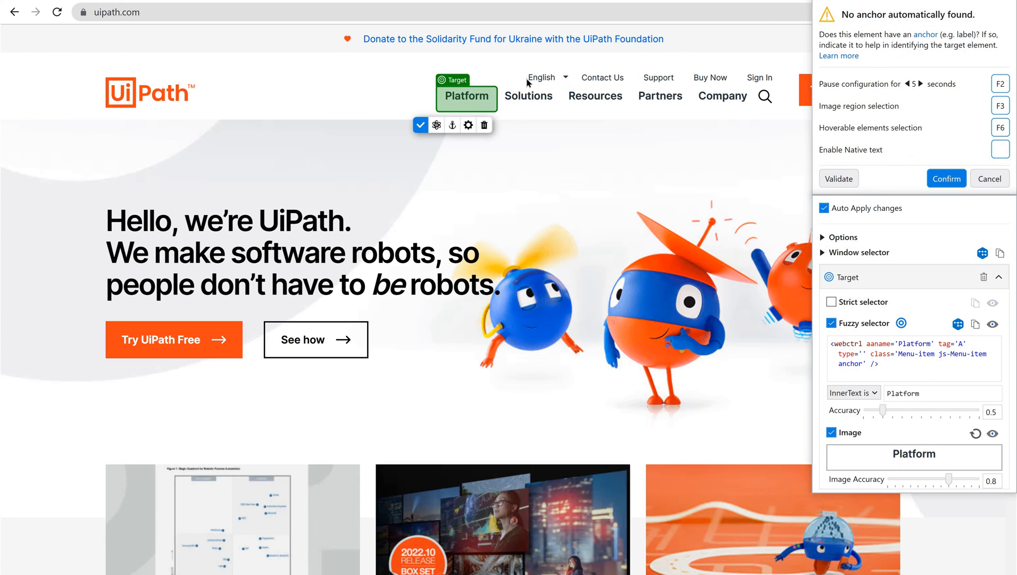
click(451, 124)
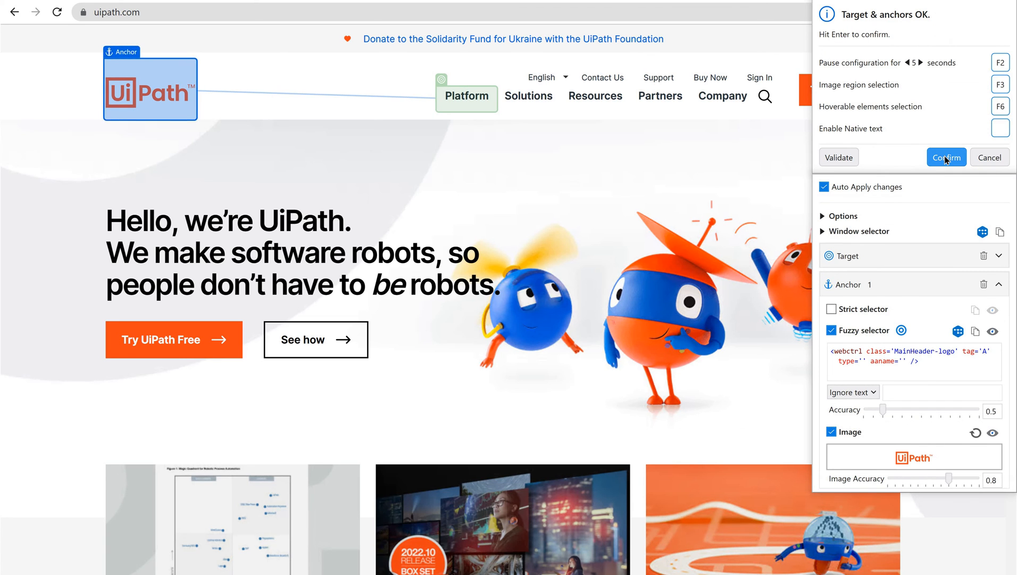
click(945, 156)
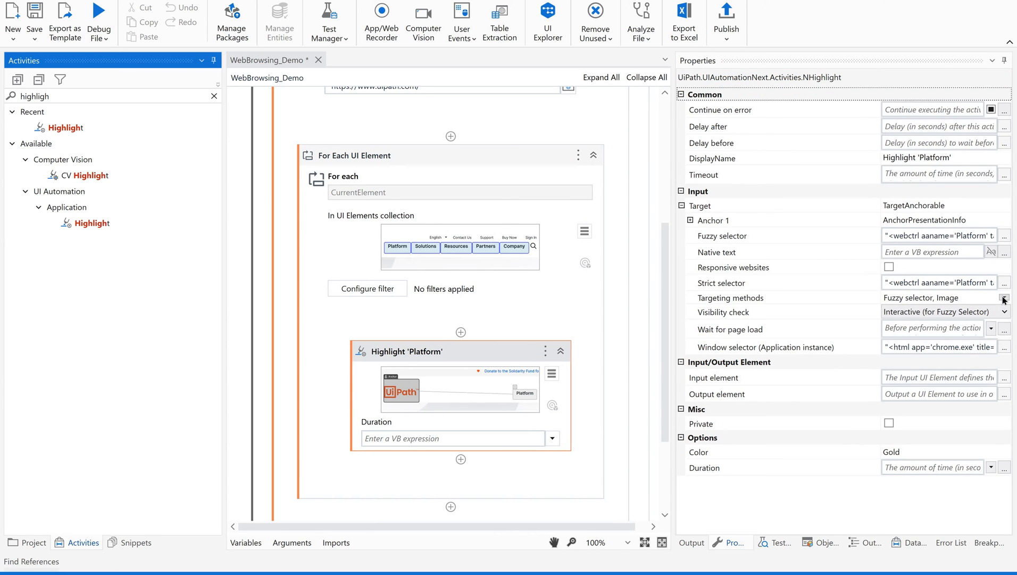
Enable Strict selector targeting for the Highlight and open its selector editor
click(1005, 298)
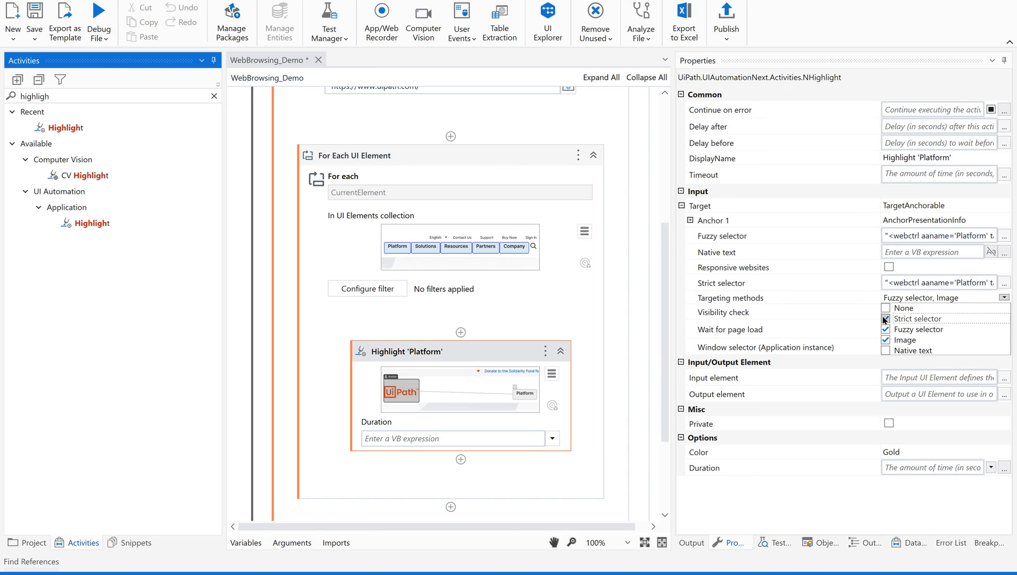
click(887, 318)
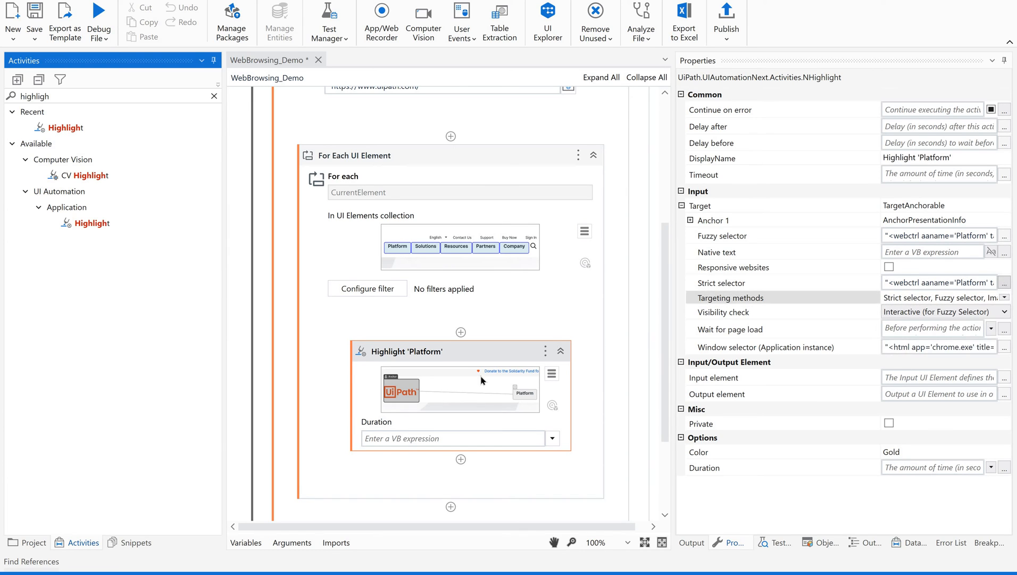
click(1004, 282)
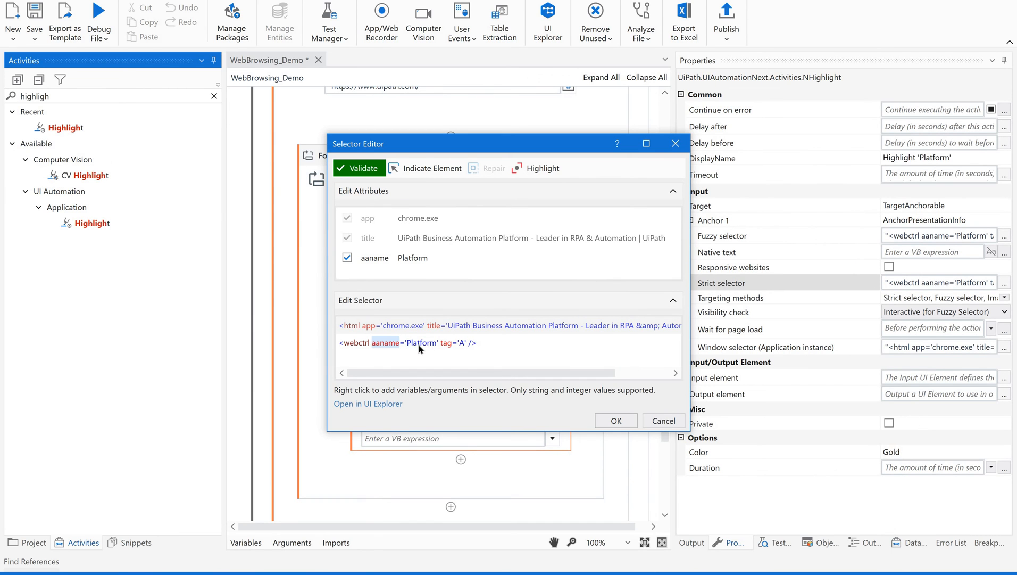
Replace the aaname value Platform with the CurrentElement_Label variable and confirm
double_click(422, 343)
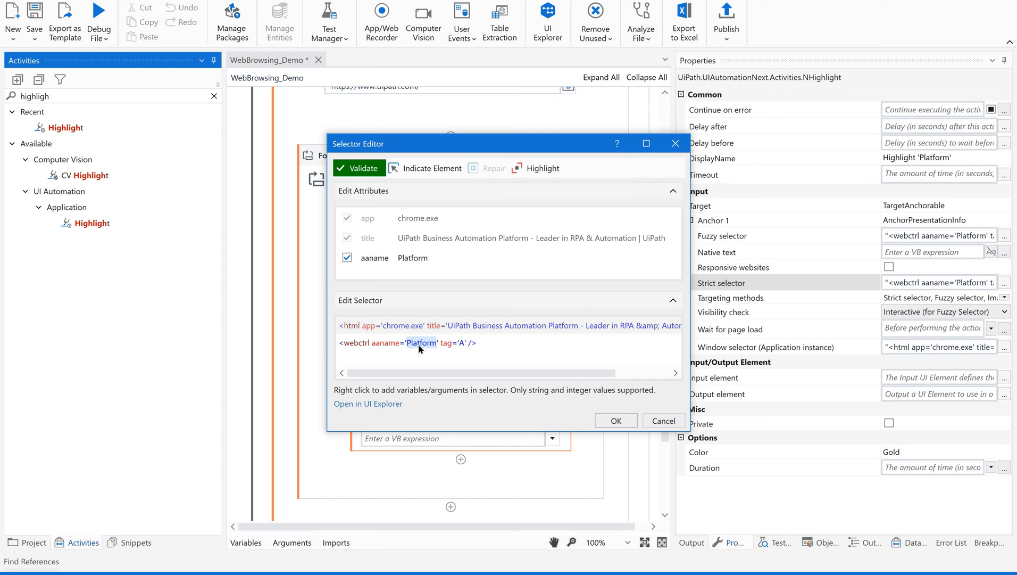
mouse_move(460, 361)
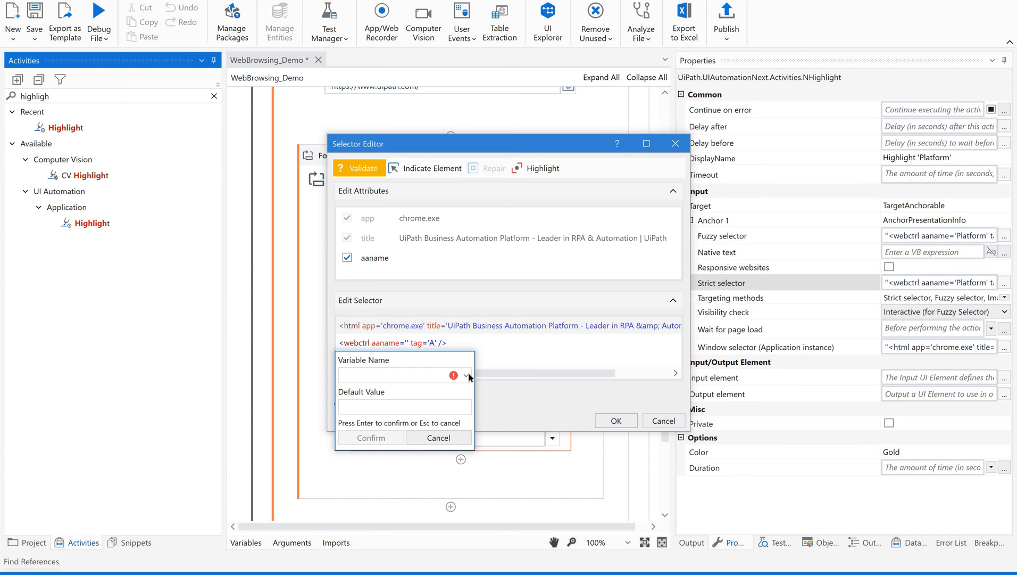
click(465, 376)
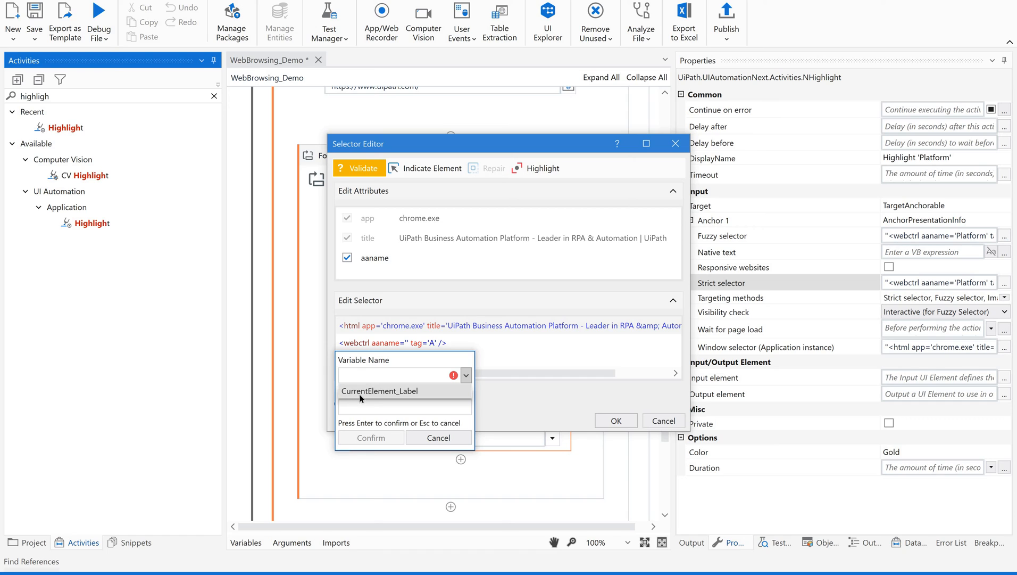
mouse_move(407, 397)
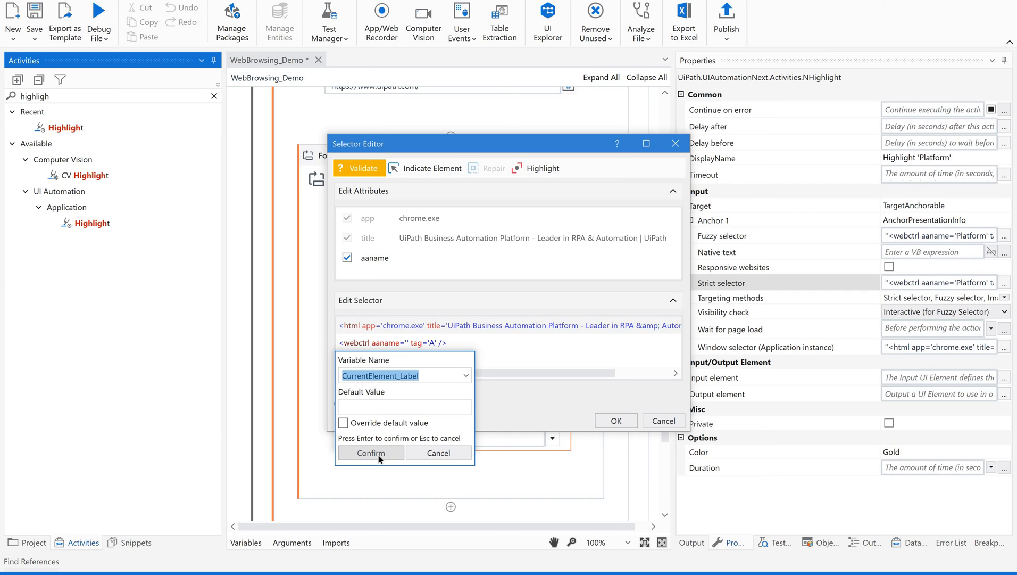
click(370, 452)
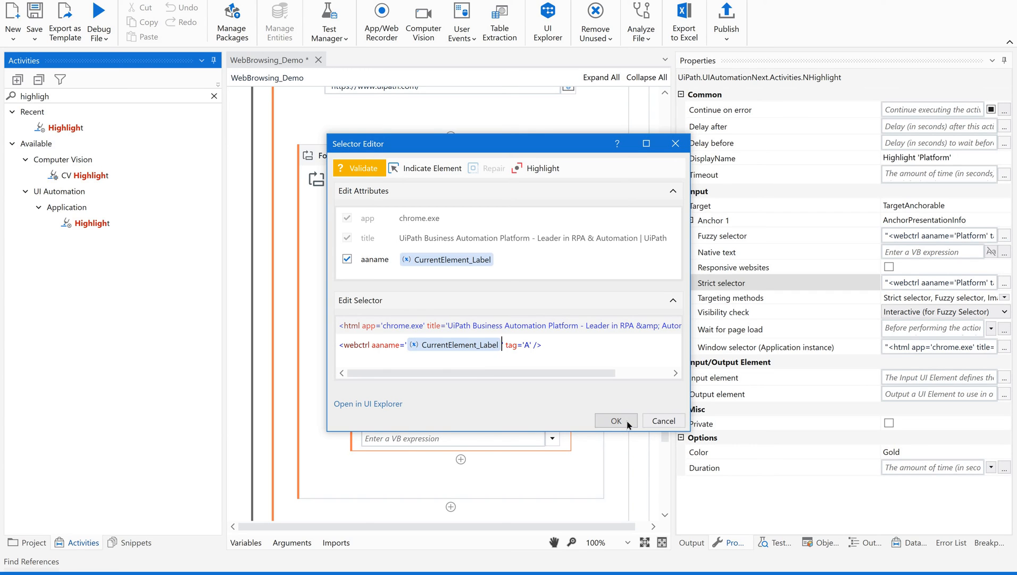
click(615, 420)
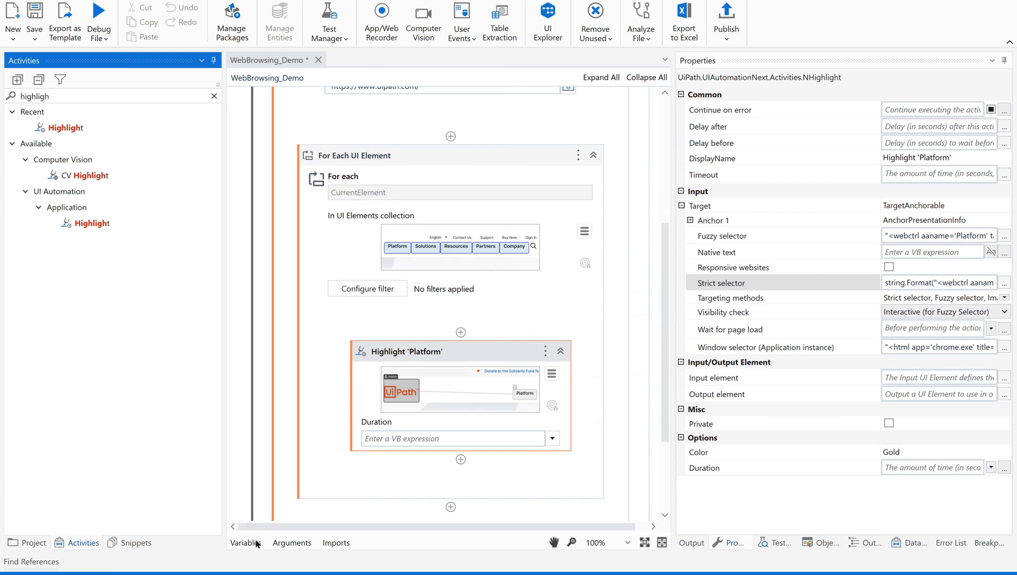
click(245, 543)
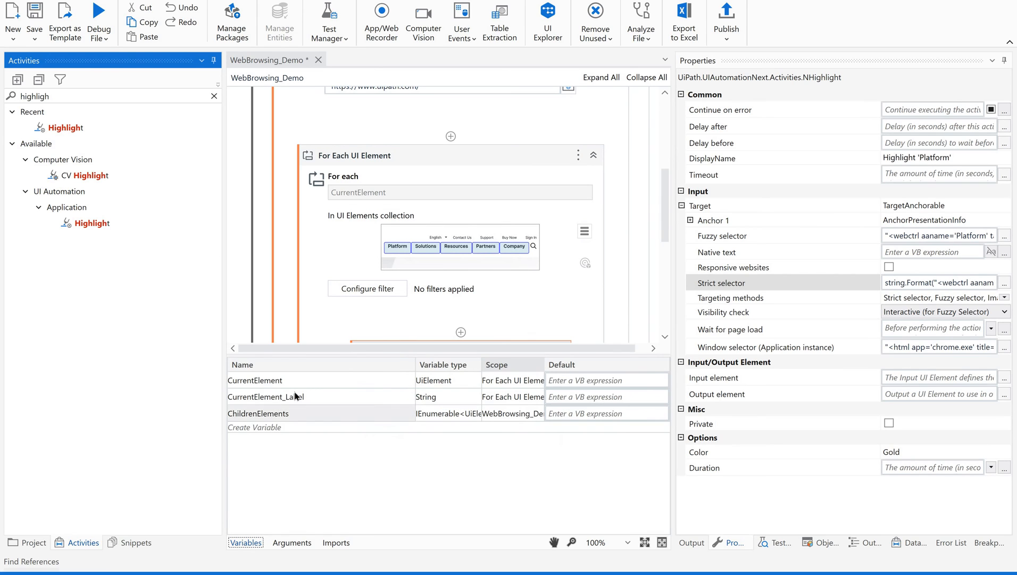
mouse_move(449, 405)
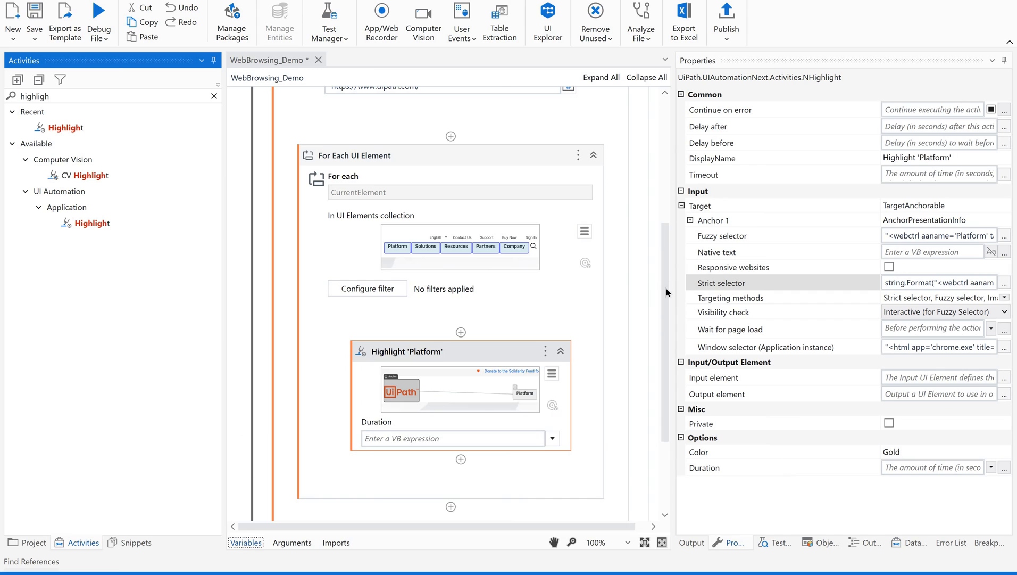
mouse_move(501, 167)
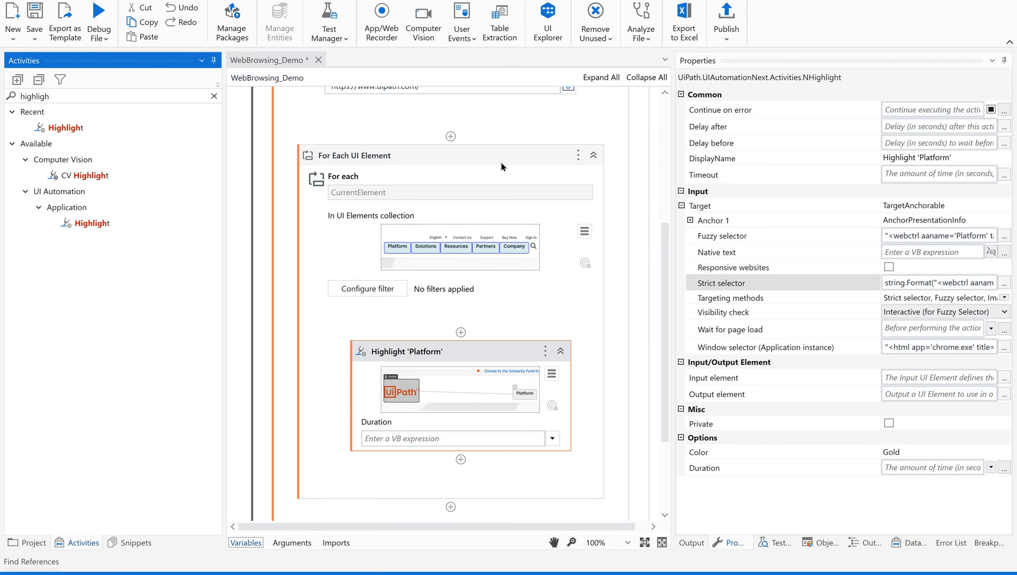
click(353, 155)
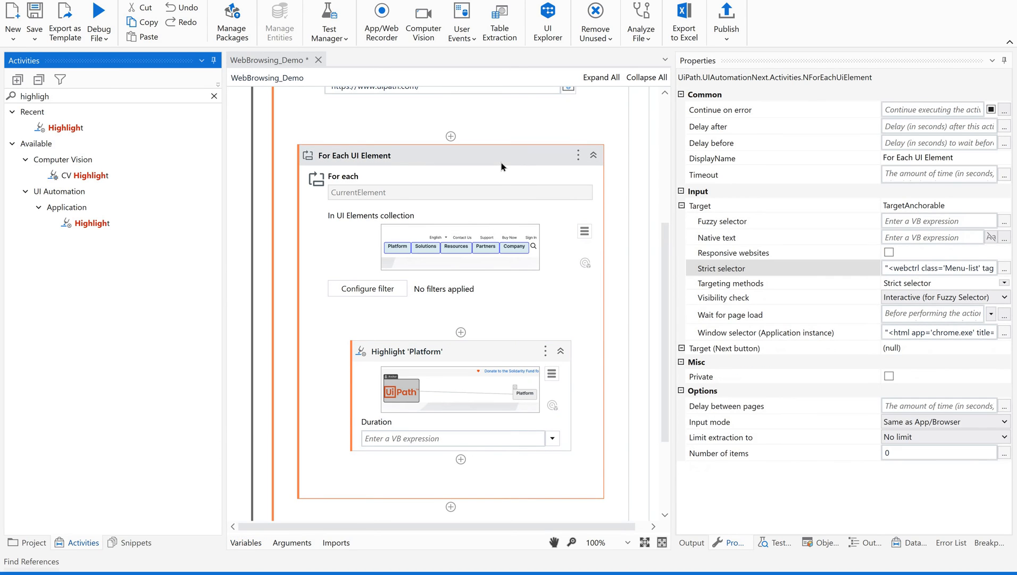
mouse_move(494, 254)
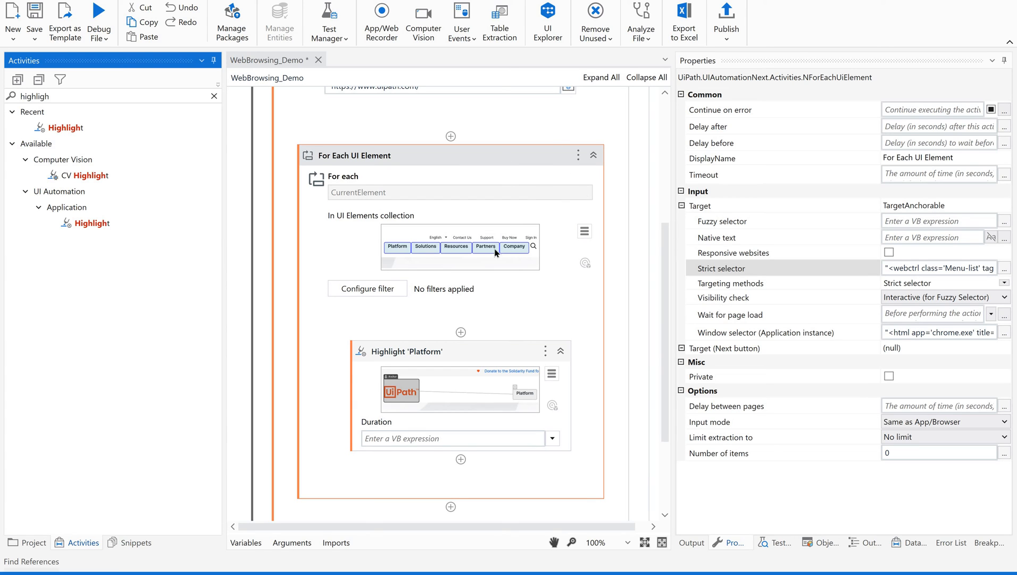
mouse_move(551, 235)
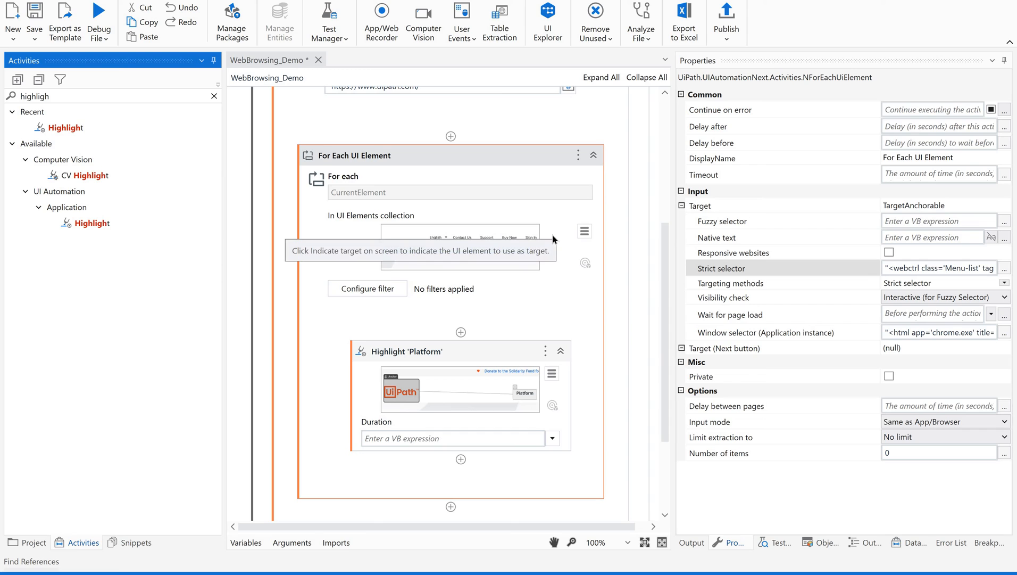
mouse_move(549, 248)
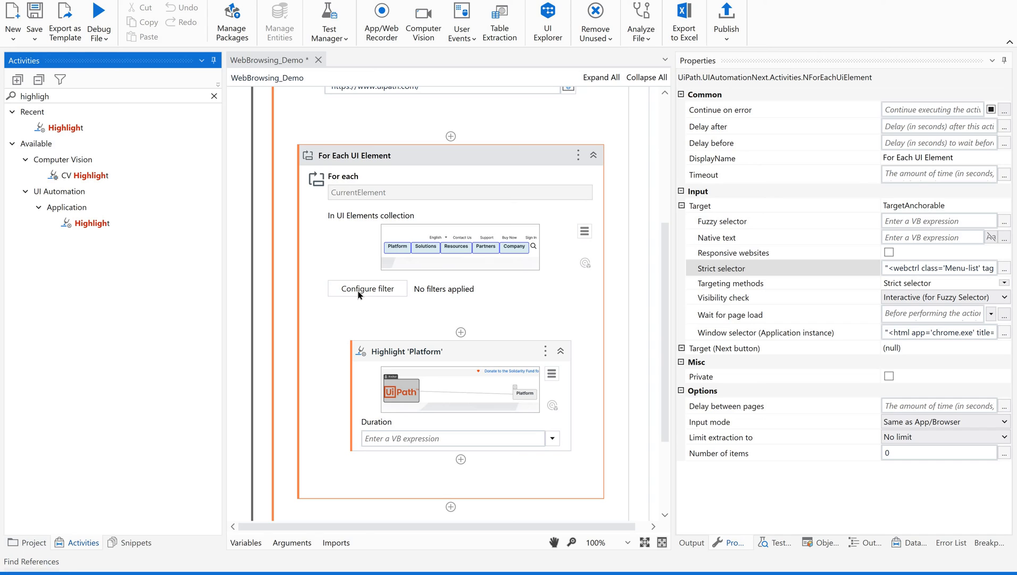
click(366, 288)
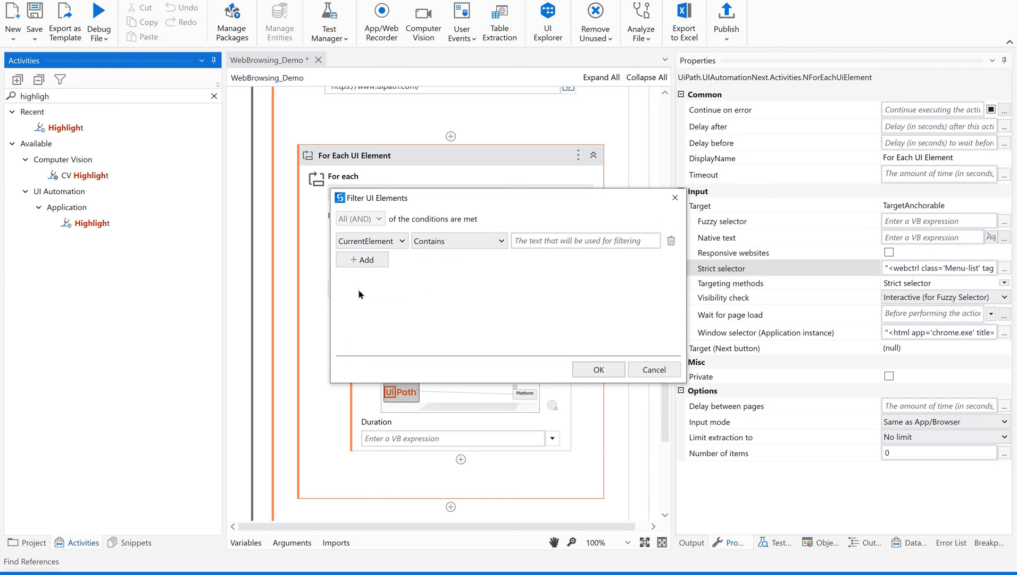
mouse_move(655, 369)
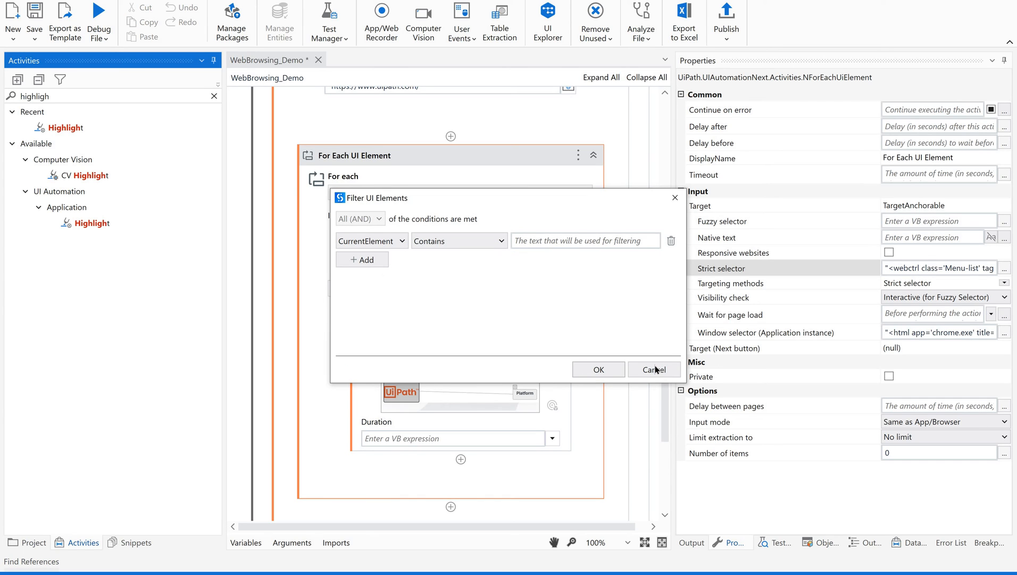
click(654, 369)
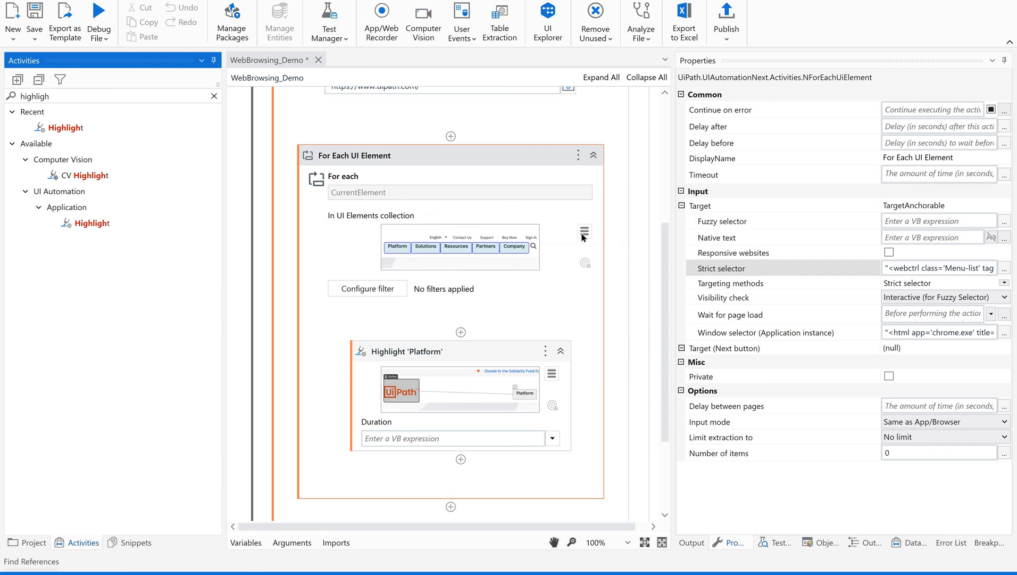
click(583, 231)
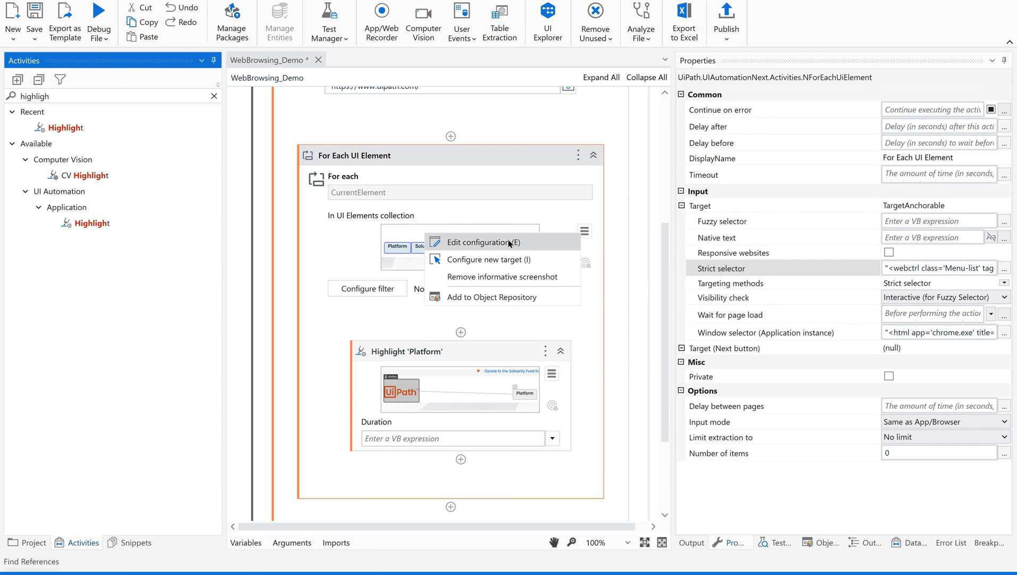
click(490, 258)
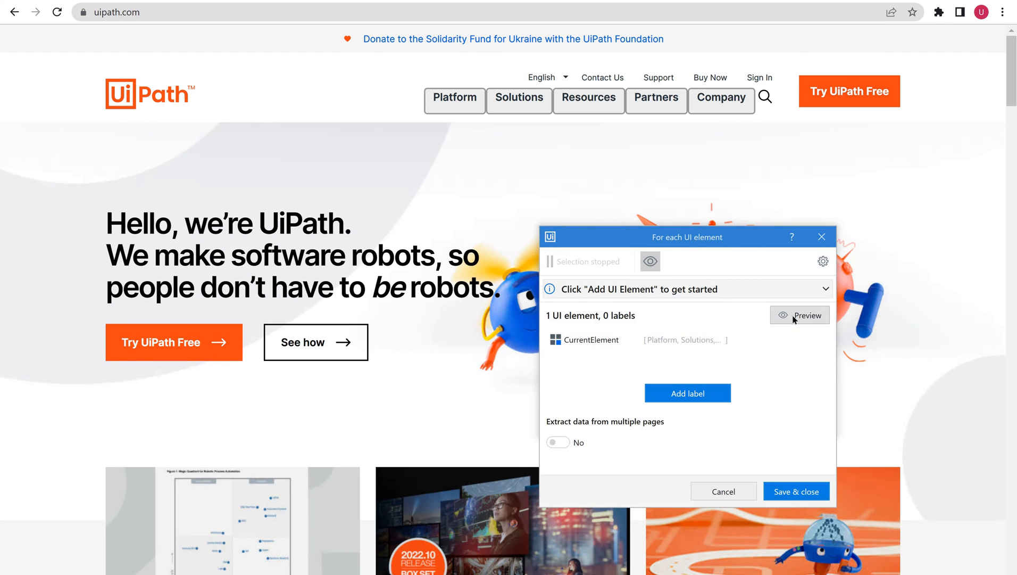
click(799, 315)
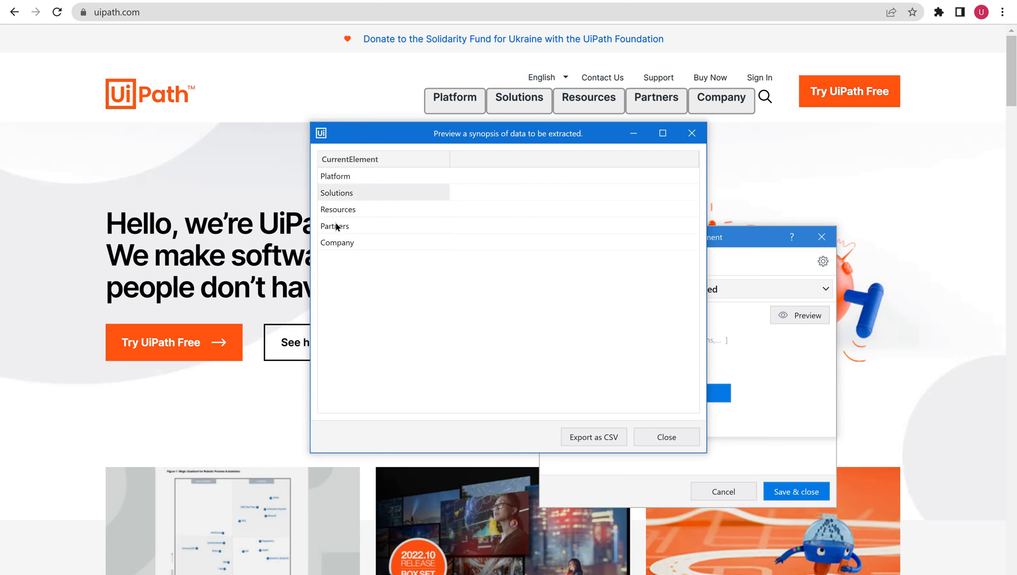
mouse_move(331, 178)
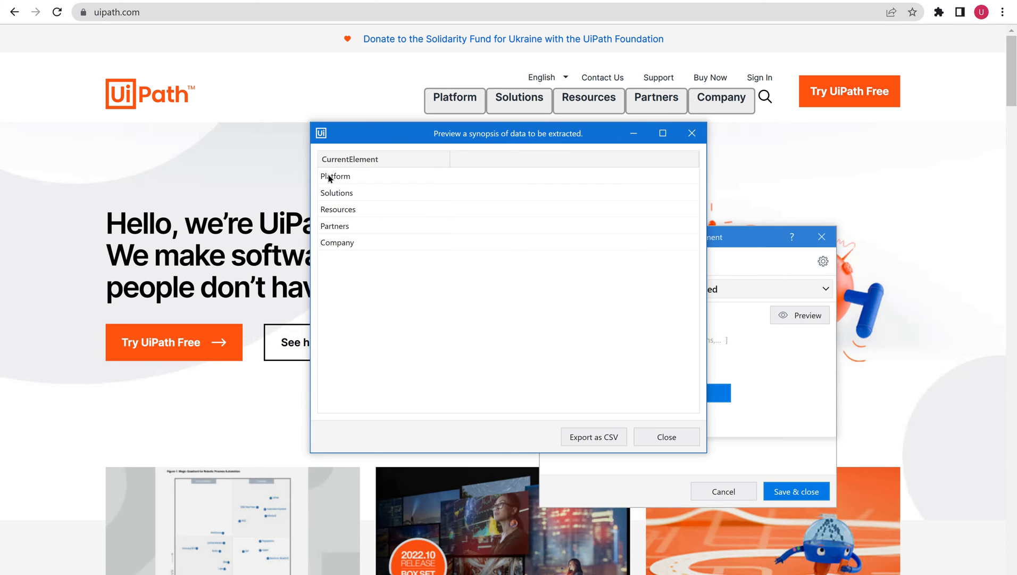
click(337, 209)
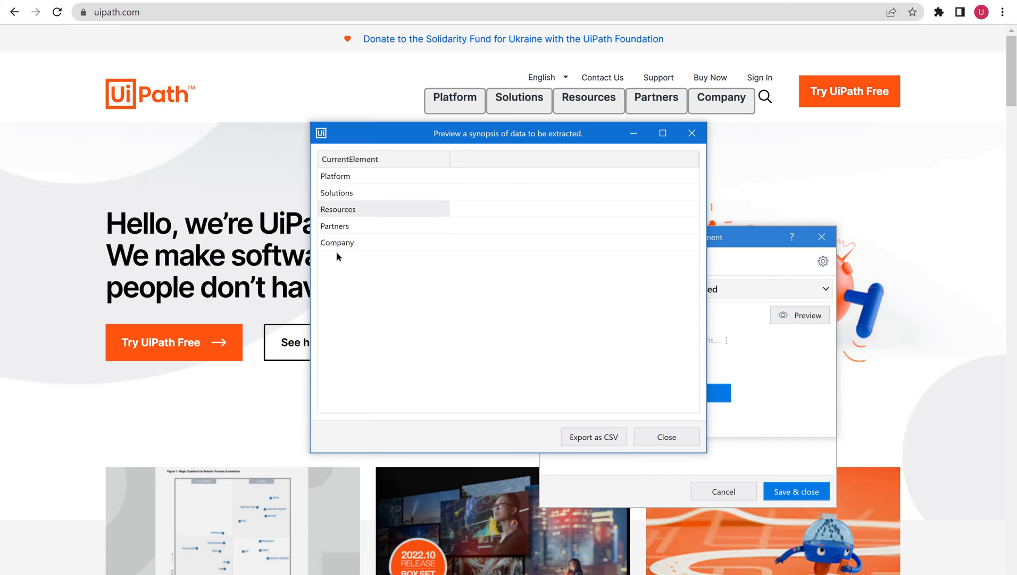
mouse_move(684, 144)
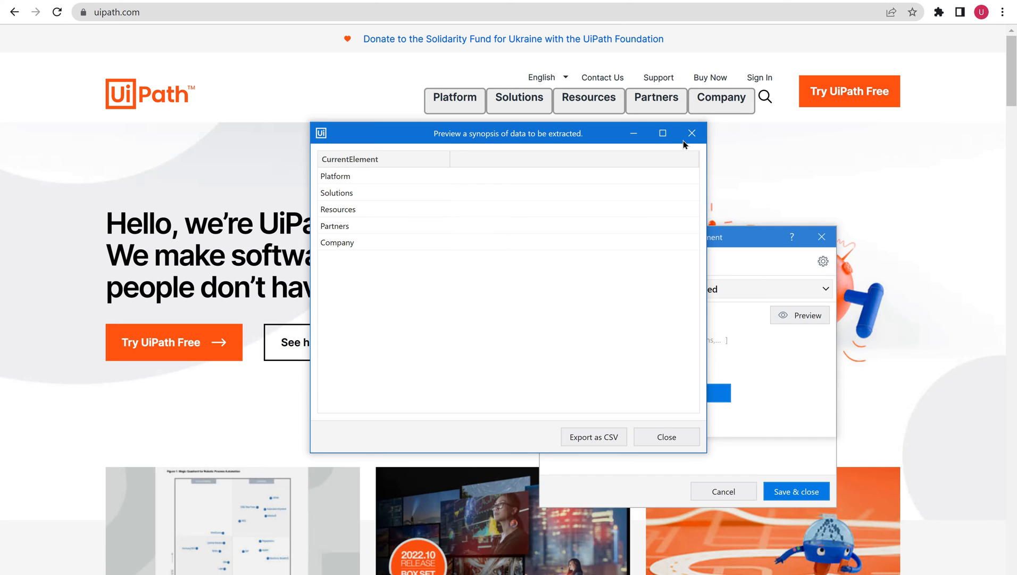
click(666, 436)
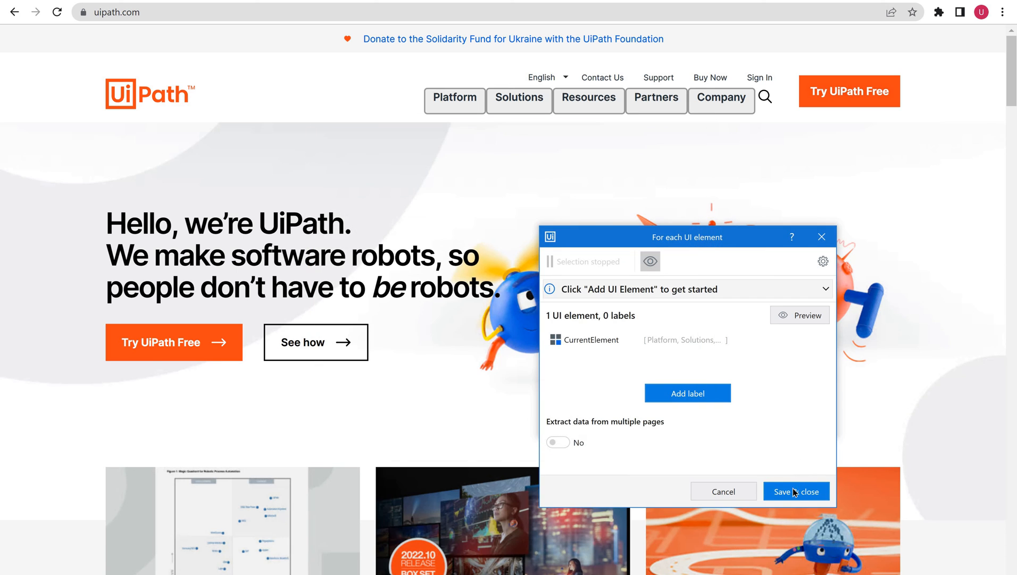
click(795, 490)
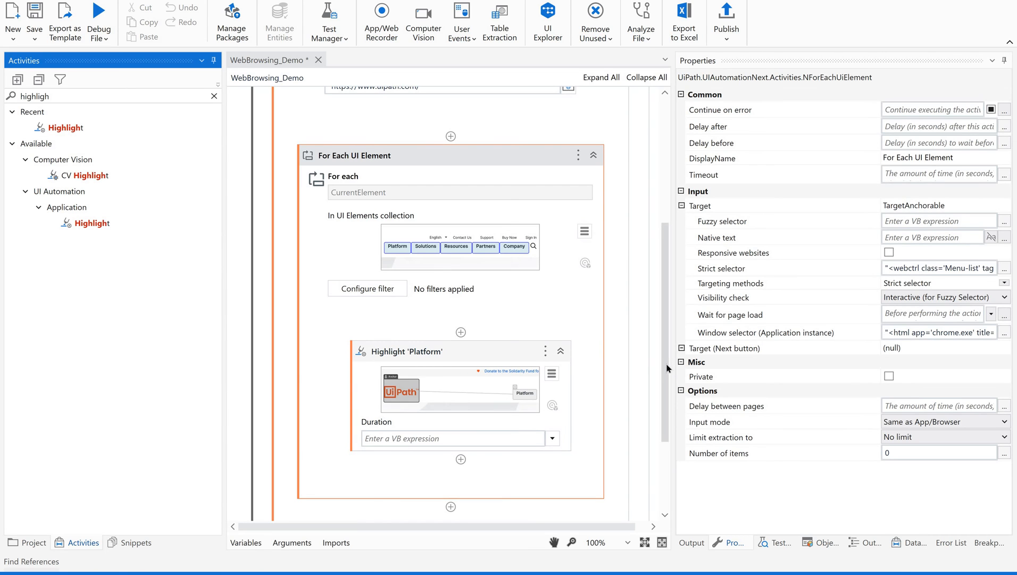
Validate the Highlight's dynamic strict selector, close it, and filter activities for Hover
scroll(up, 3)
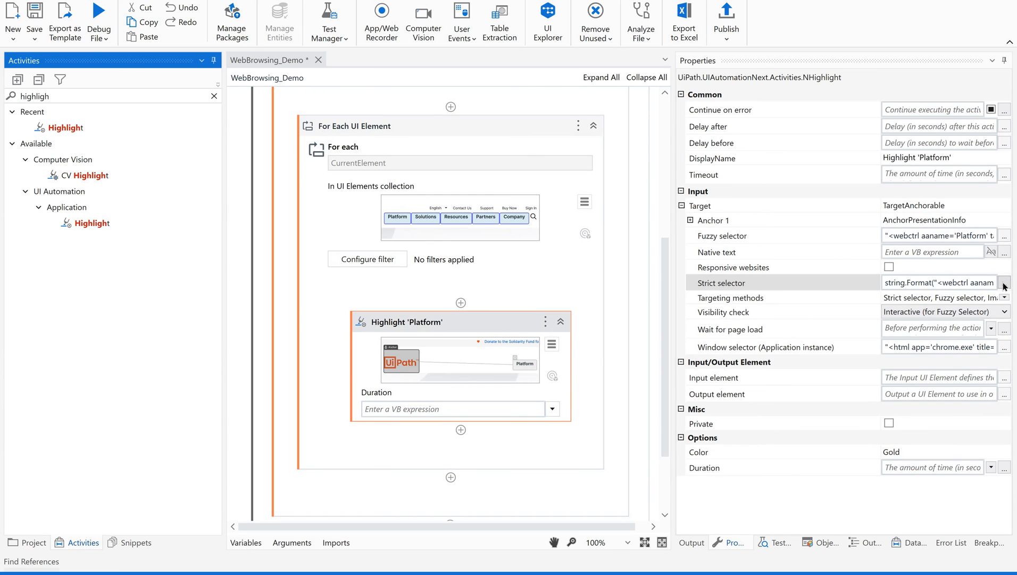
click(1005, 282)
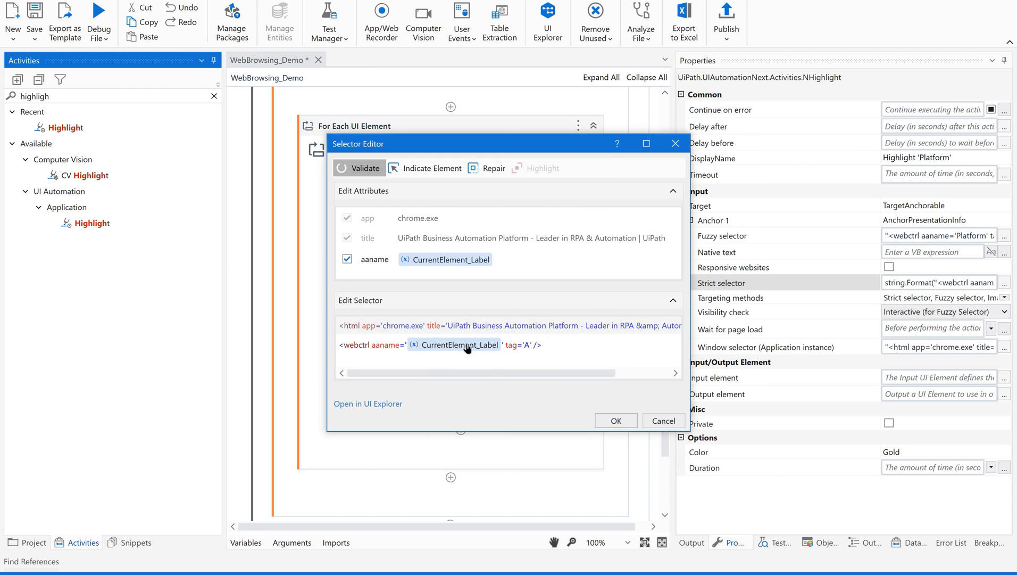
click(359, 168)
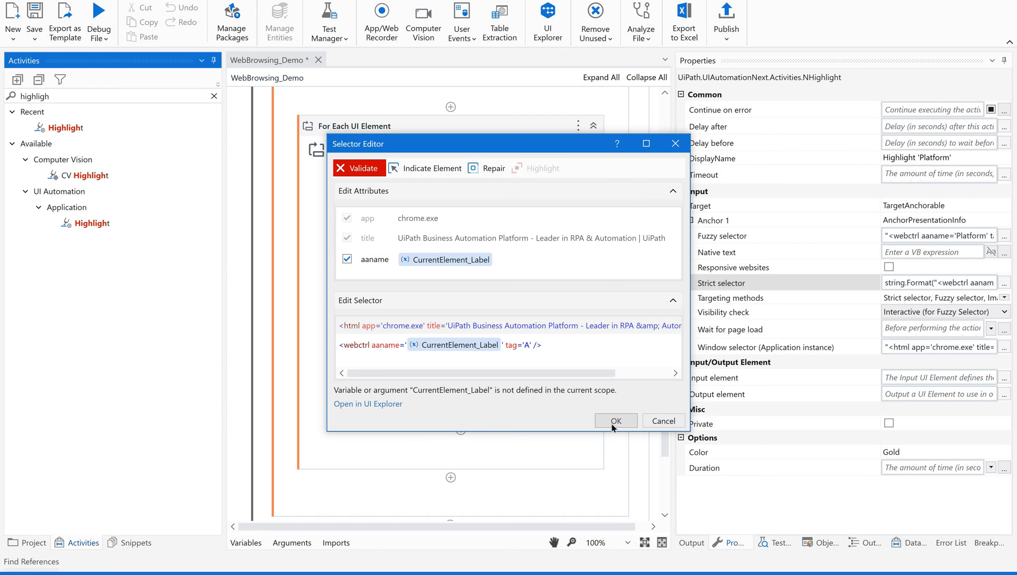
click(615, 421)
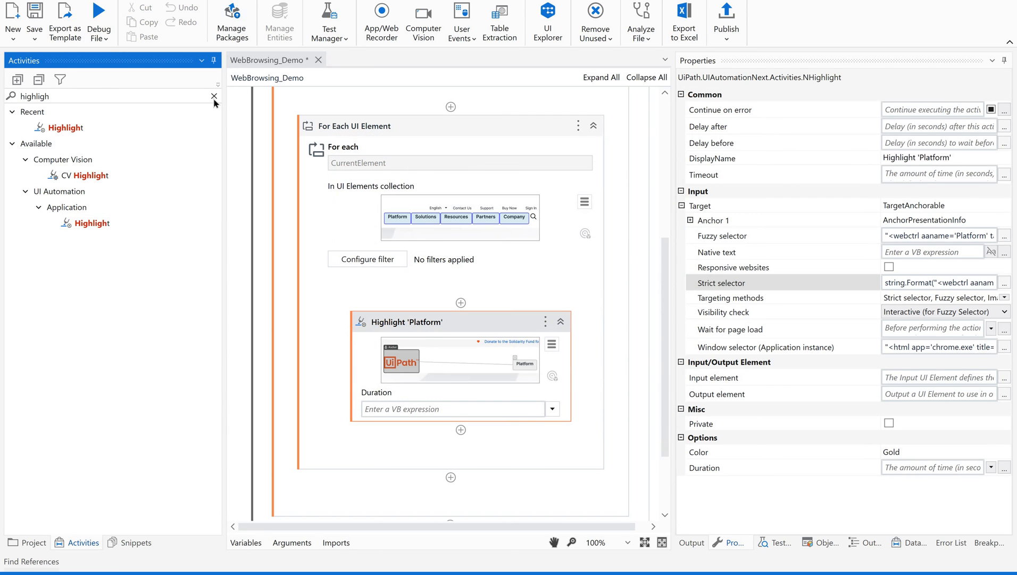
mouse_move(78, 94)
text(H)
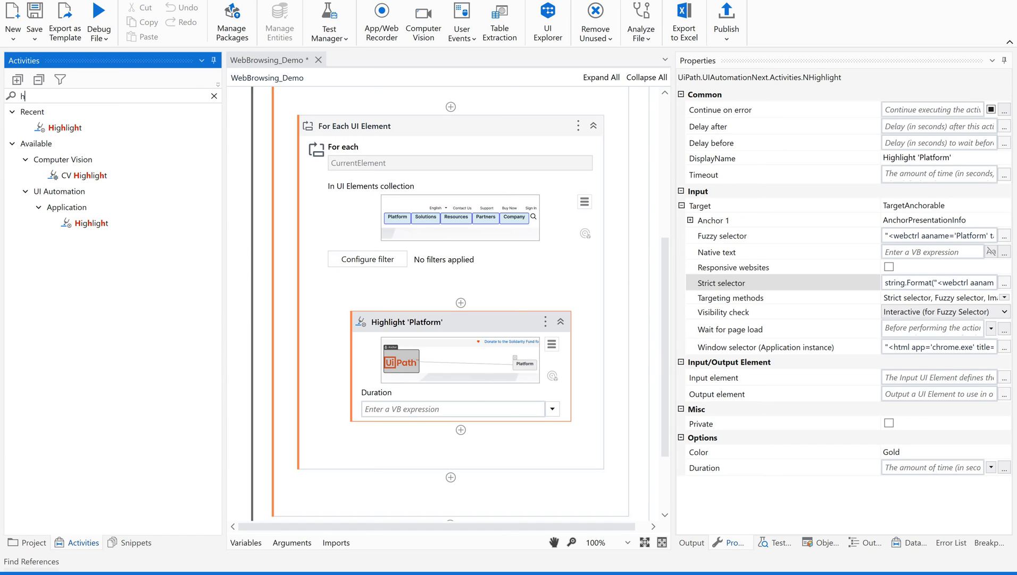
text(o)
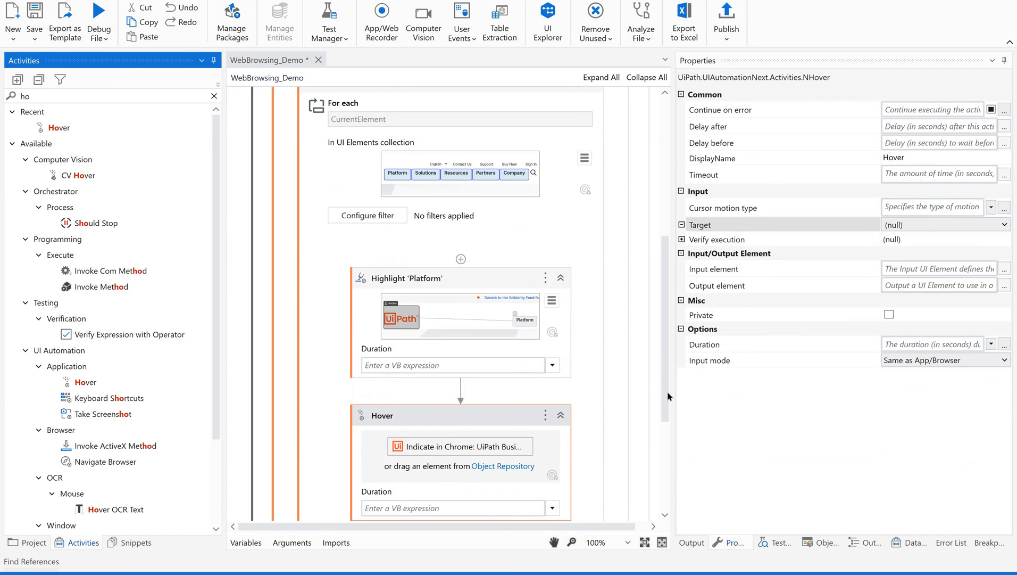
Set the Hover step's target to the Platform menu item with the site logo as anchor
scroll(down, 3)
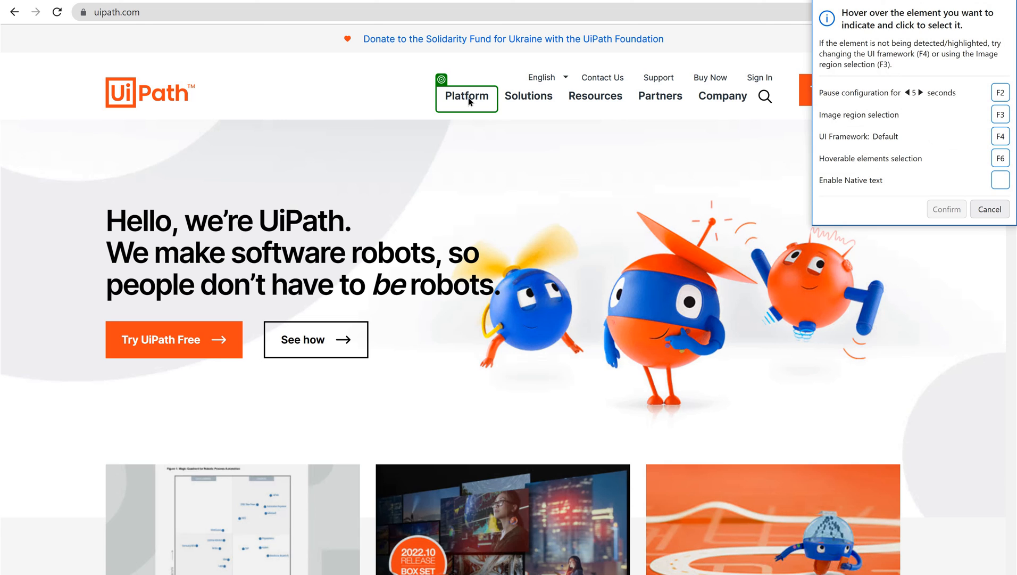
click(466, 96)
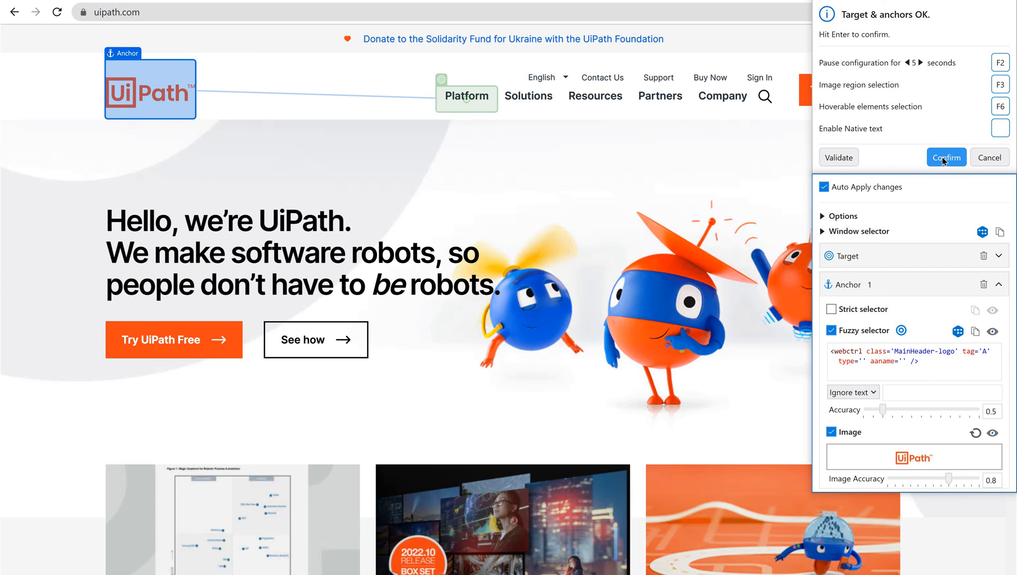
click(946, 157)
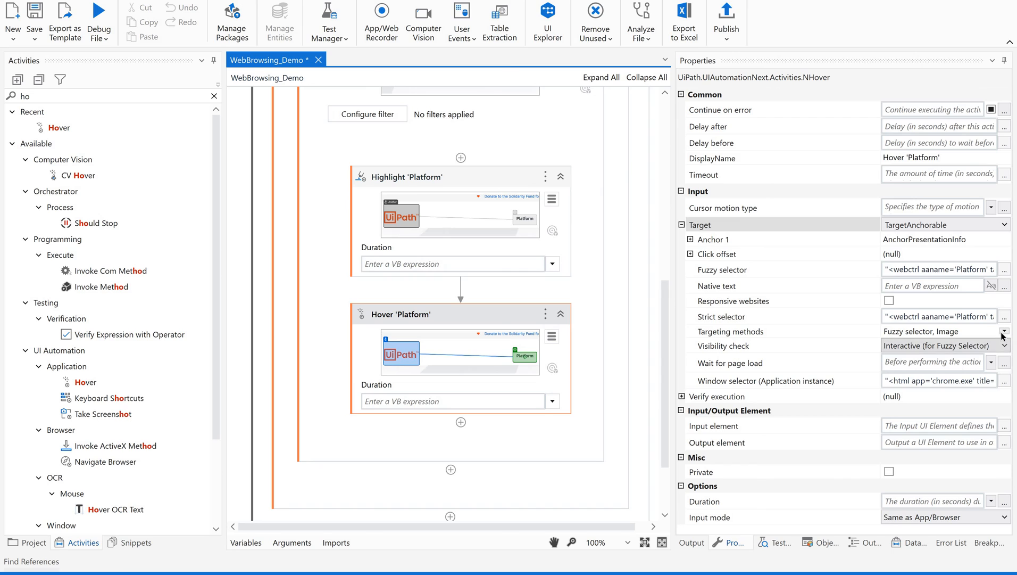
Enable Strict selector targeting for the Hover step and bring up its selector for editing
click(1005, 331)
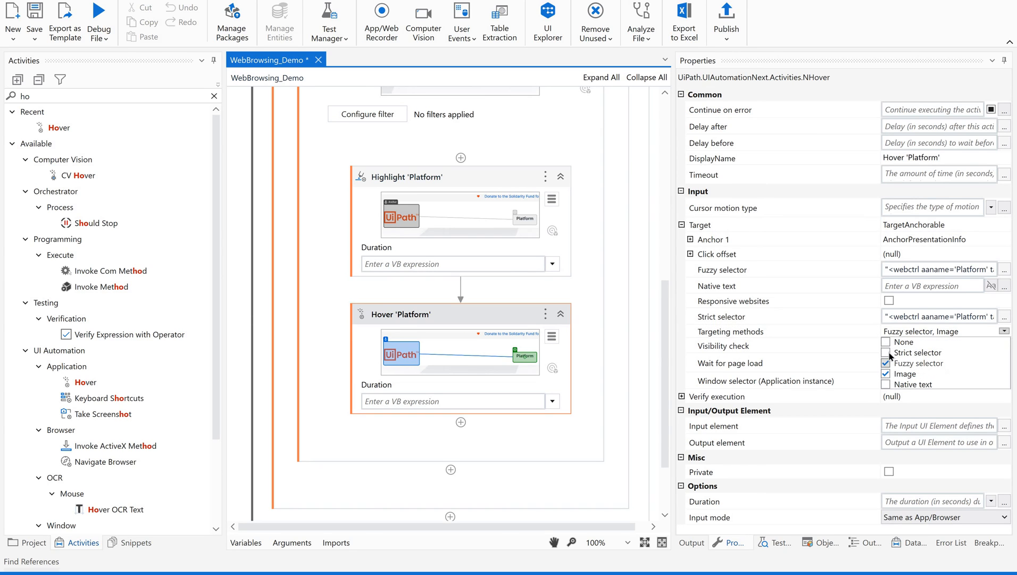
click(887, 353)
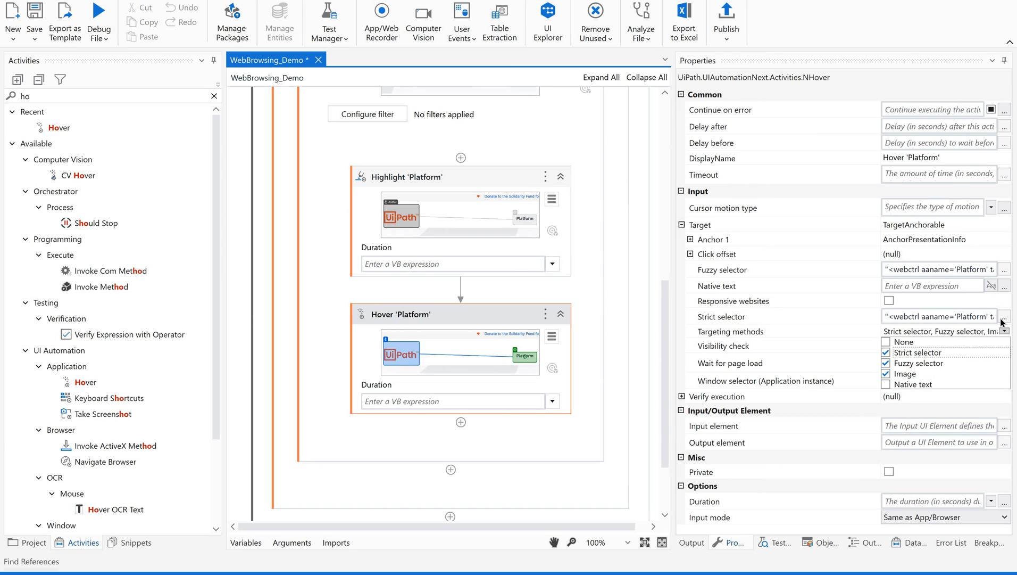
click(1003, 316)
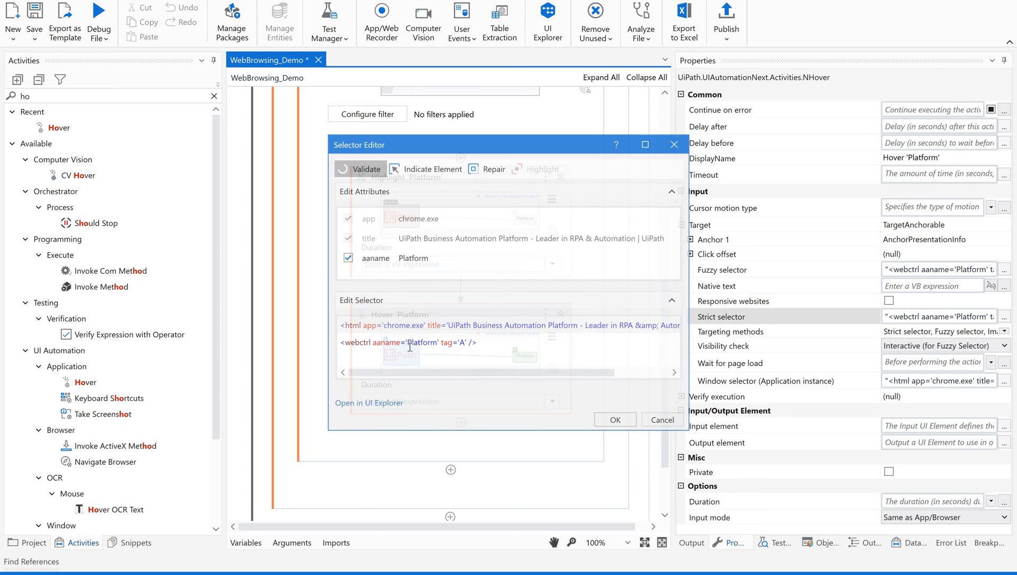
Replace the fixed aaname 'Platform' with the CurrentElement_Label variable and accept the dynamic selector
click(360, 168)
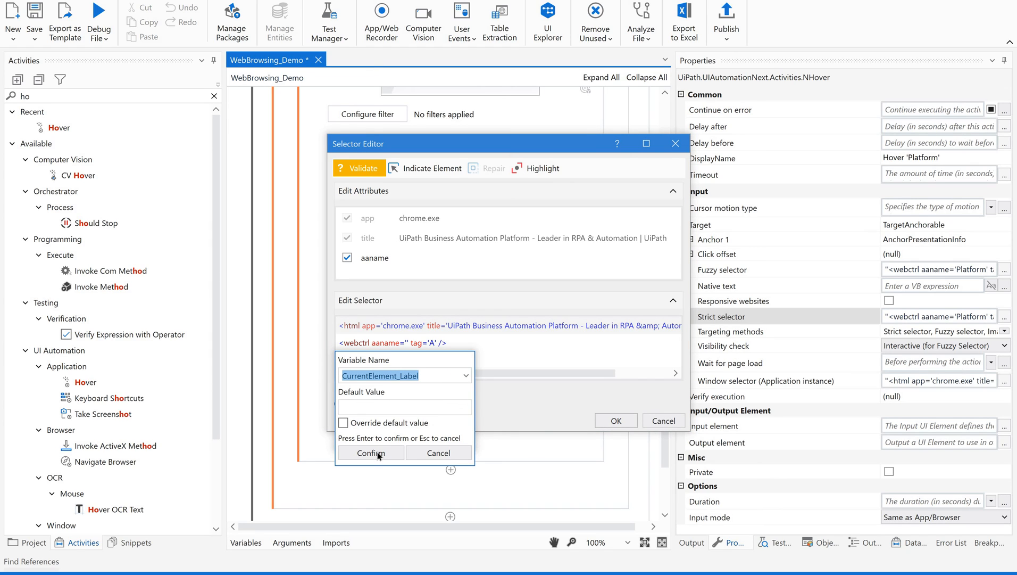
click(371, 452)
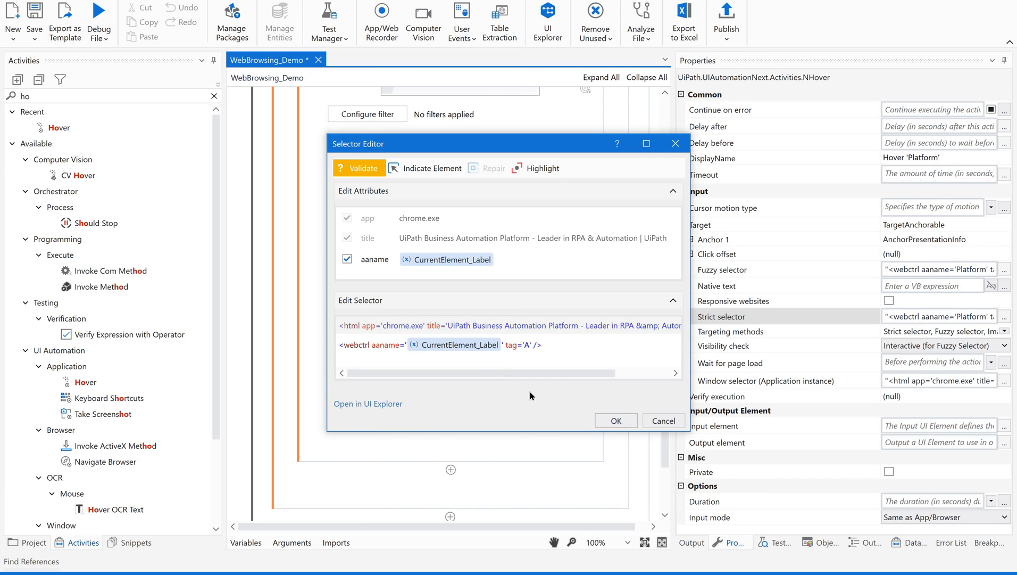
click(615, 421)
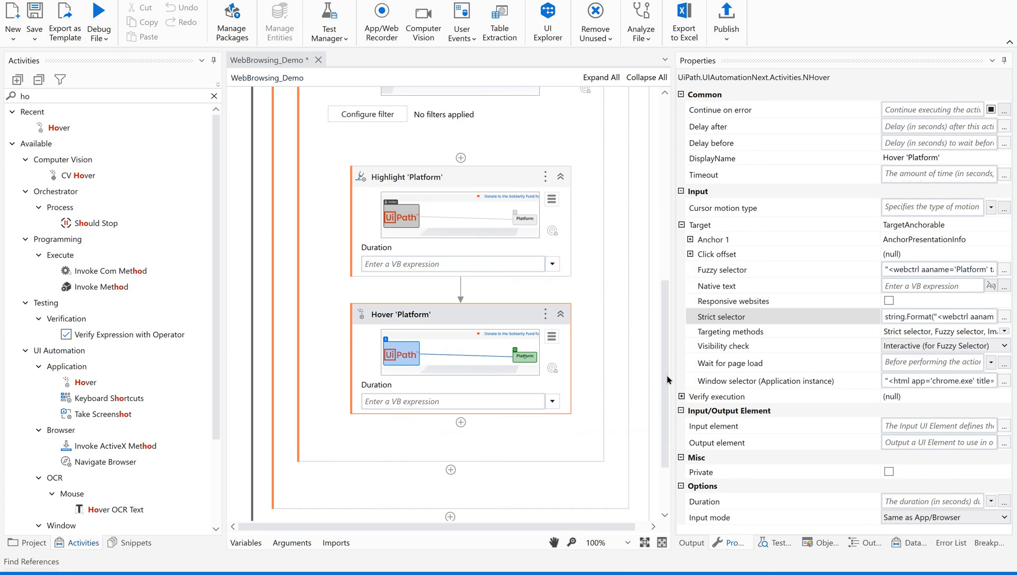
scroll(up, 3)
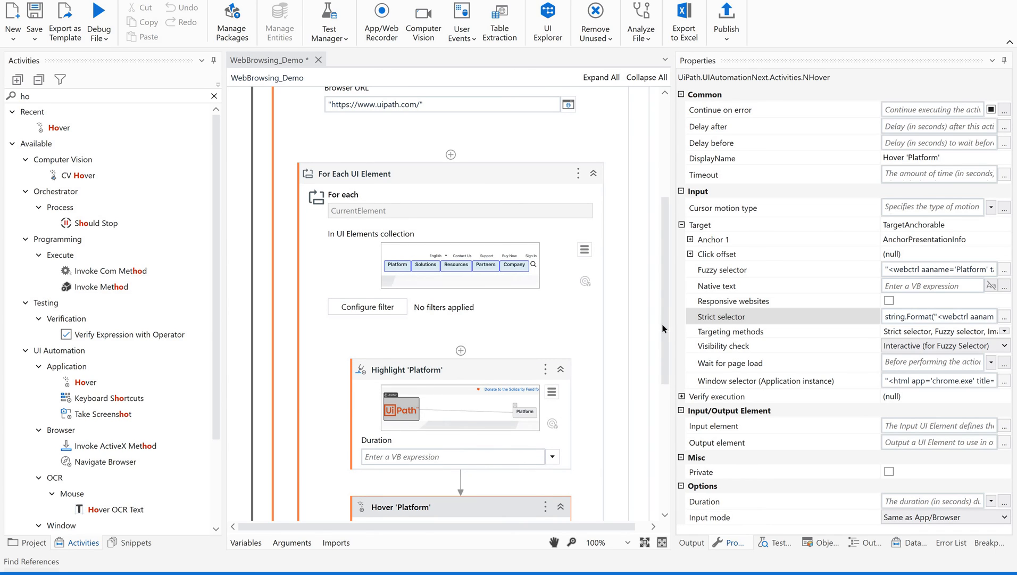
scroll(down, 3)
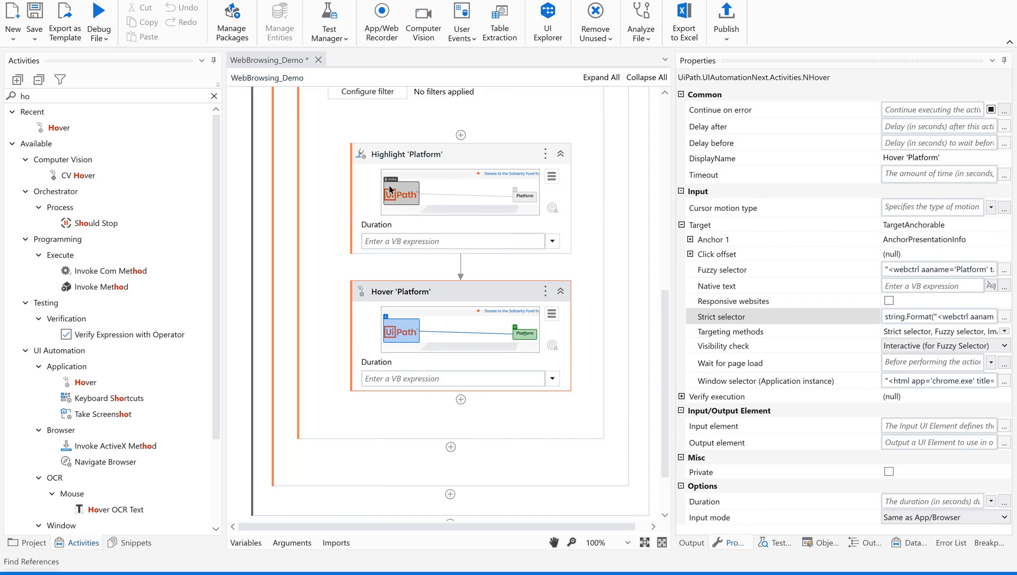
mouse_move(621, 409)
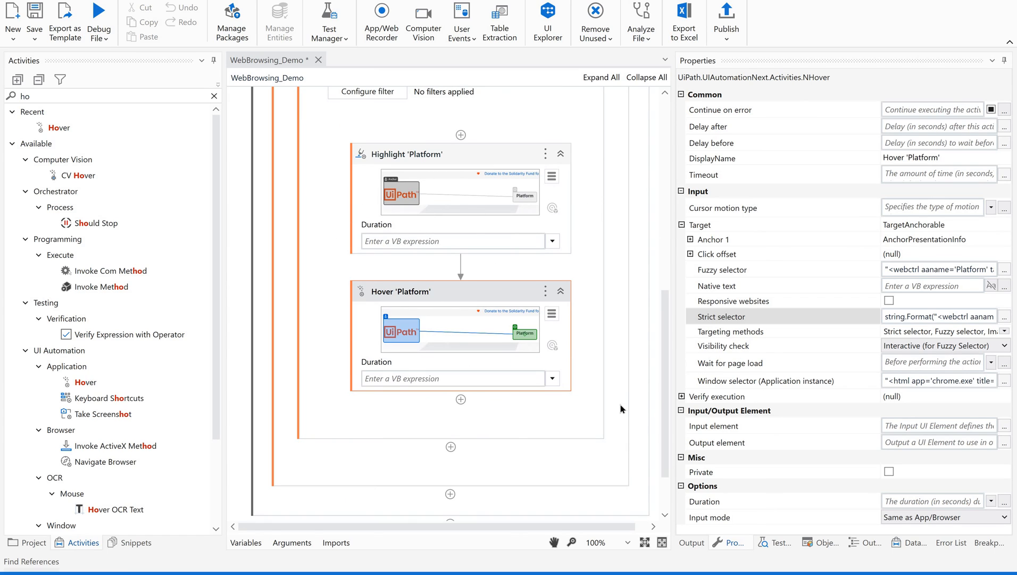
mouse_move(562, 371)
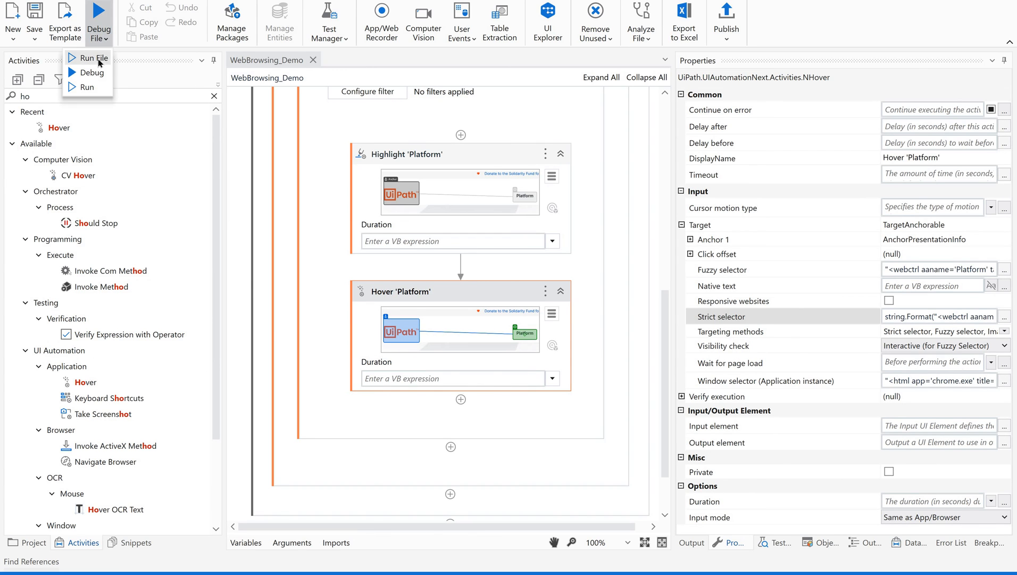
Run the file so the robot hovers Platform then Solutions on uipath.com, expanding each submenu
click(92, 57)
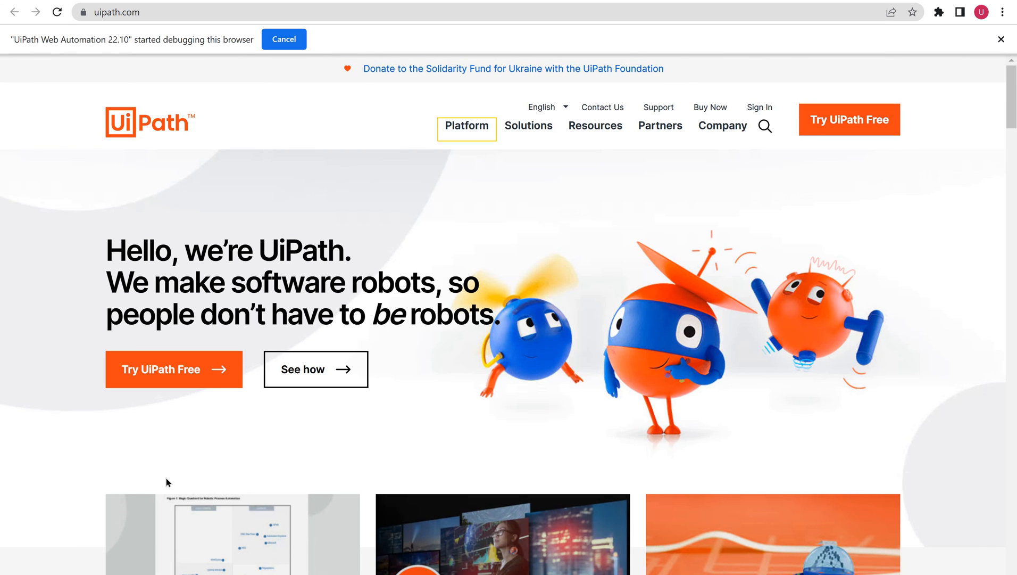
mouse_move(165, 482)
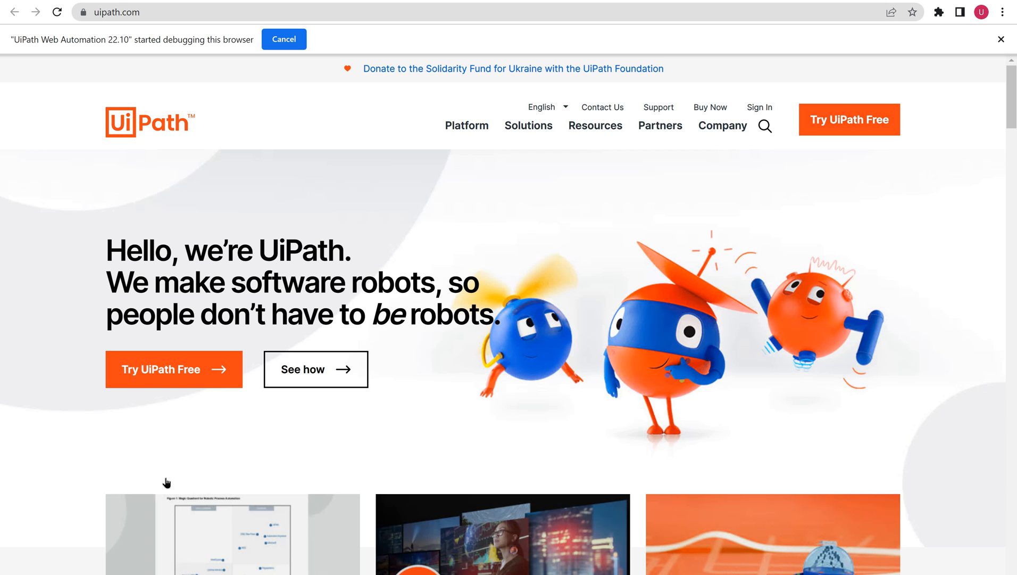
click(466, 125)
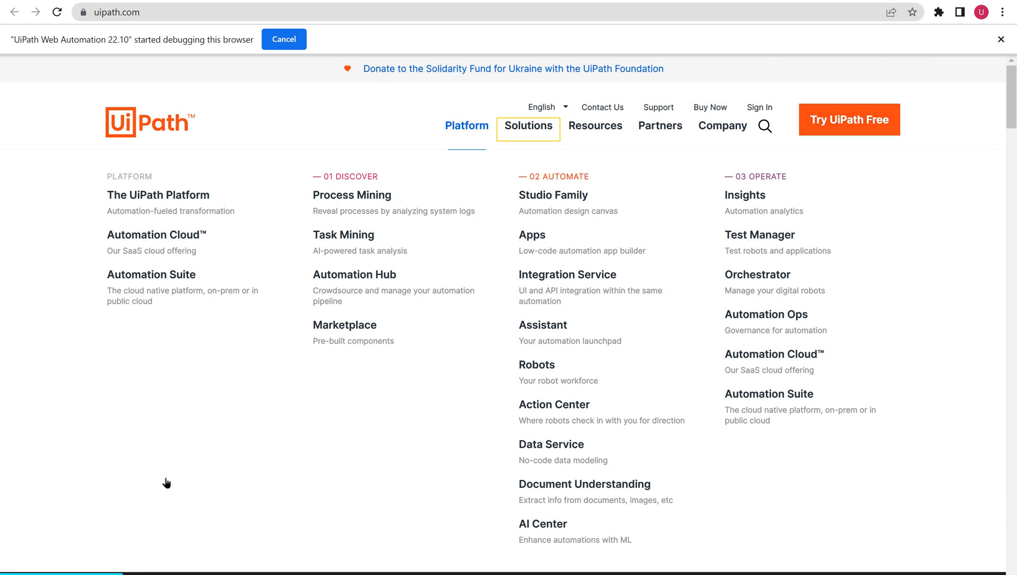
click(528, 125)
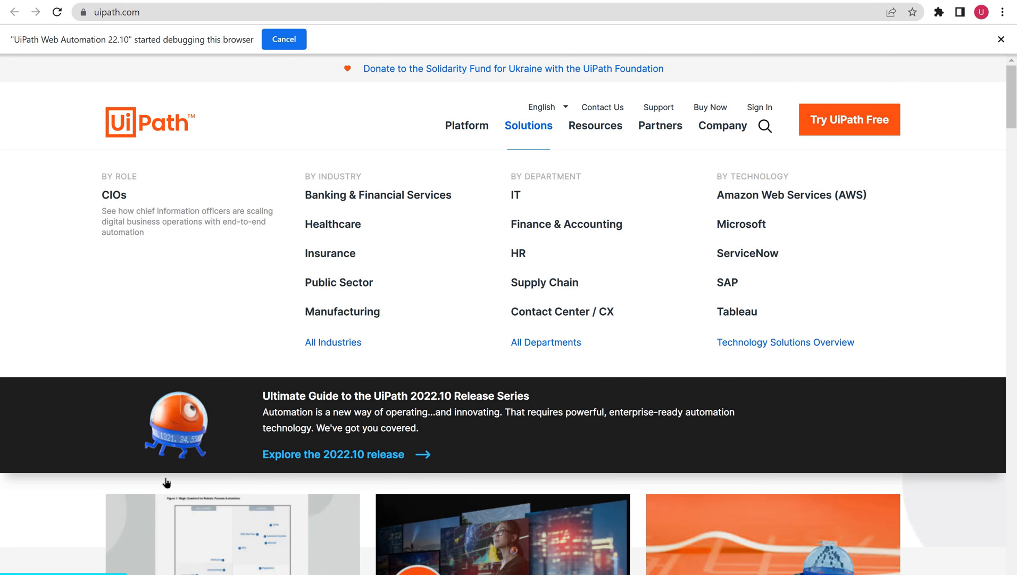
mouse_move(594, 125)
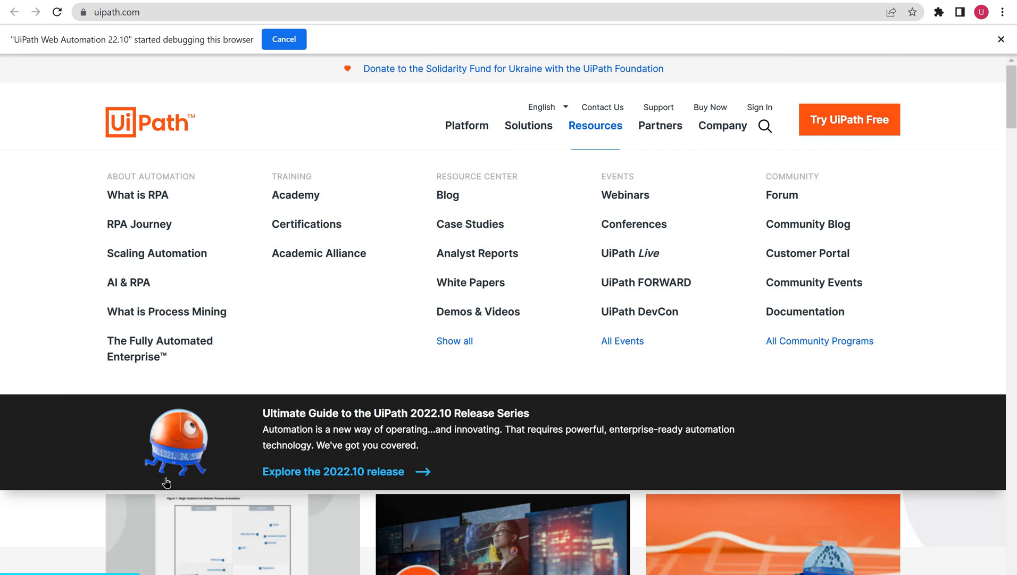
mouse_move(661, 125)
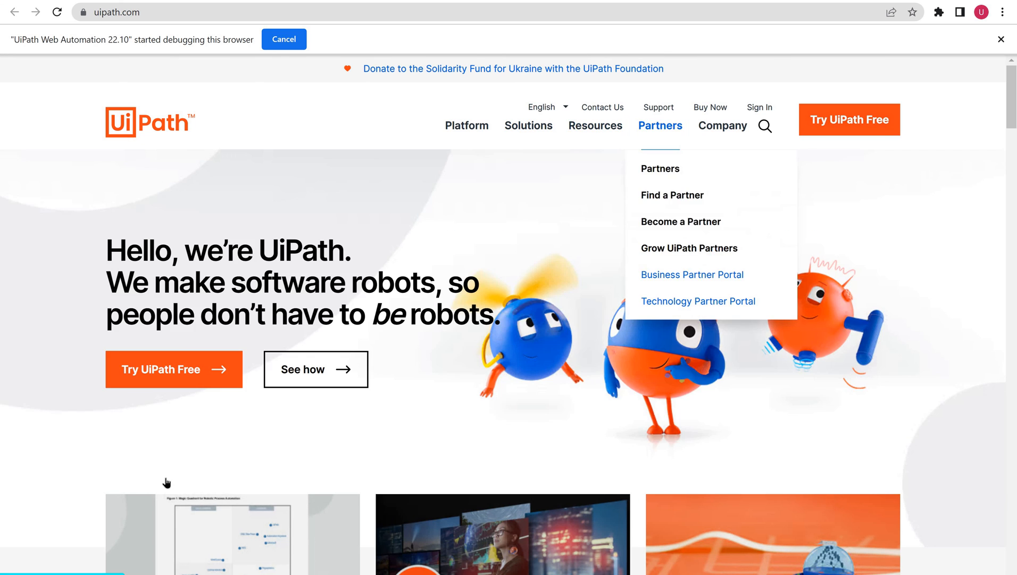
mouse_move(722, 126)
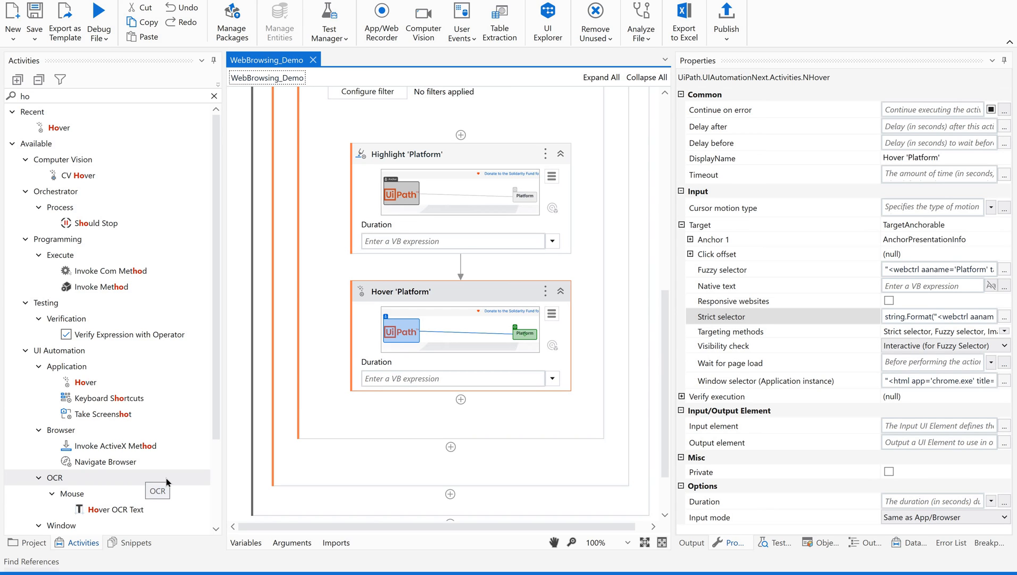
mouse_move(458, 343)
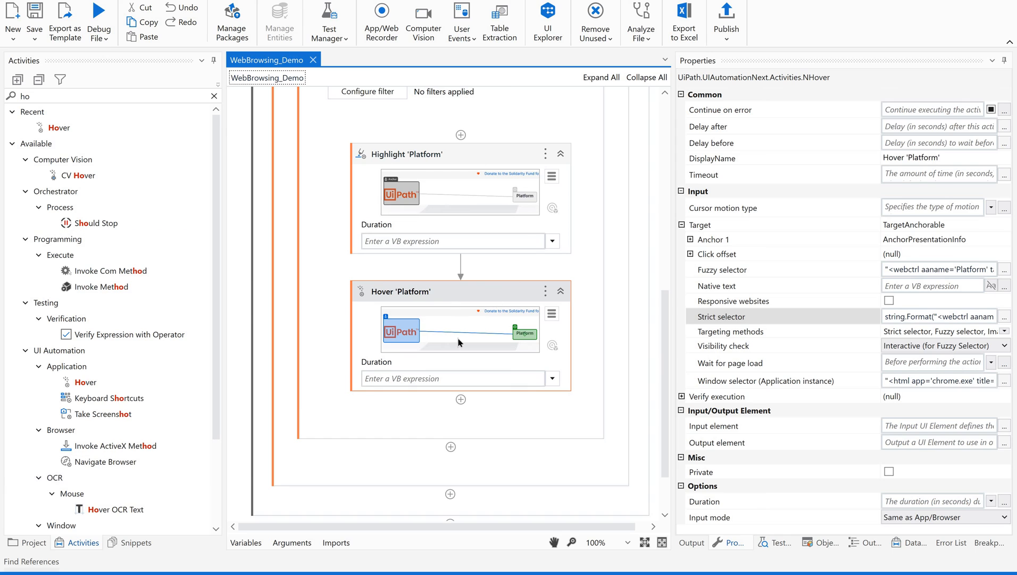
mouse_move(604, 322)
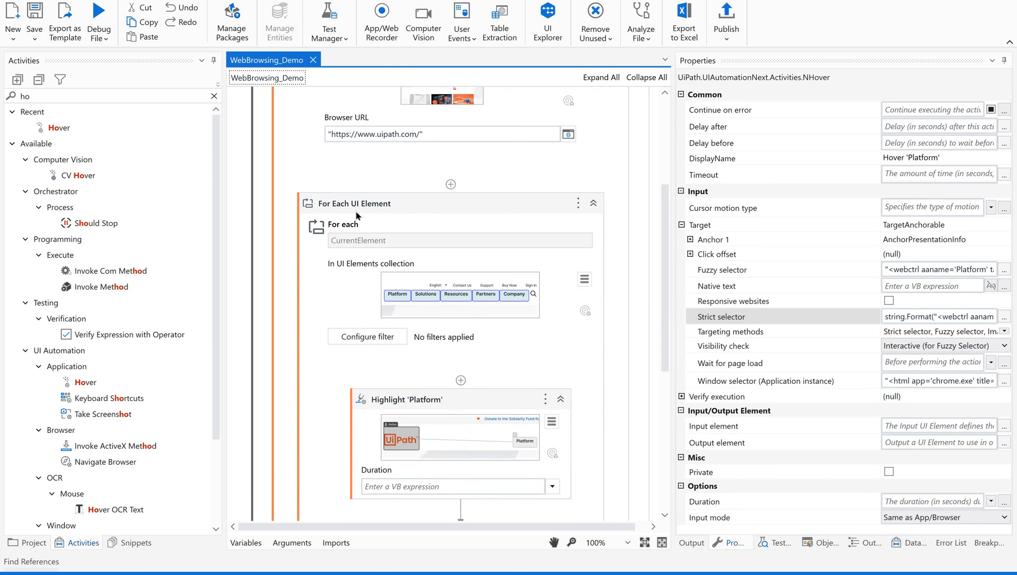
mouse_move(382, 214)
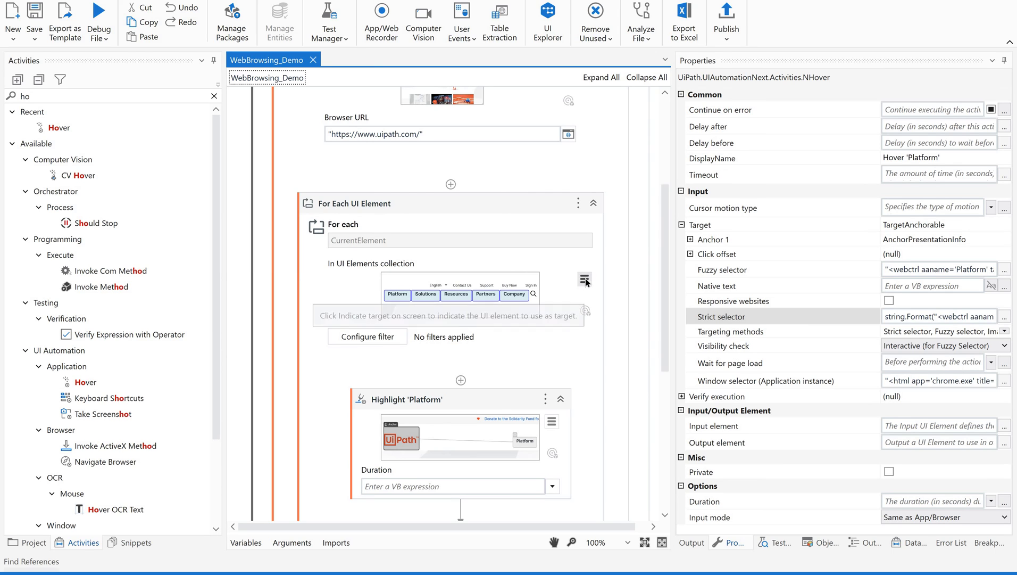
click(583, 280)
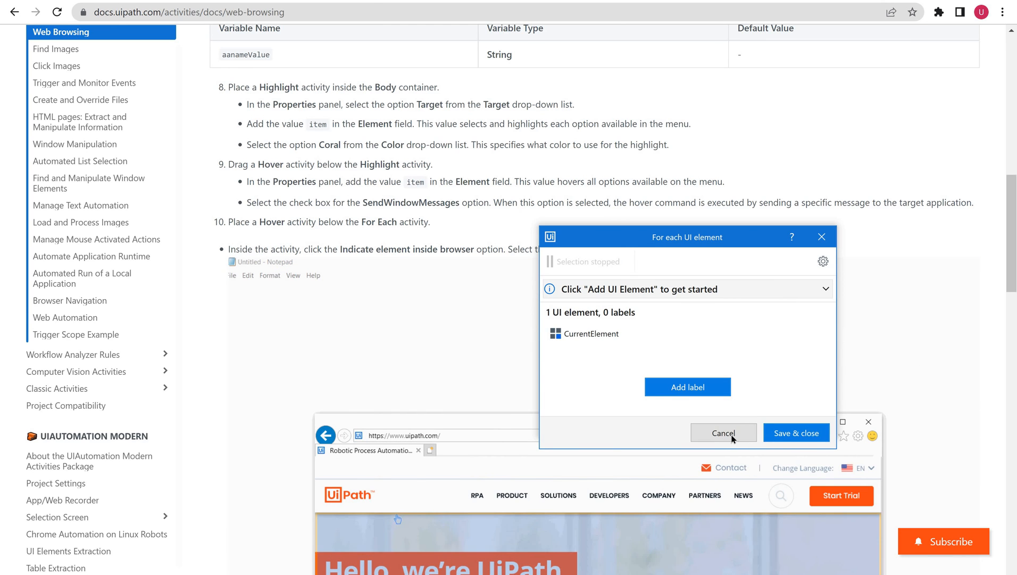
click(795, 433)
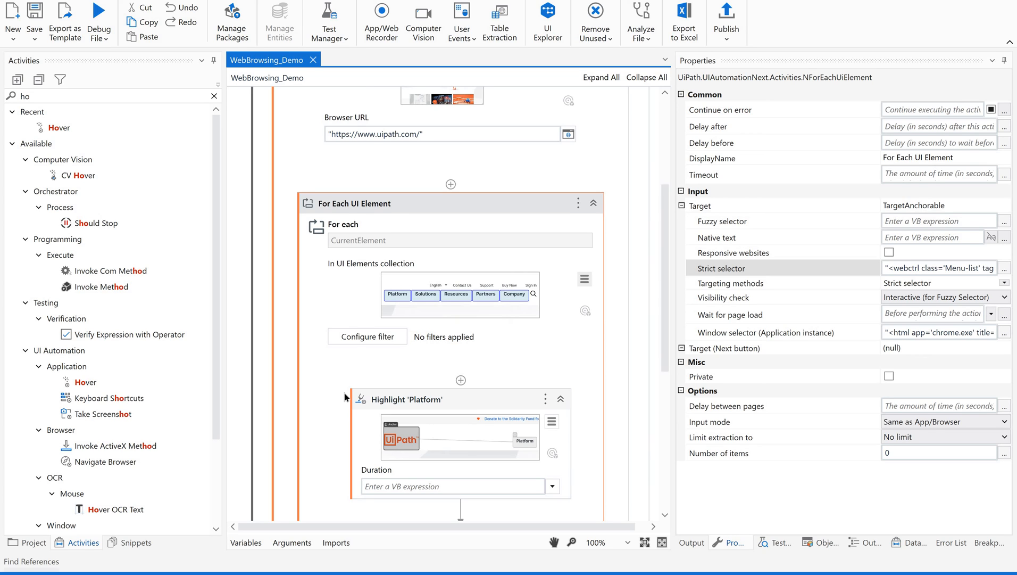
mouse_move(167, 419)
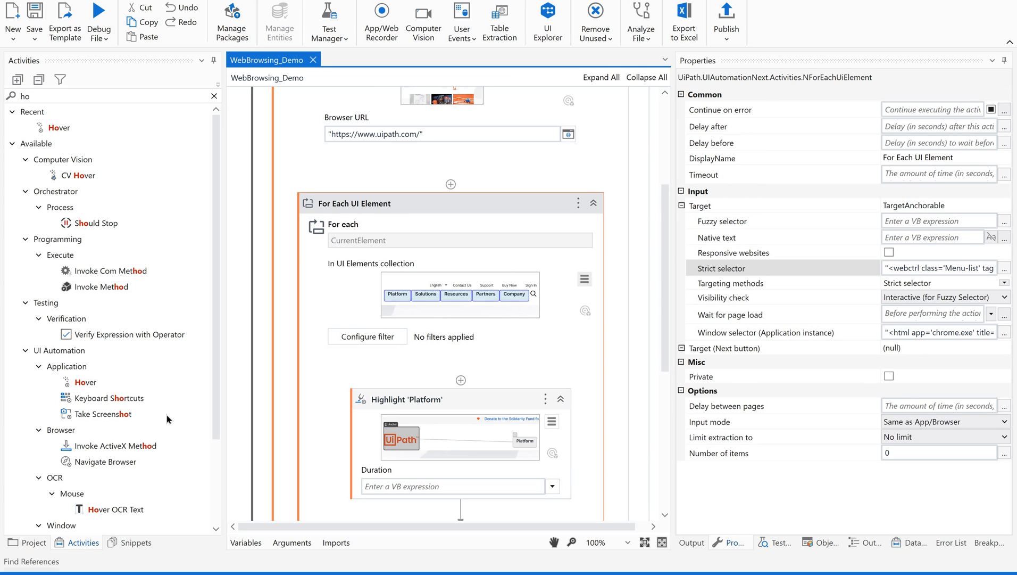